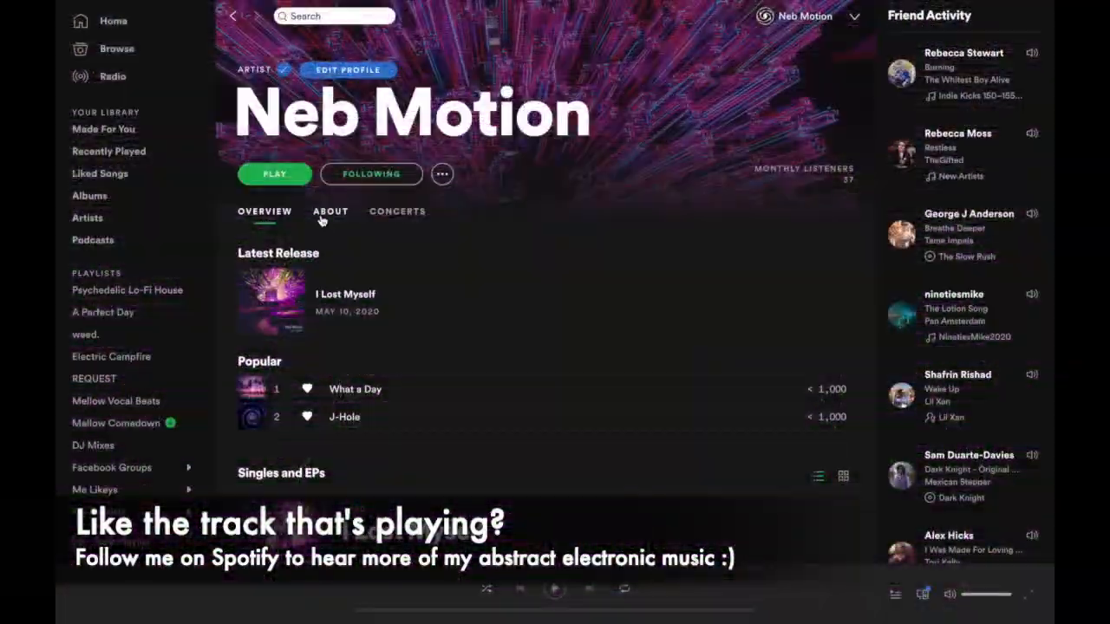
Step: Delete the default cube, camera and light to empty the scene
click(330, 212)
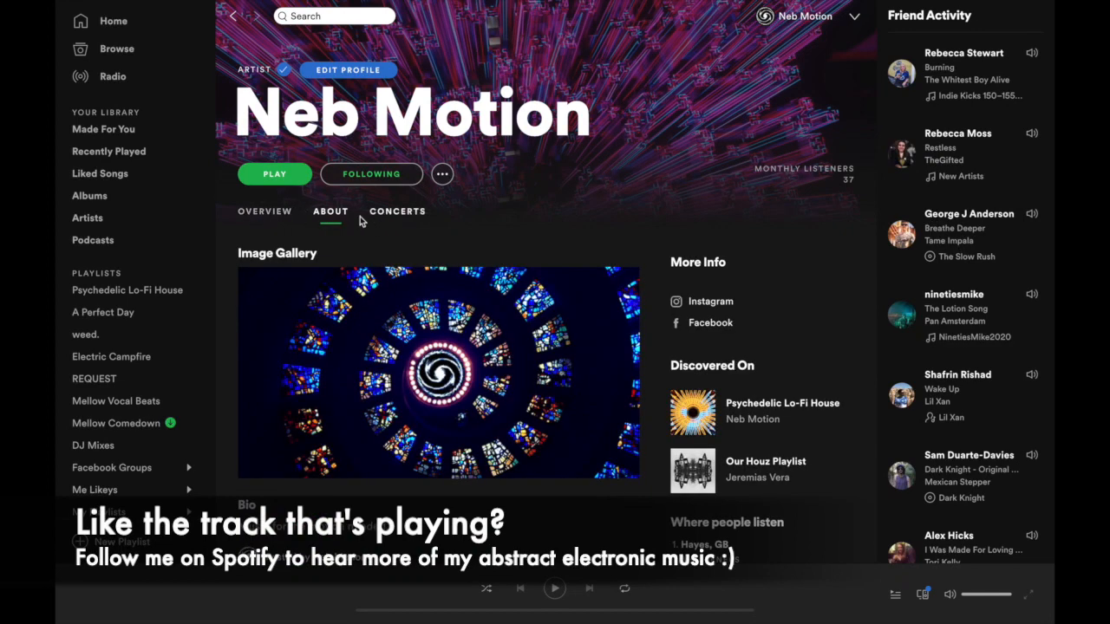
mouse_move(264, 215)
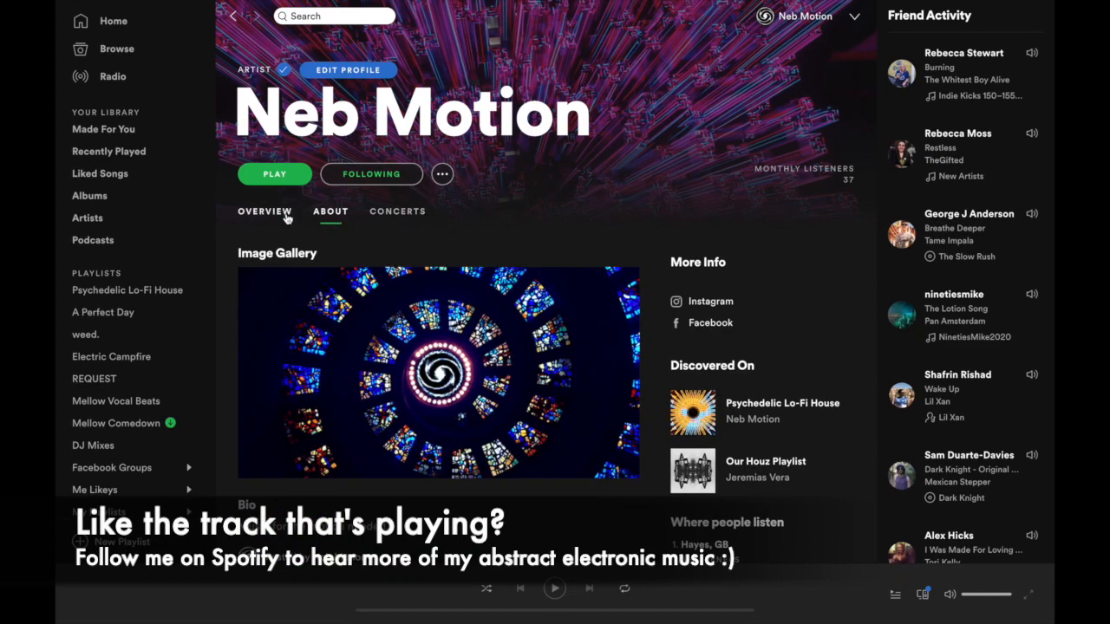
click(263, 212)
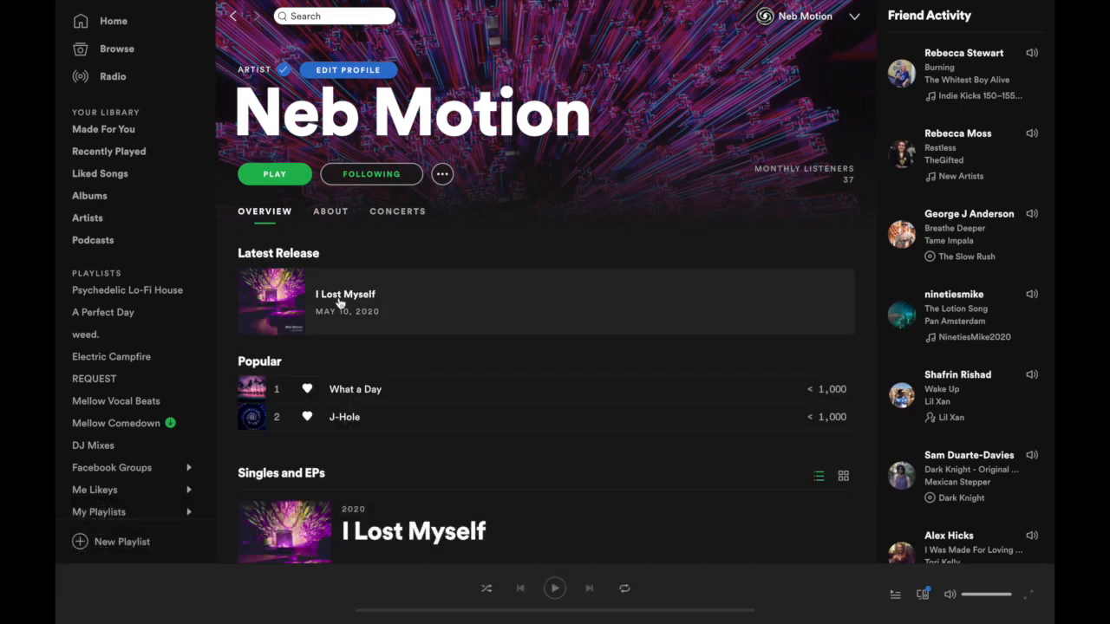
click(343, 295)
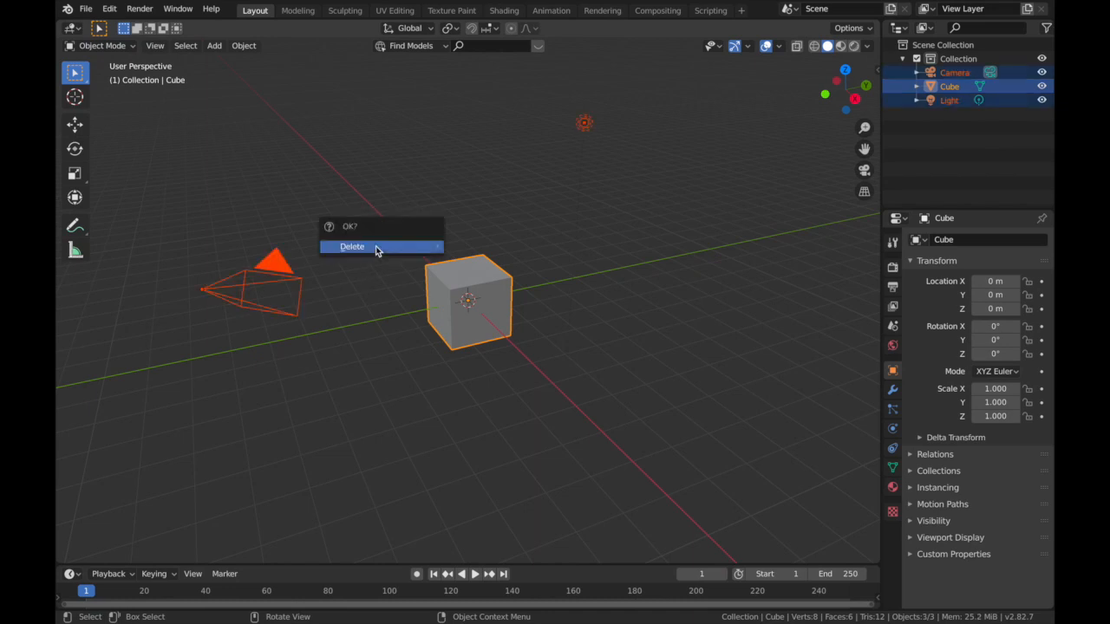
click(352, 246)
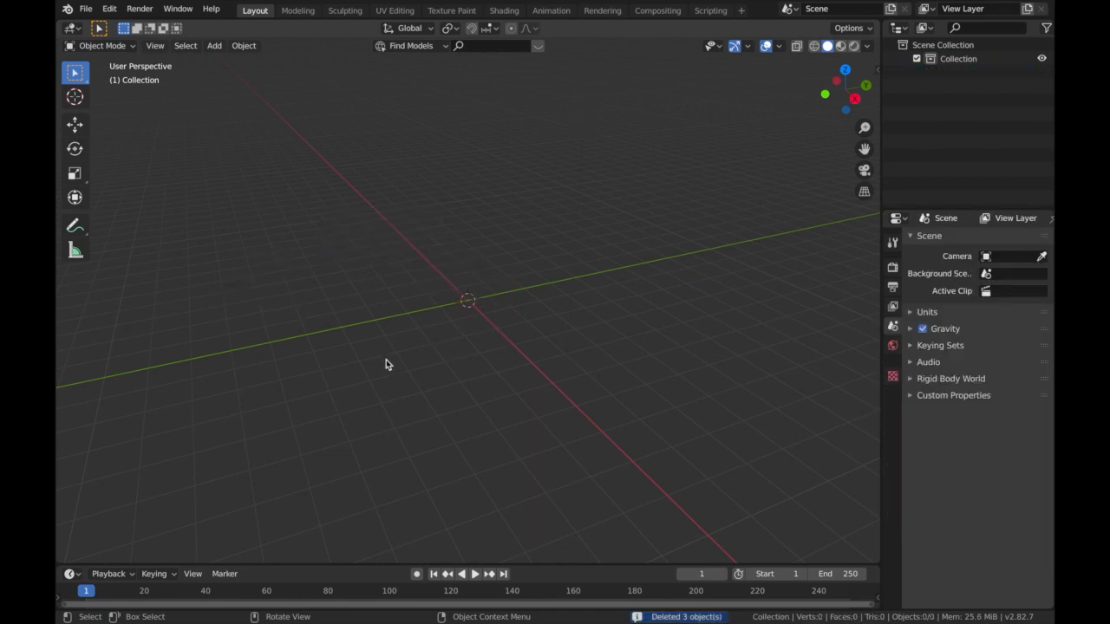
Step: Add a plane, scale it up by 8 and enter Edit Mode on it
click(215, 45)
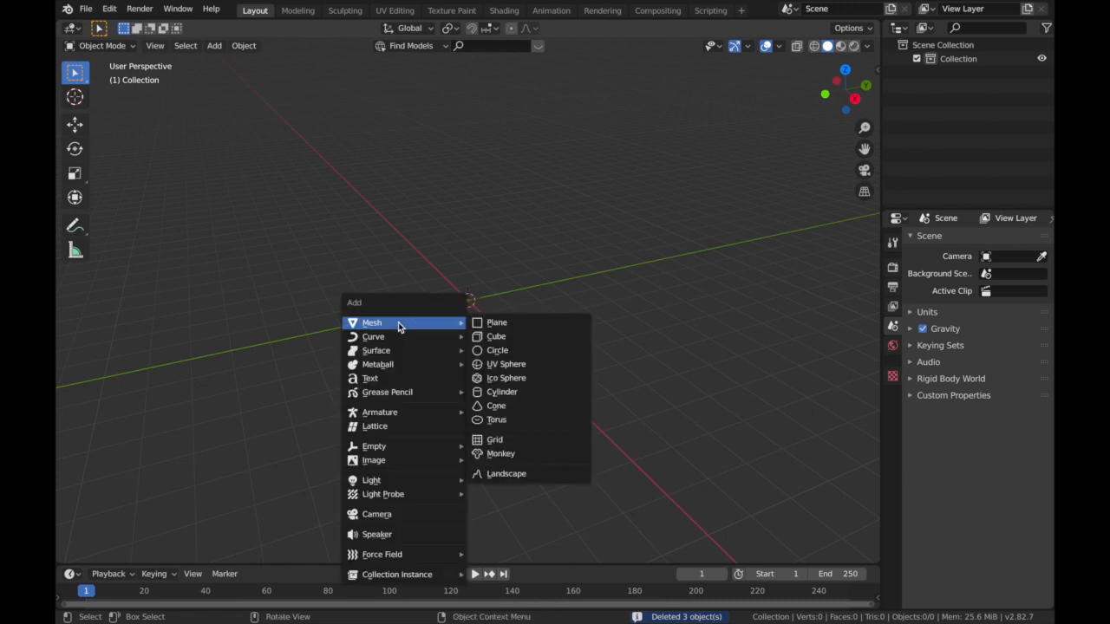
mouse_move(520, 322)
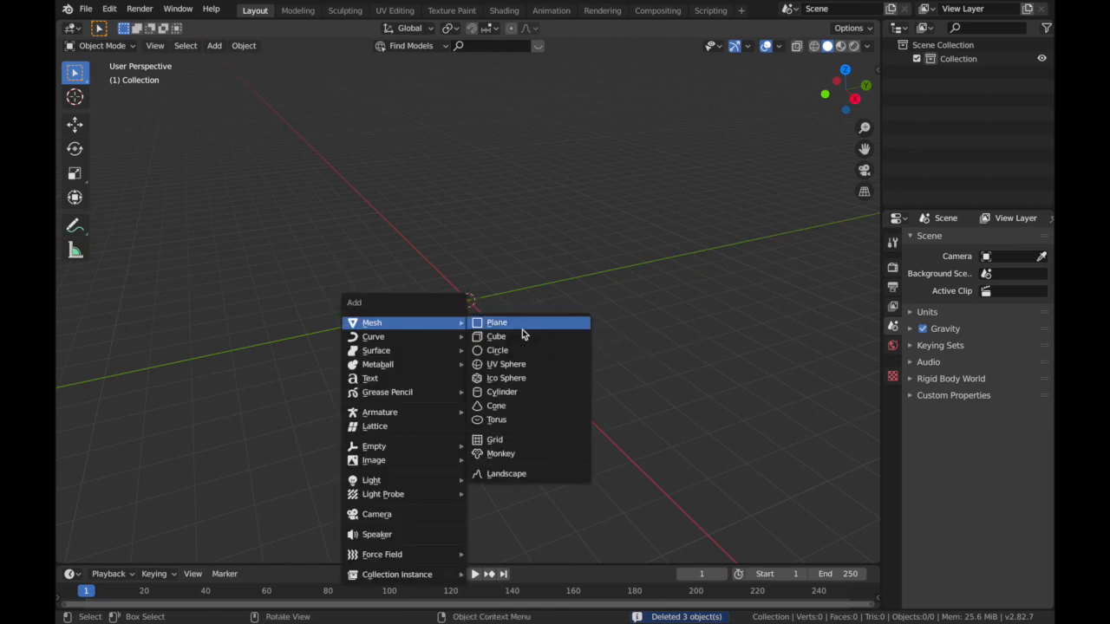
click(496, 321)
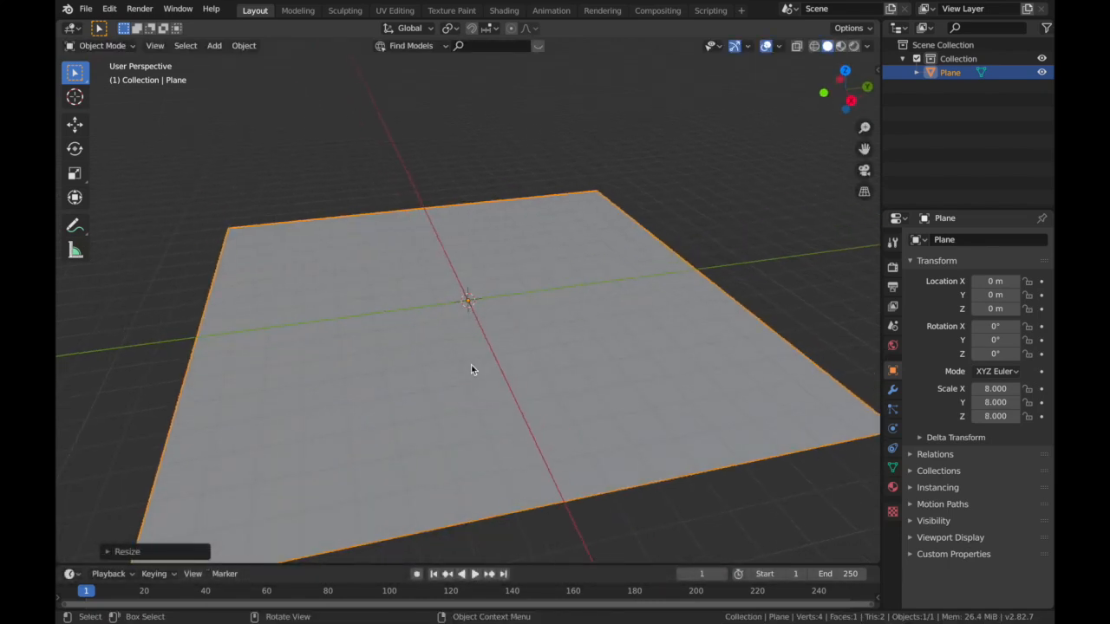
key(Tab)
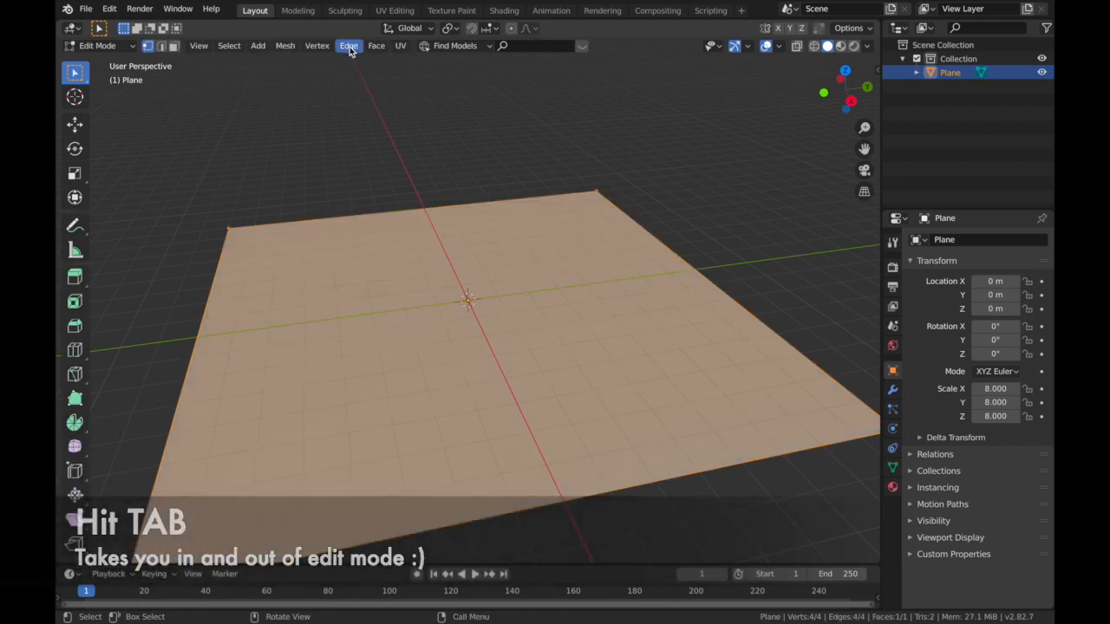
Step: Subdivide the plane with 30 cuts into a dense grid, then return to Object Mode
click(348, 45)
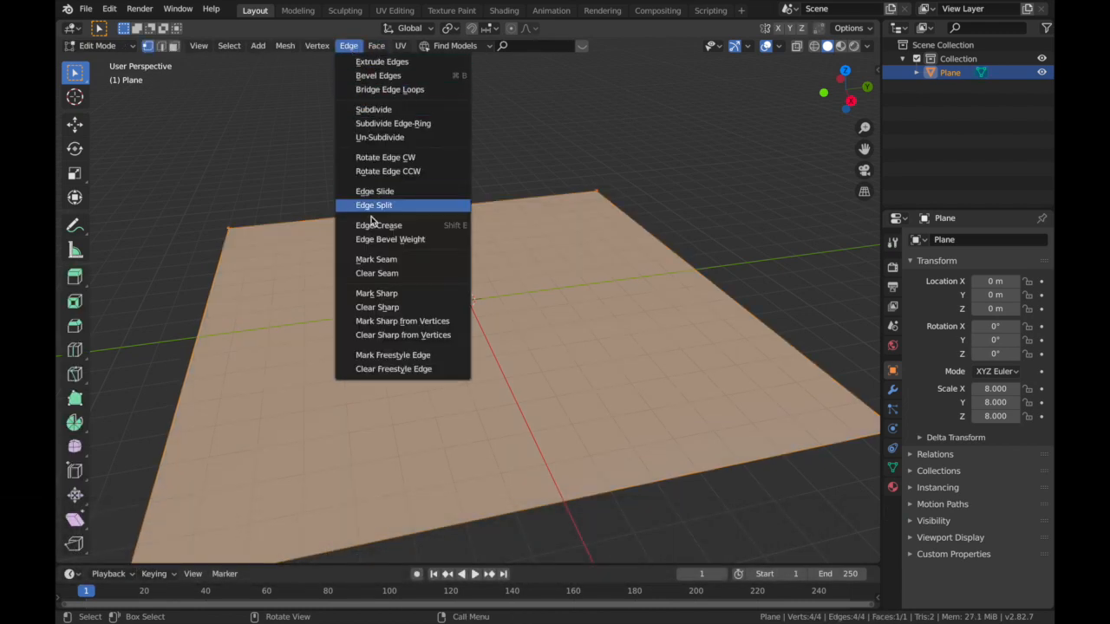
click(373, 109)
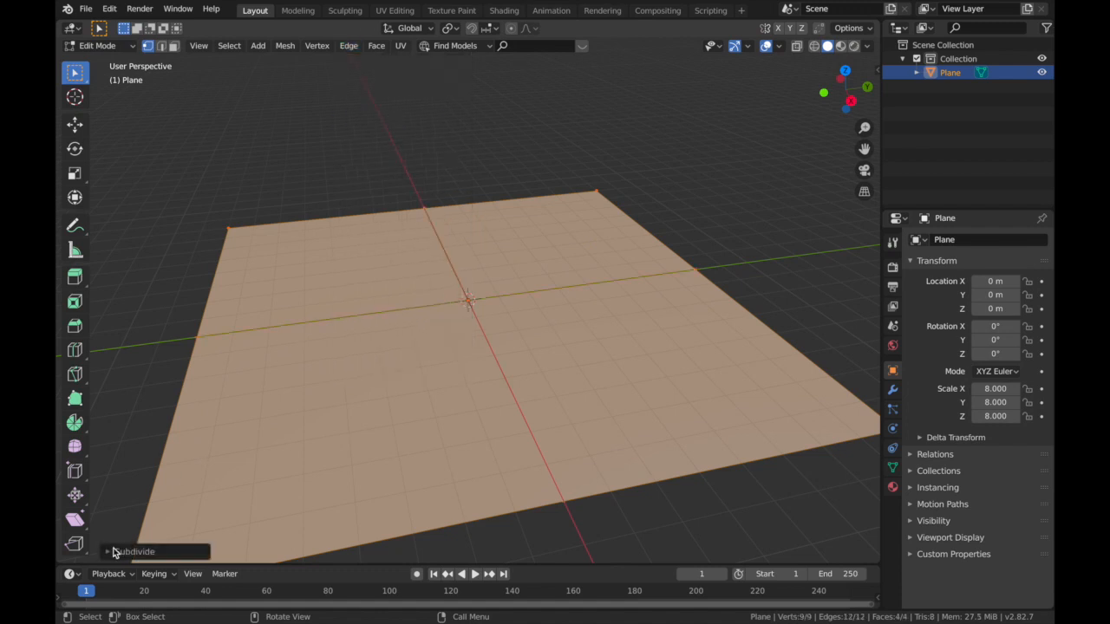
click(135, 552)
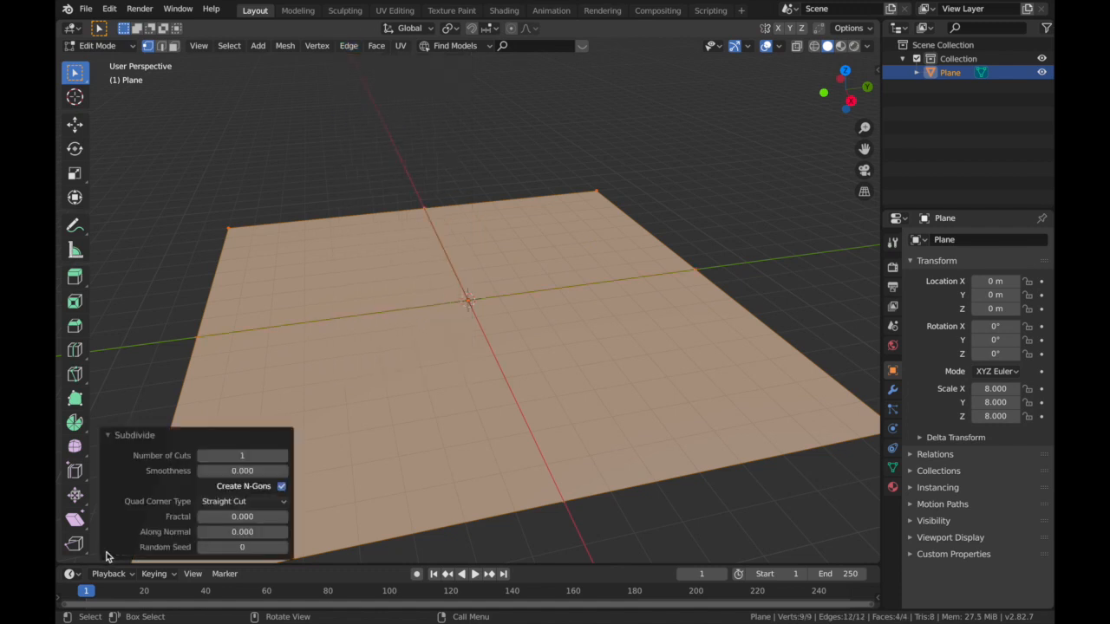
click(243, 455)
text(30)
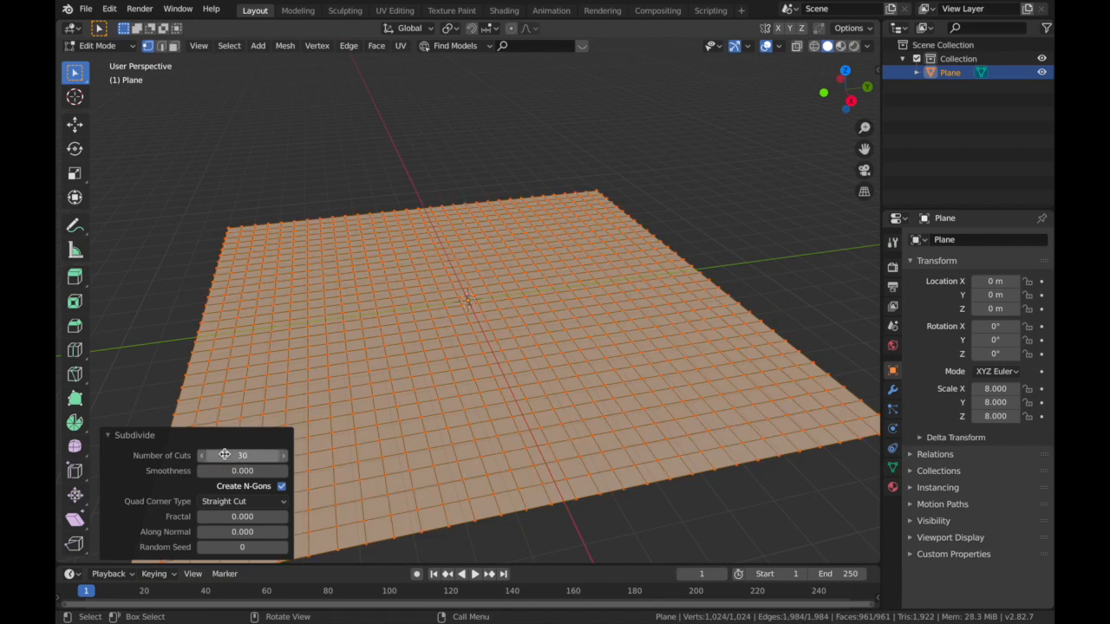
key(Tab)
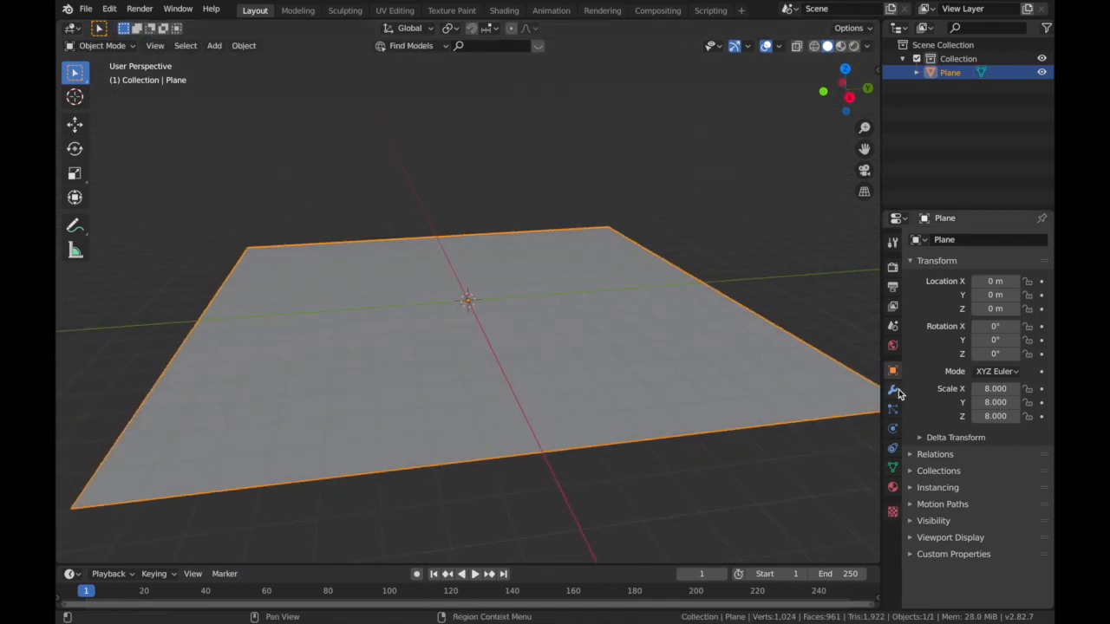
mouse_move(891, 390)
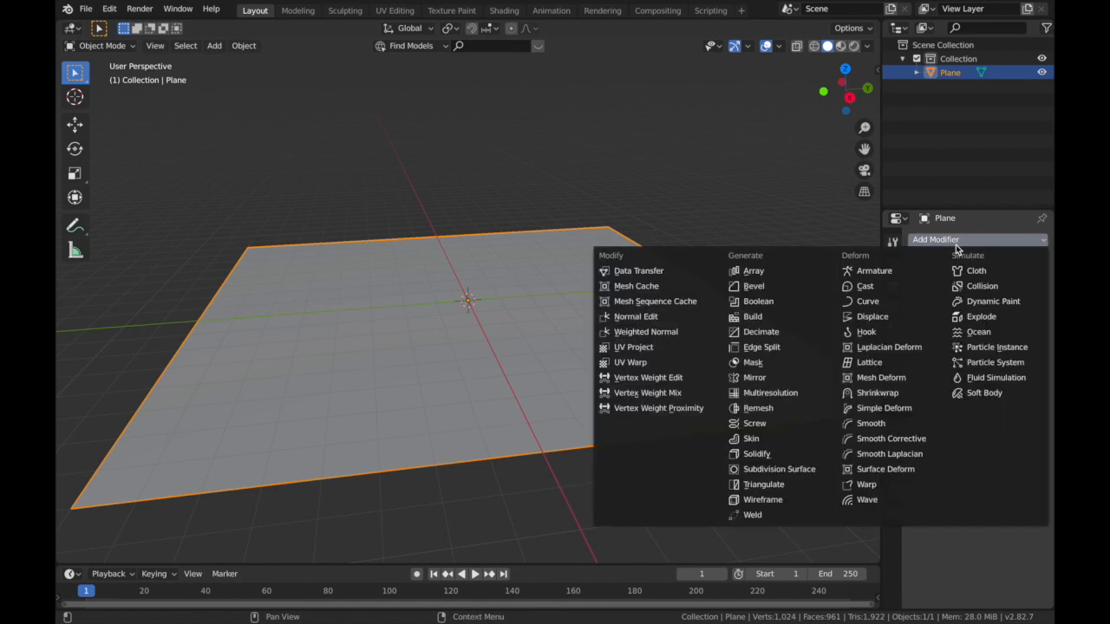
mouse_move(763, 483)
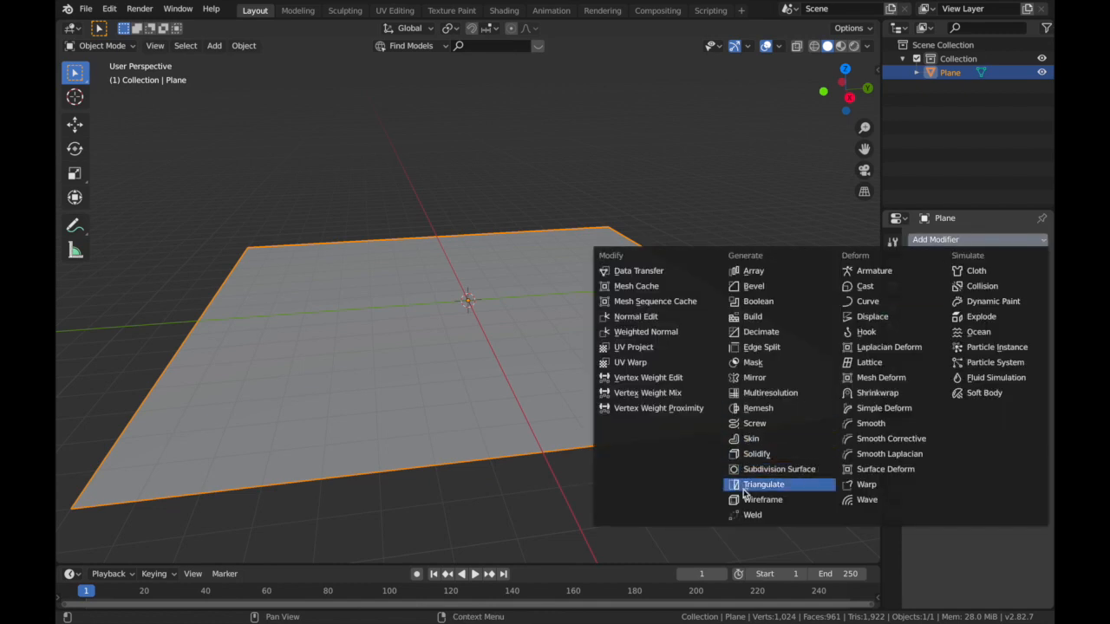
Step: Add a Wireframe modifier to the plane and thin down its bar thickness
click(759, 499)
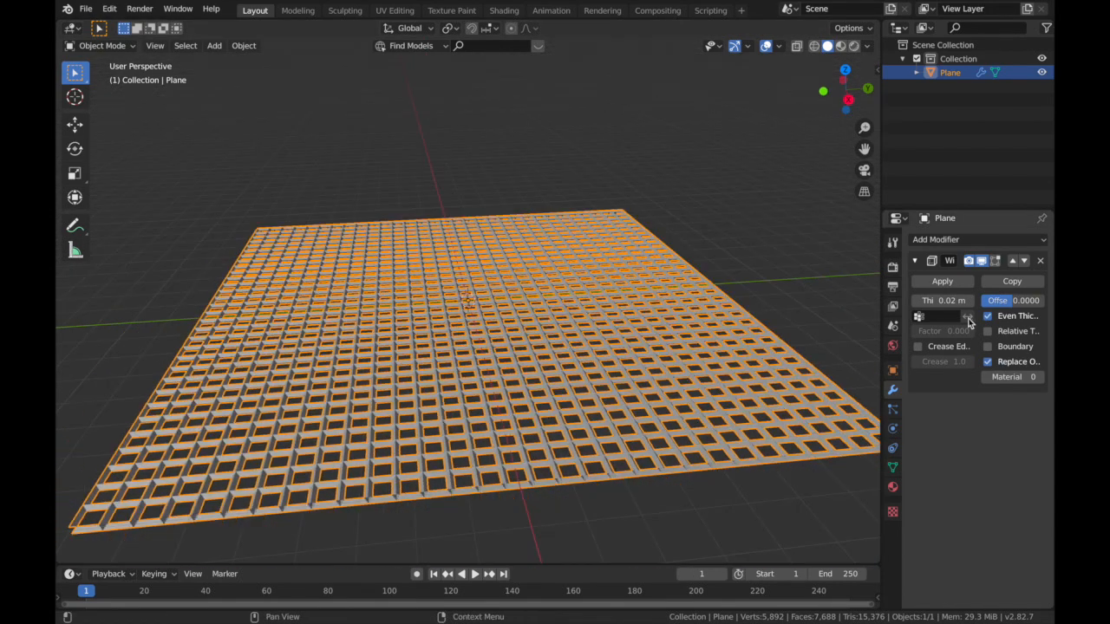
drag(951, 300, 928, 300)
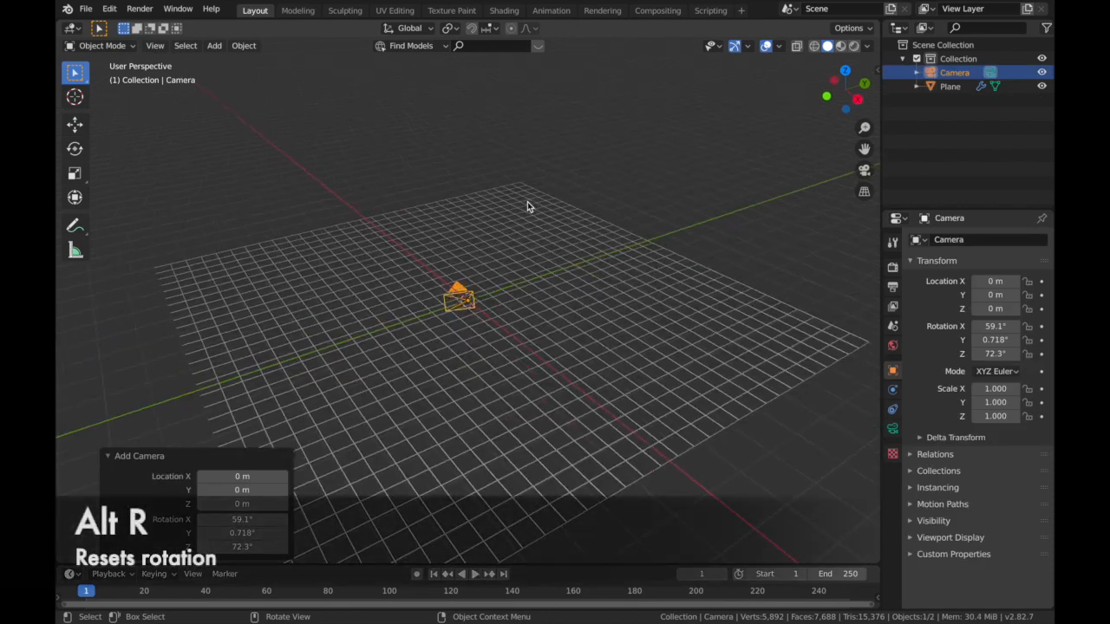
Step: Clear the camera's rotation, tilt it 90° on X and move it back along Y
key(alt+r)
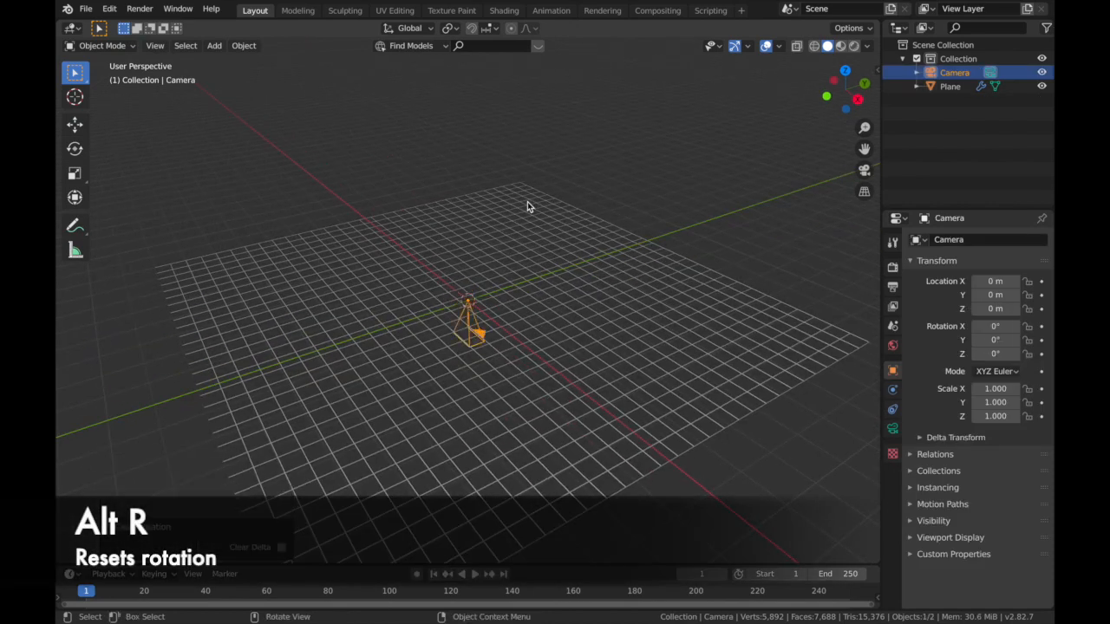
key(alt+r)
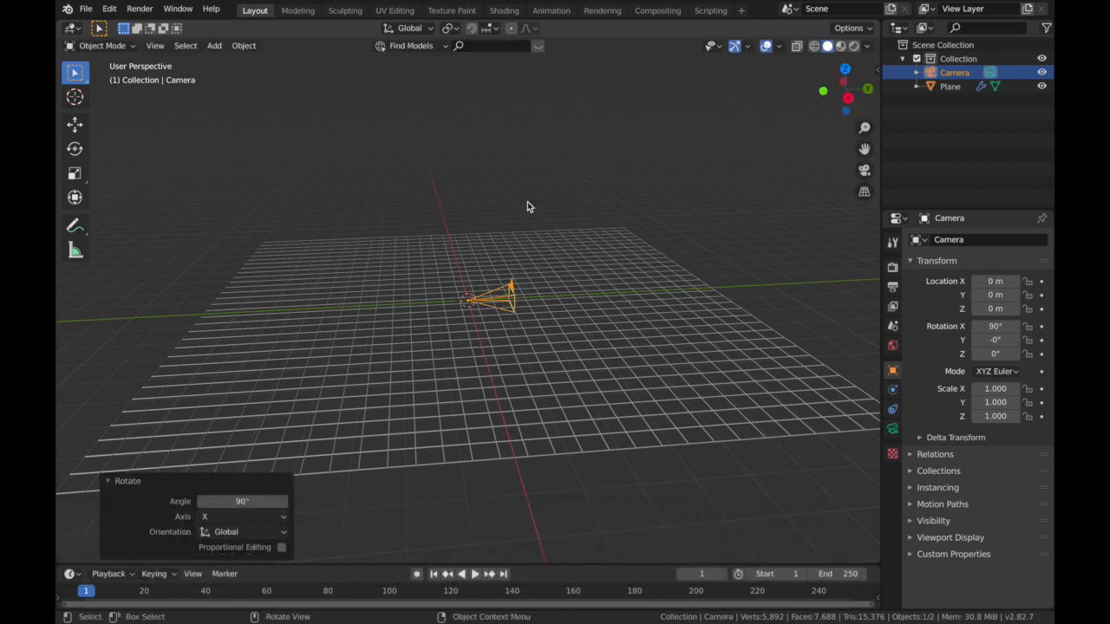
key(g)
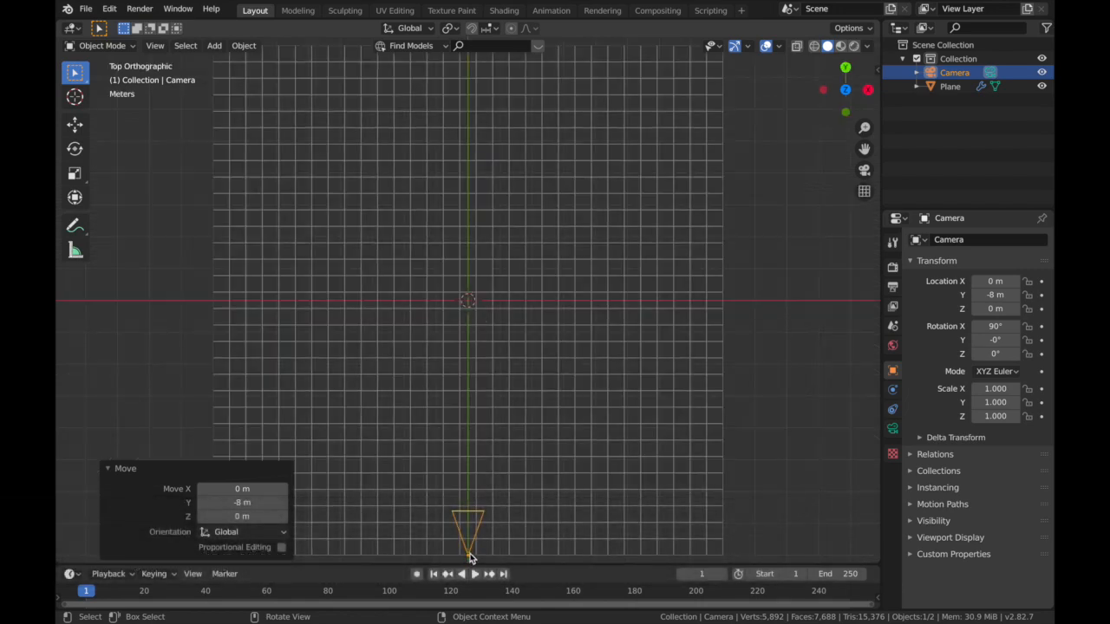
scroll(down, 3)
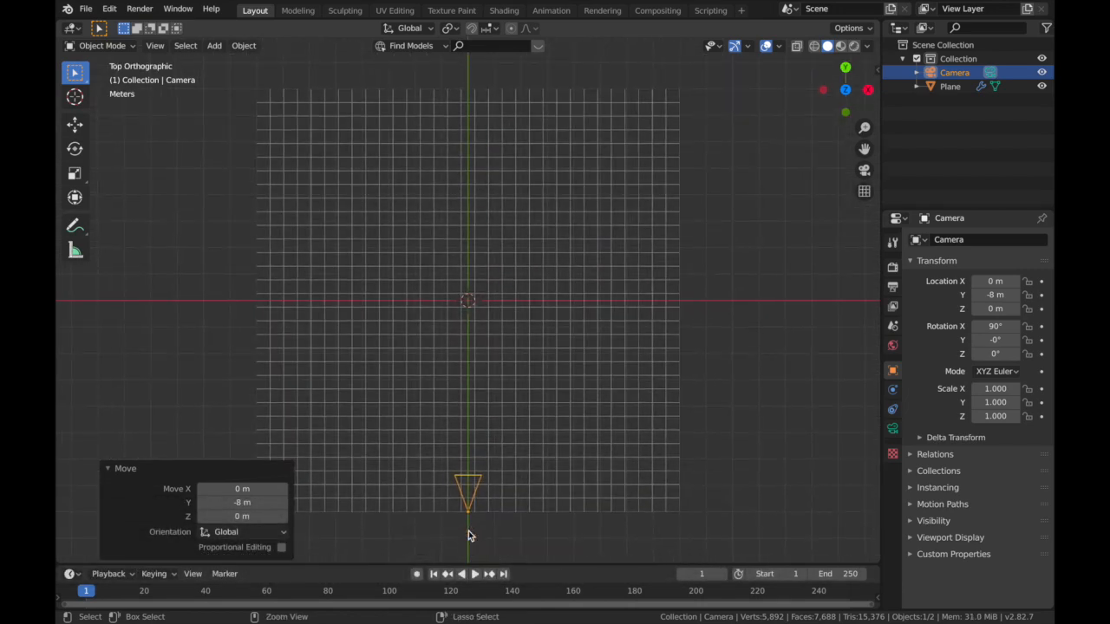
mouse_move(425, 516)
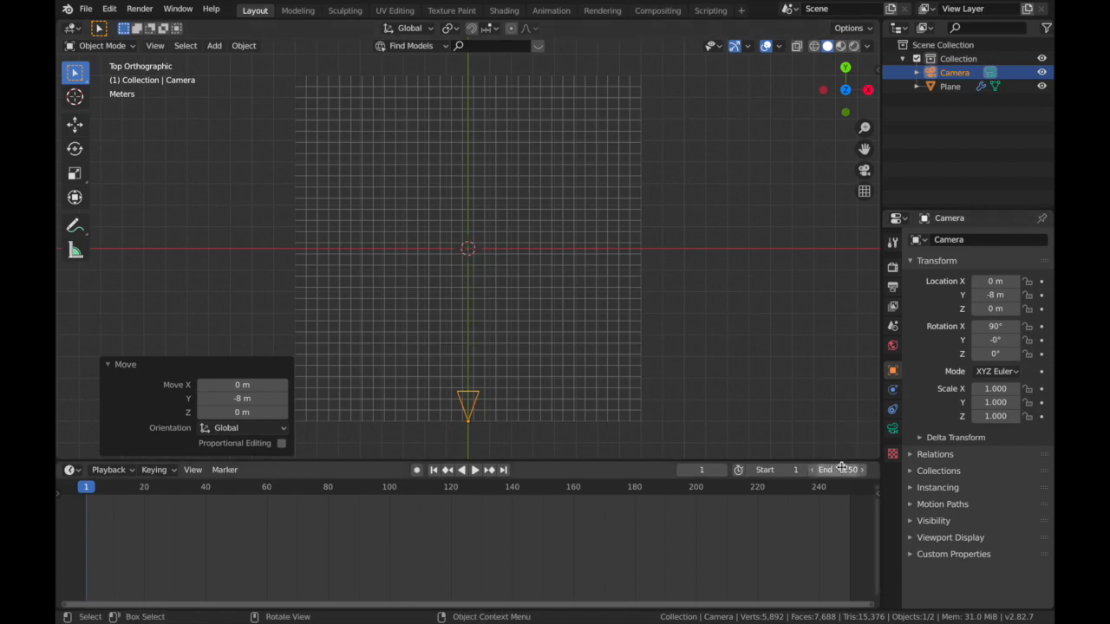
Step: Set the animation end to frame 120 and key the camera's start position on Y
click(836, 468)
text(120)
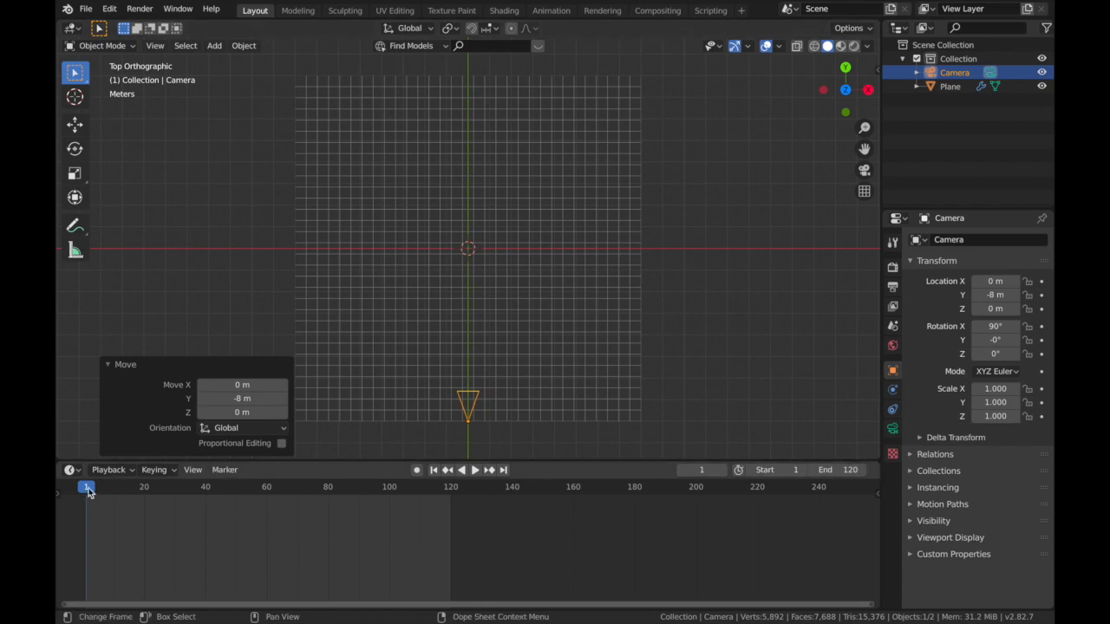
click(461, 470)
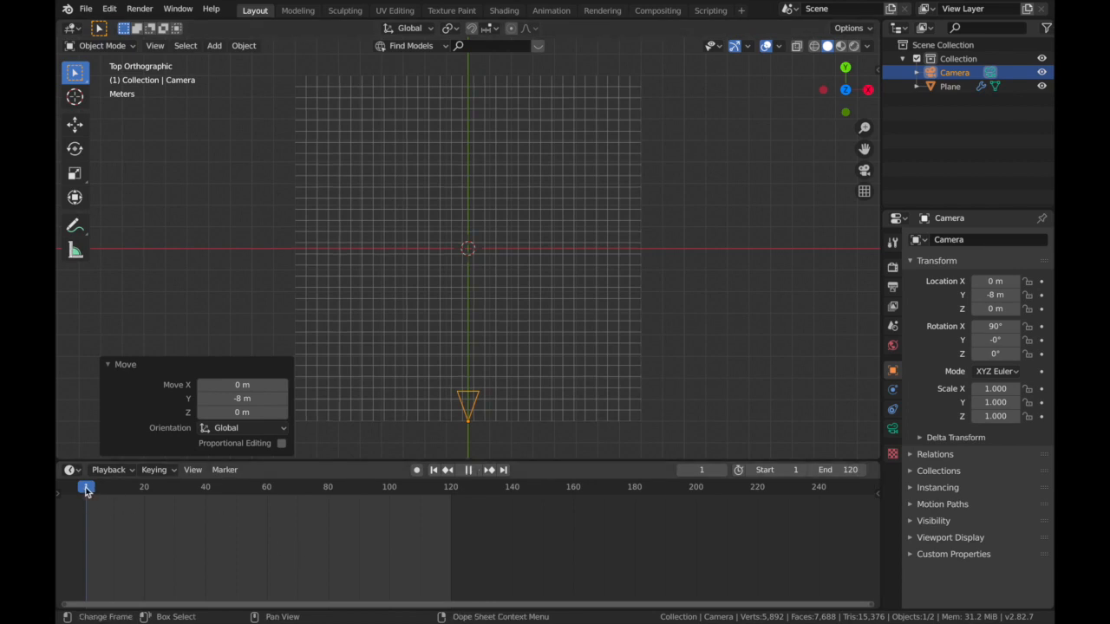
click(83, 486)
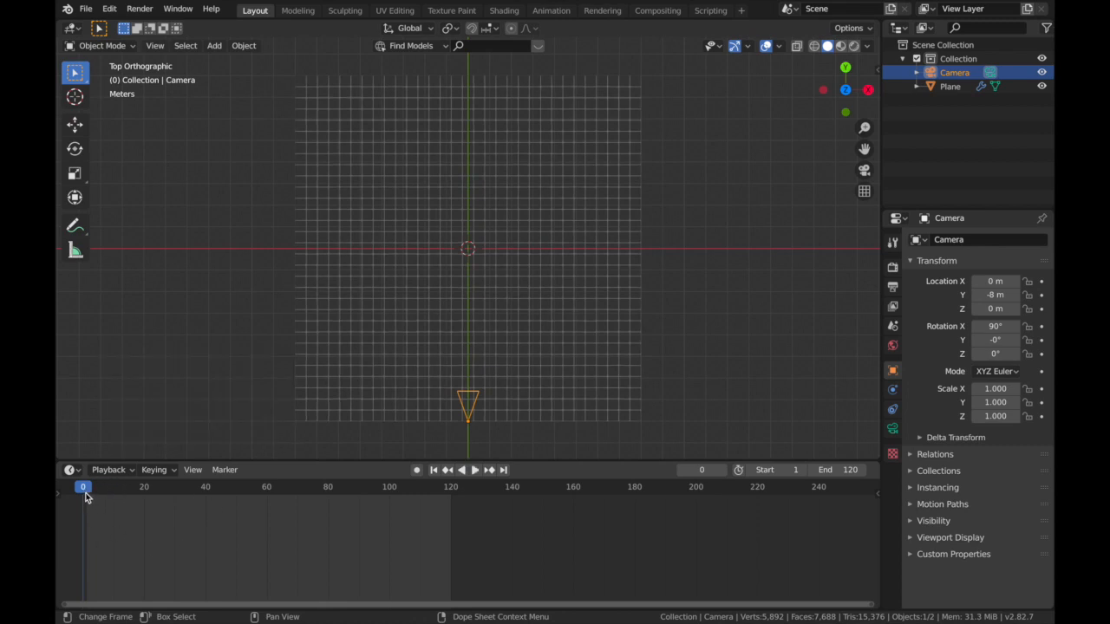
mouse_move(114, 508)
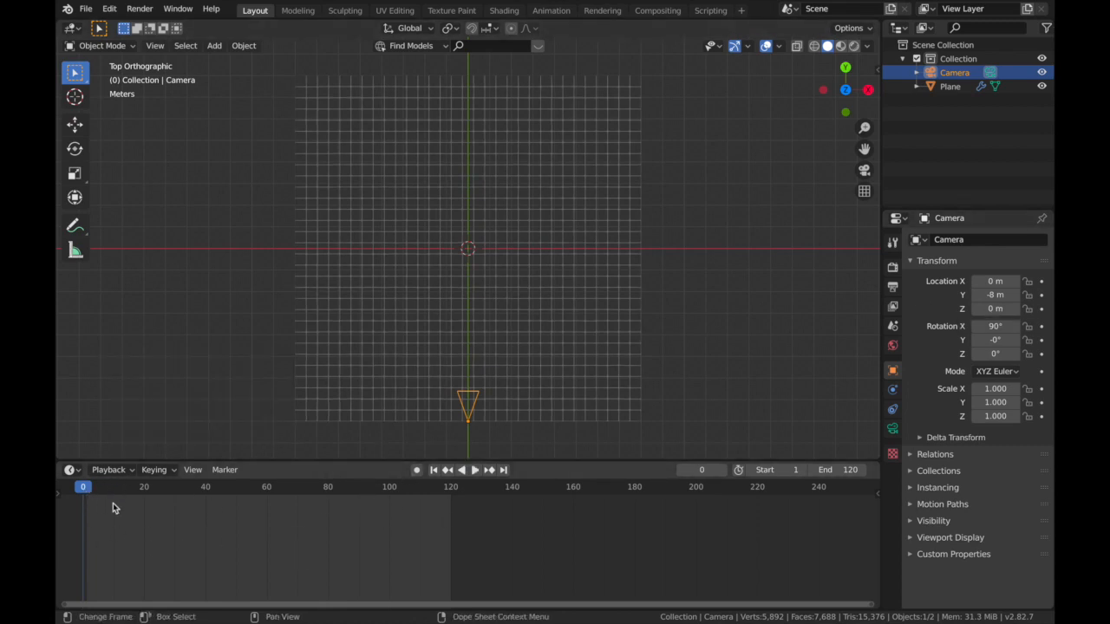
Step: Key the camera at Y 8 m on frame 120 and play back the flyover
click(85, 486)
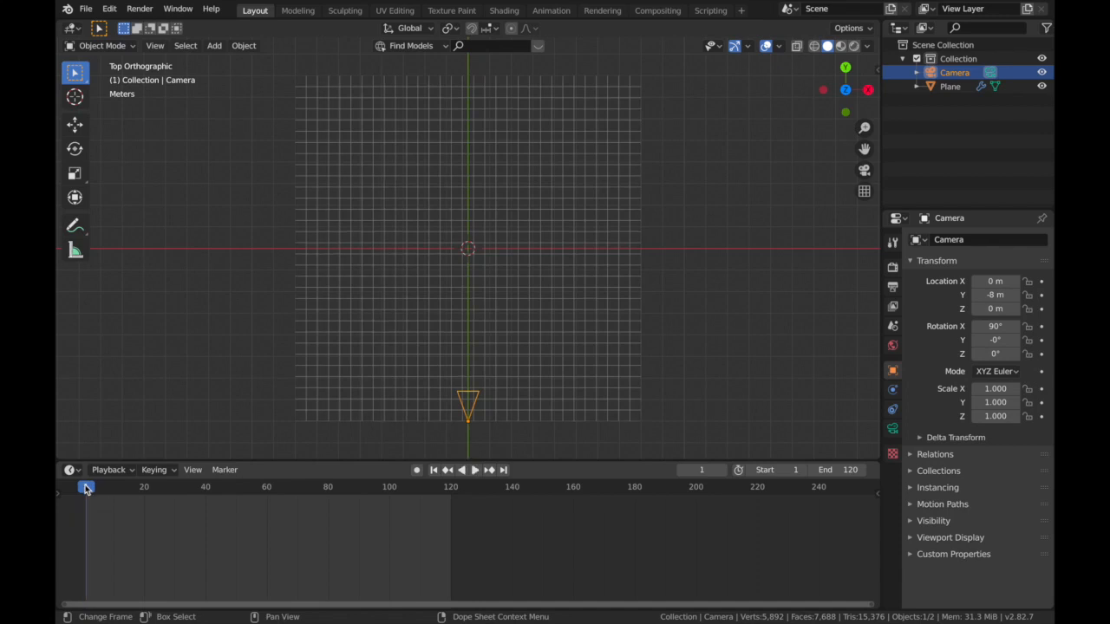
click(461, 470)
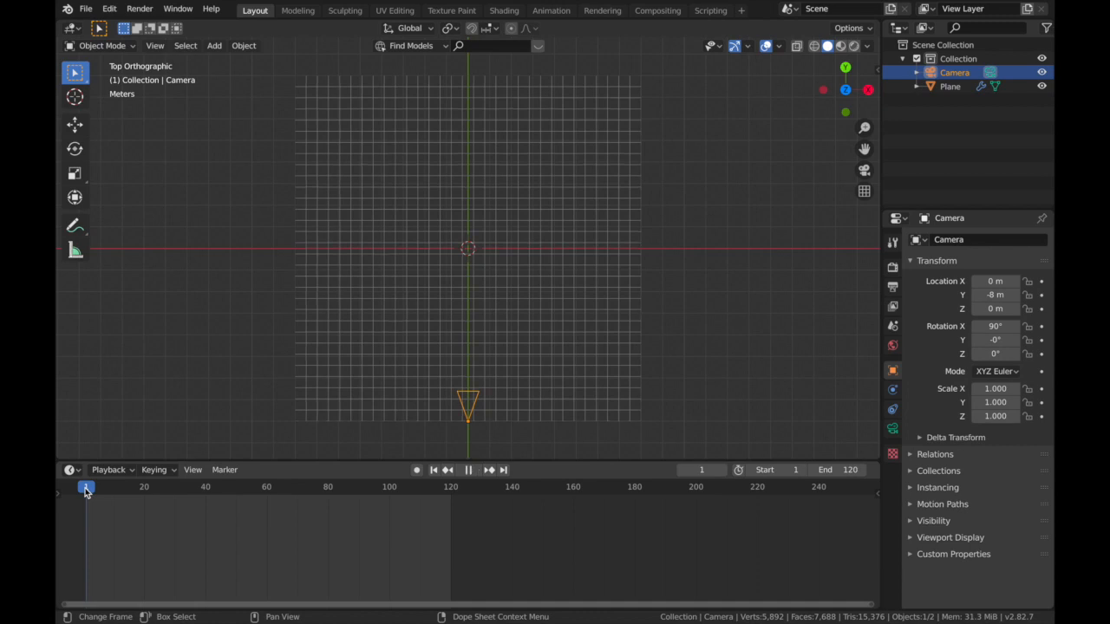
click(447, 470)
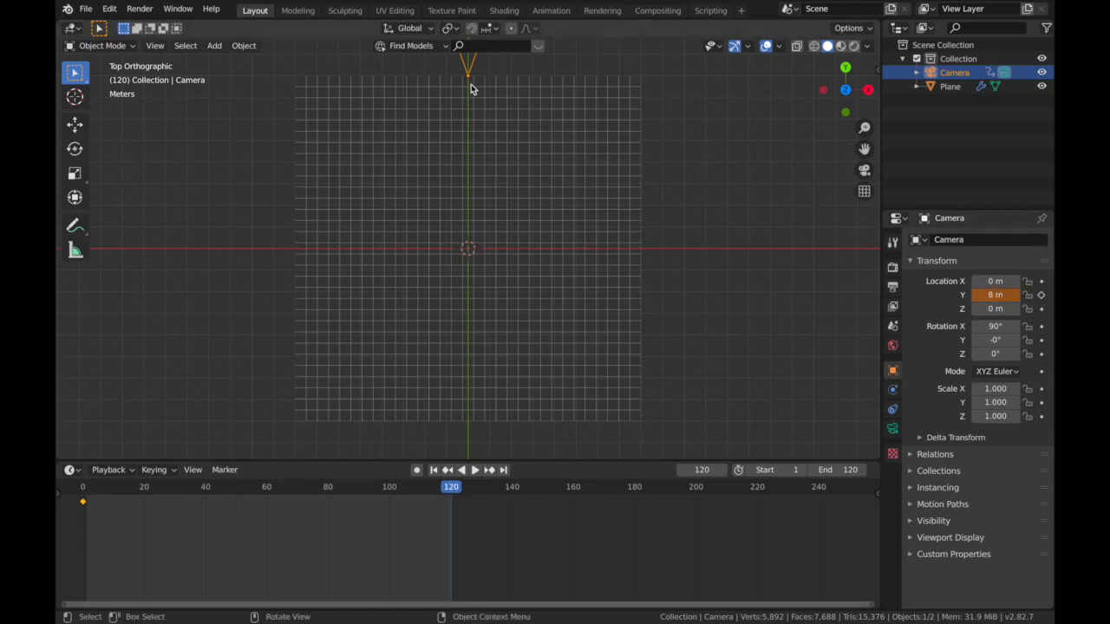
mouse_move(581, 187)
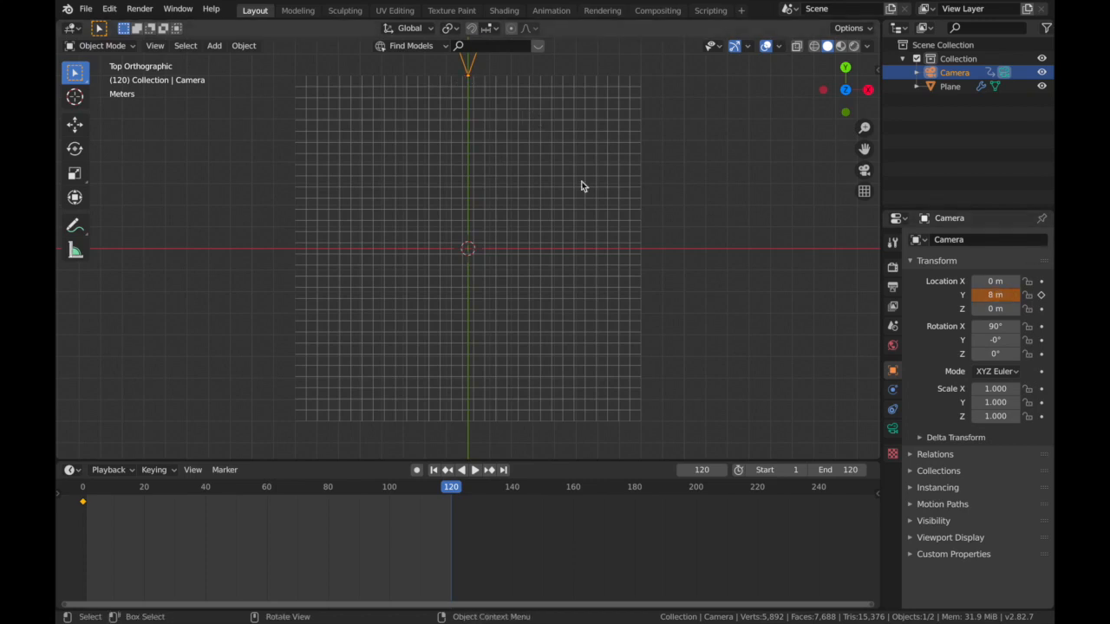
mouse_move(1041, 294)
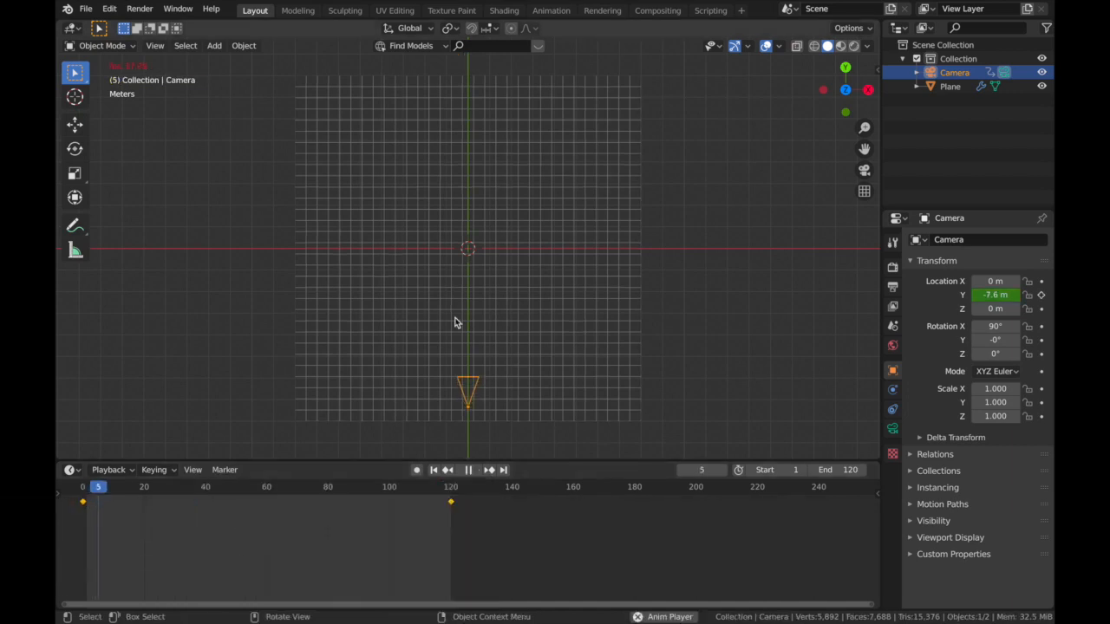
click(468, 470)
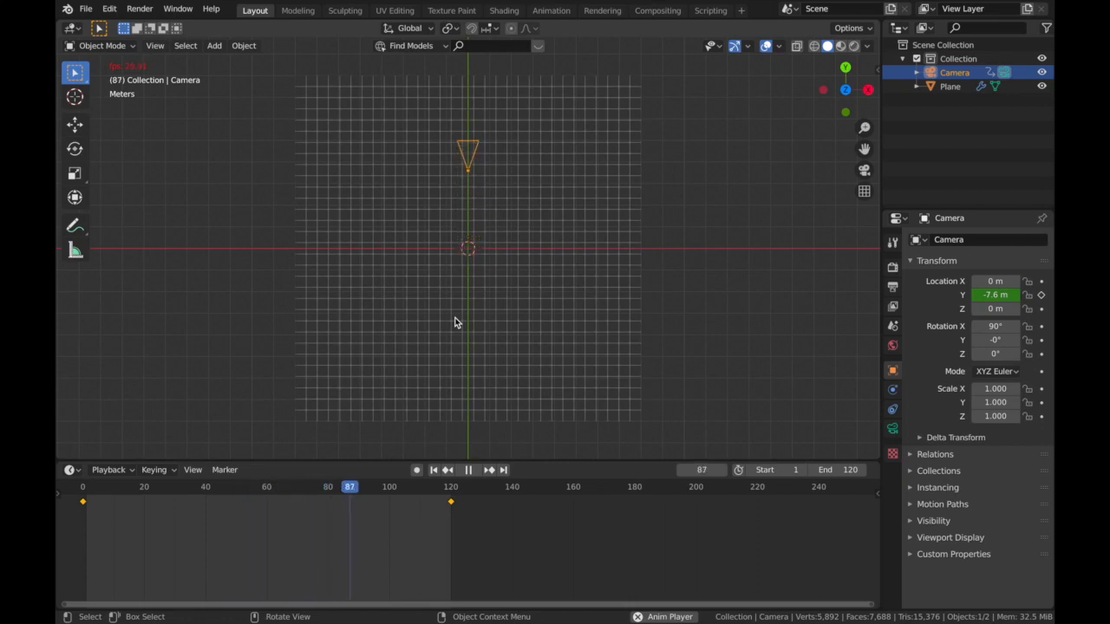
click(108, 485)
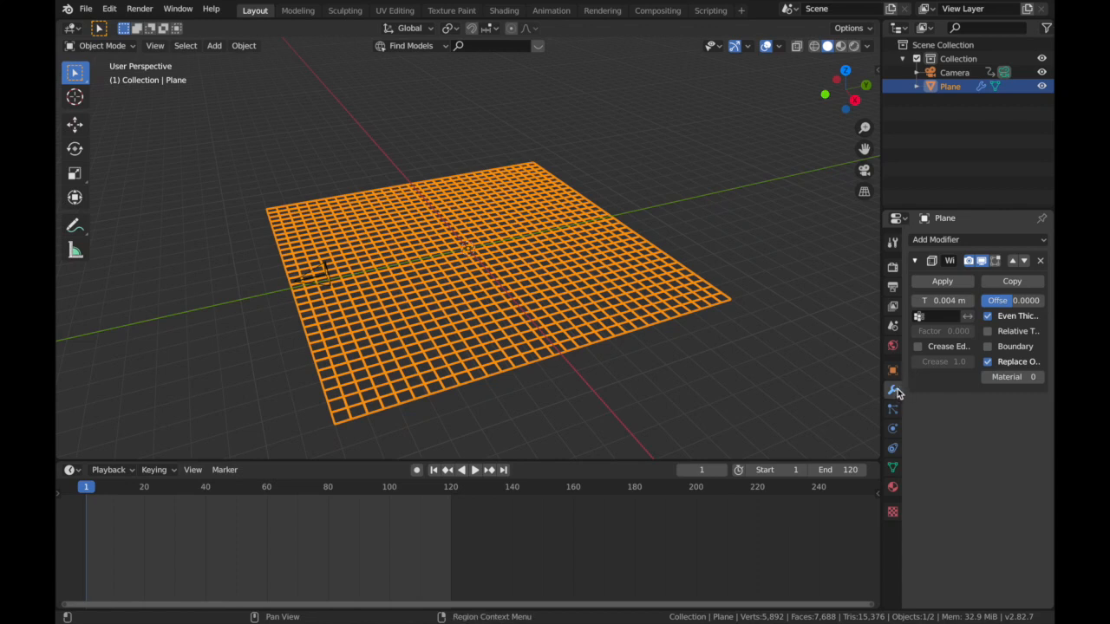
Step: Add a Displace modifier to the plane driven by a new Clouds texture
click(978, 239)
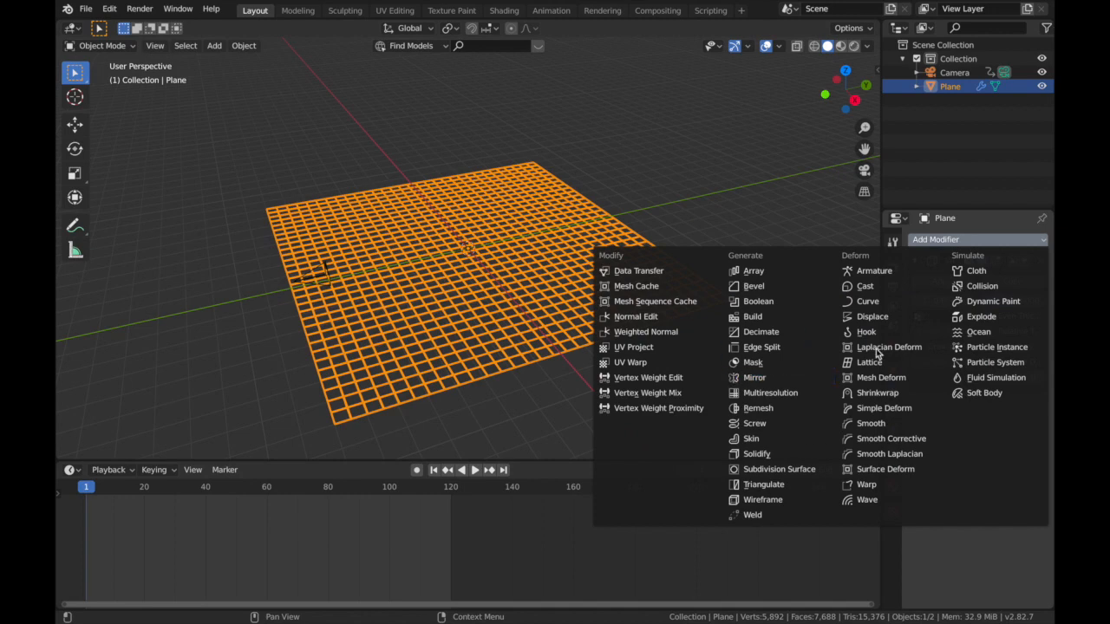
click(871, 316)
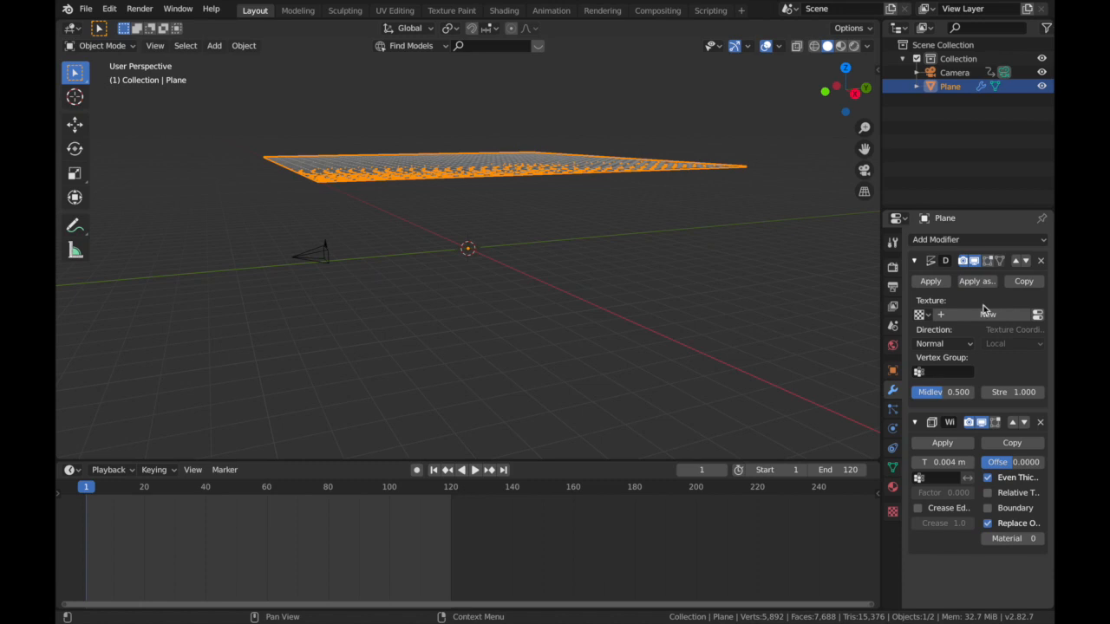
mouse_move(988, 314)
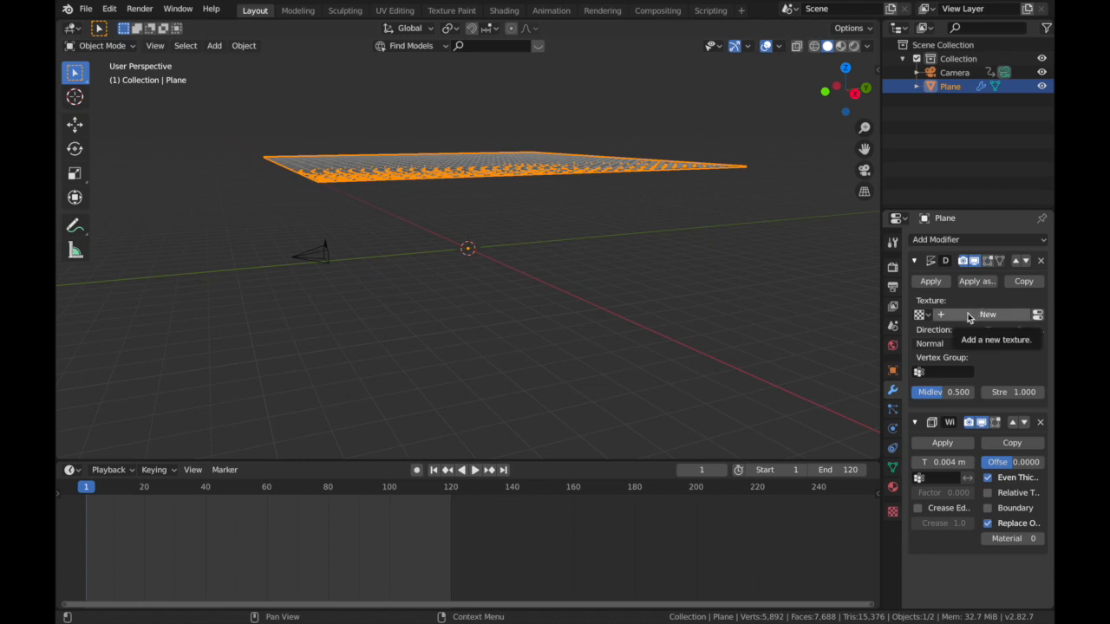
click(987, 314)
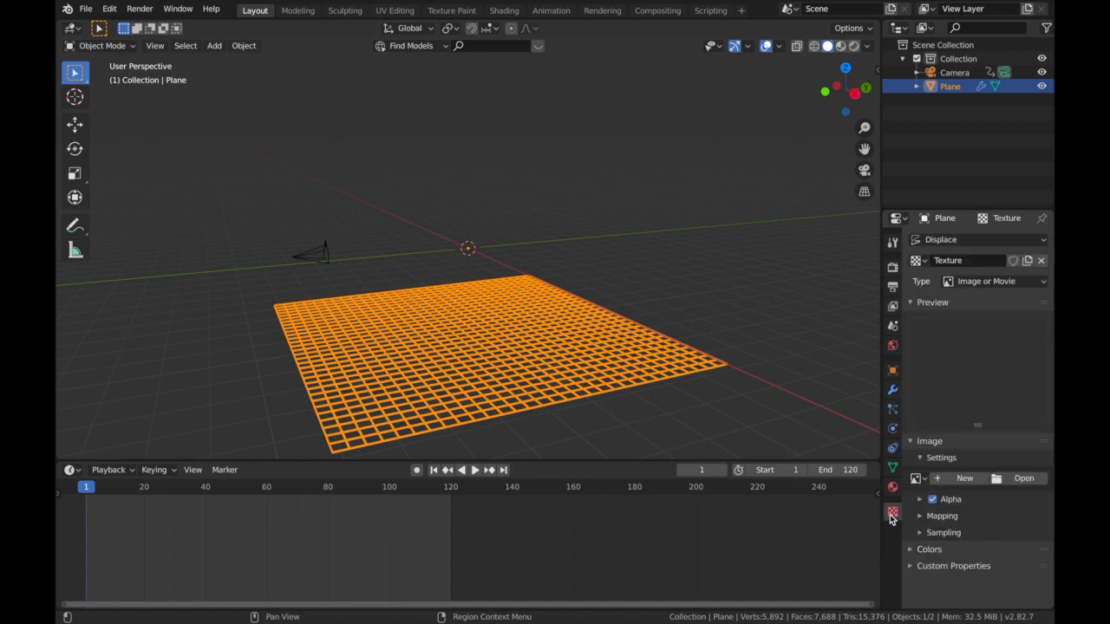
click(992, 281)
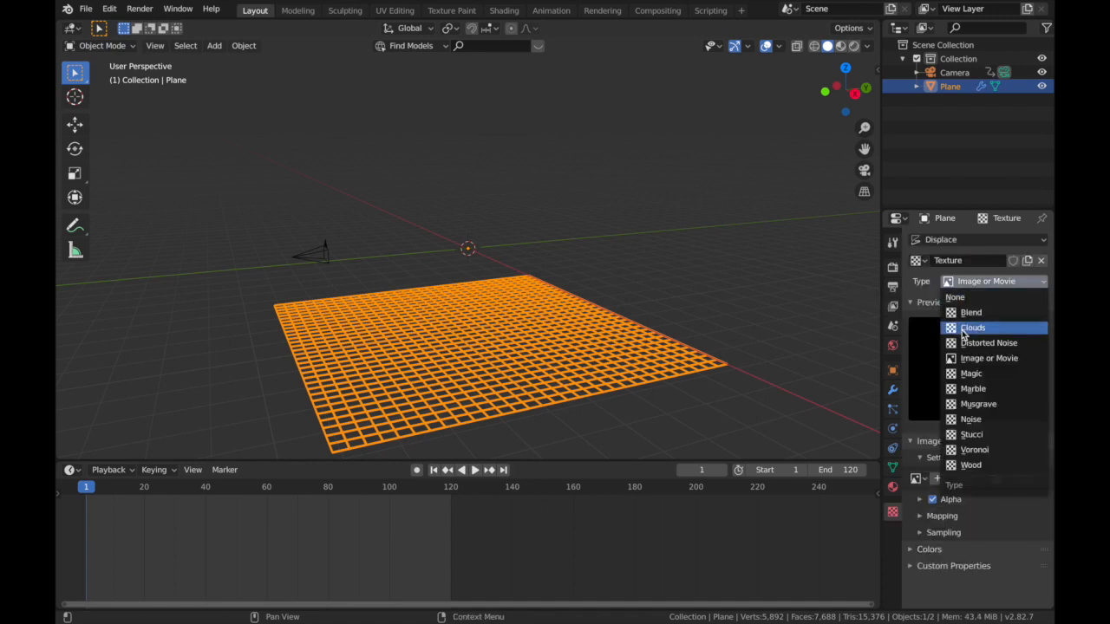
click(973, 326)
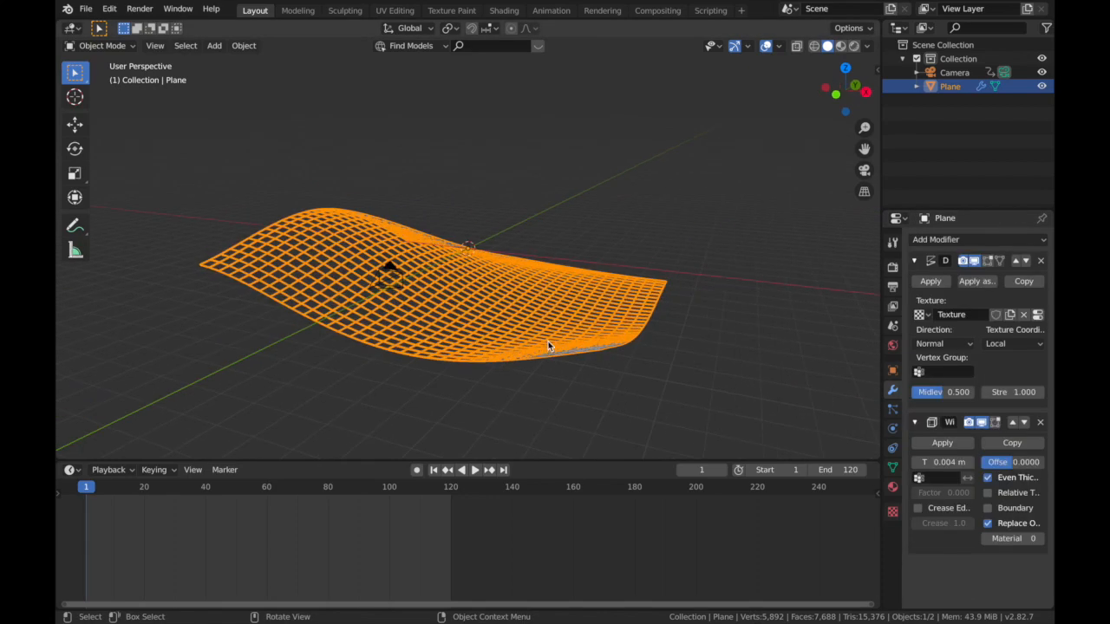
mouse_move(378, 239)
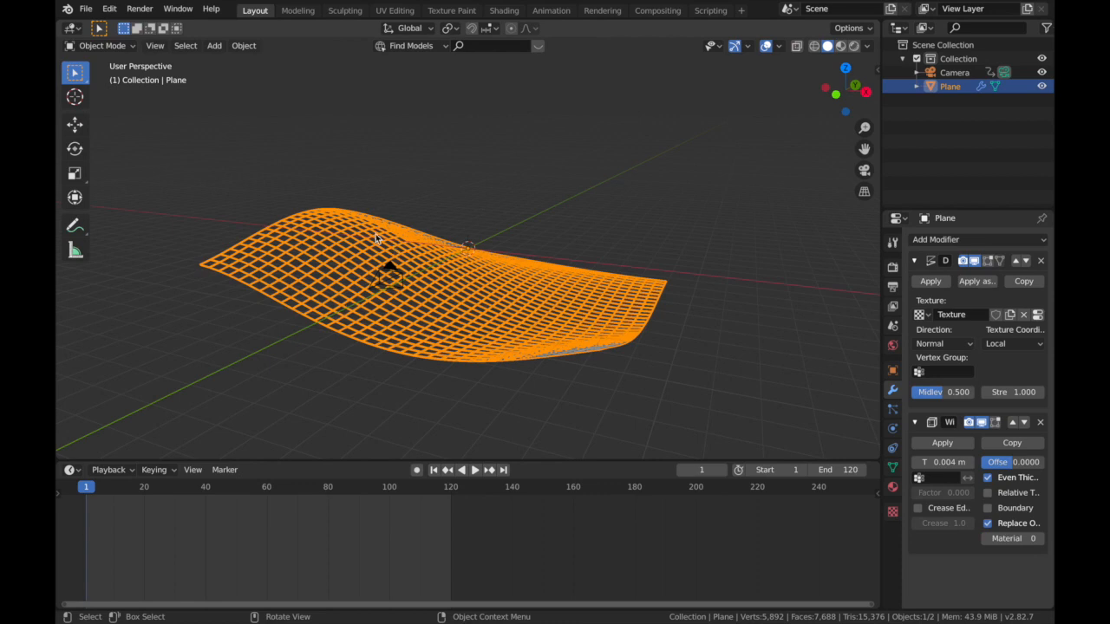
mouse_move(583, 303)
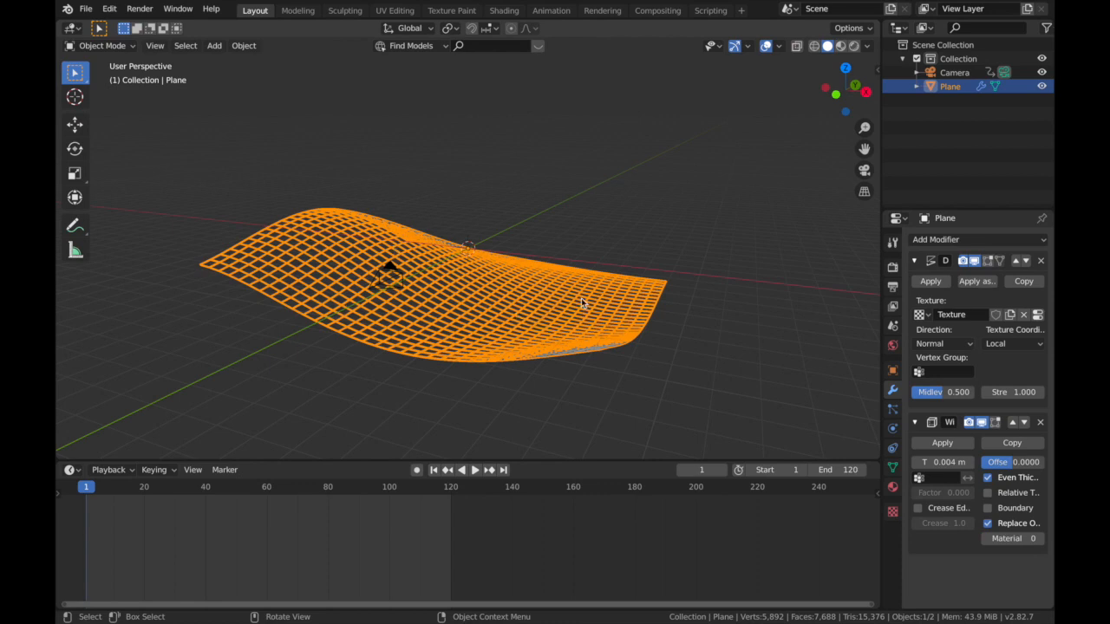
Step: Add a cube-shaped empty at the origin above the wavy grid
click(215, 45)
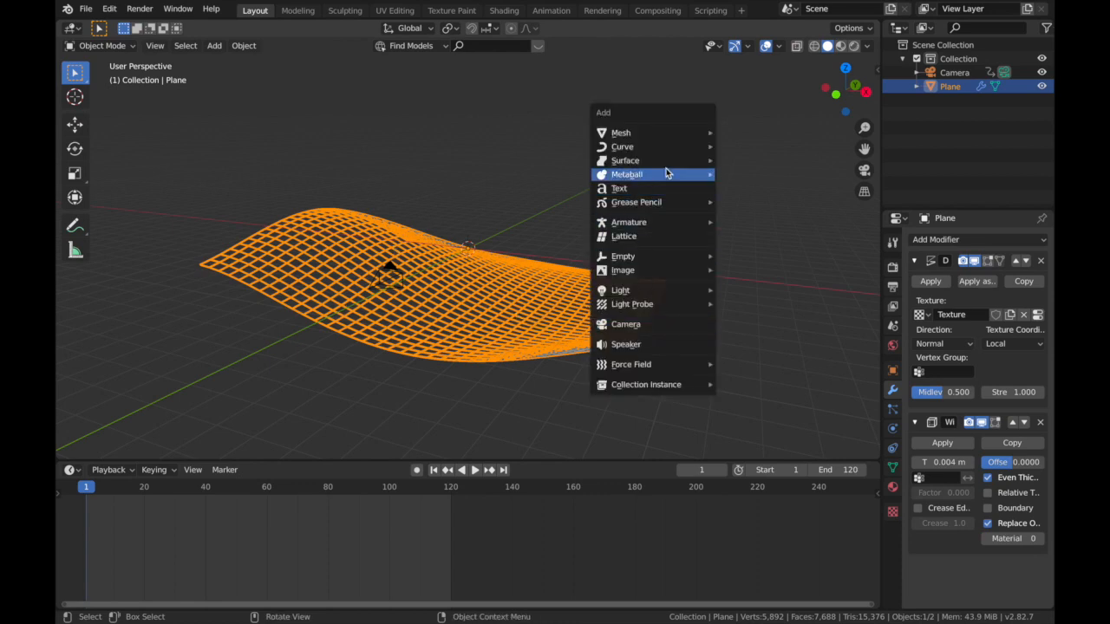
mouse_move(623, 257)
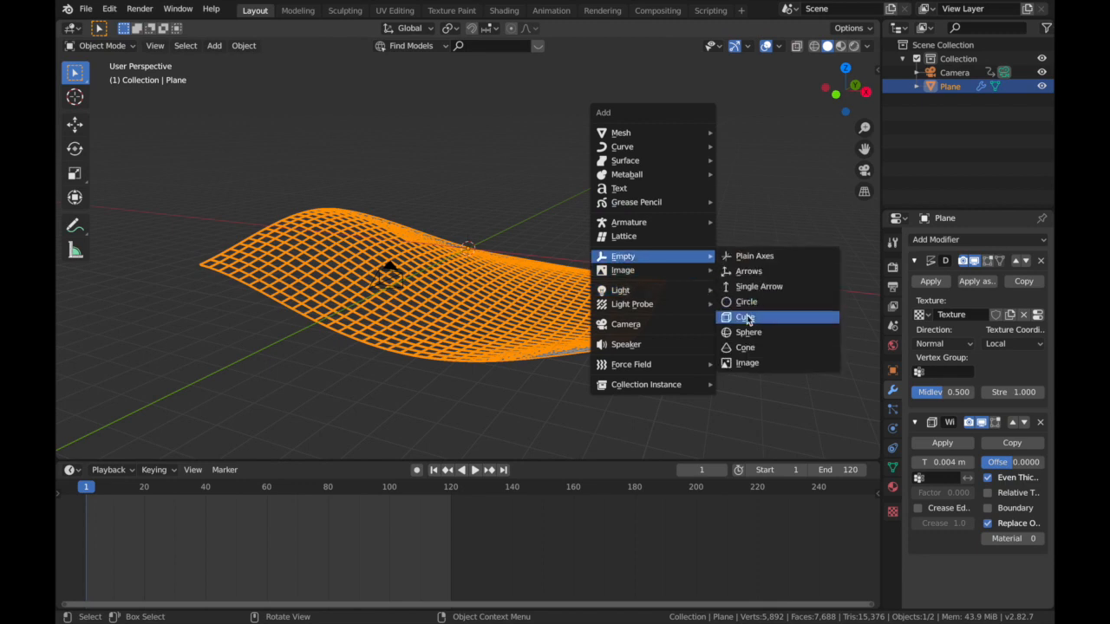
click(745, 315)
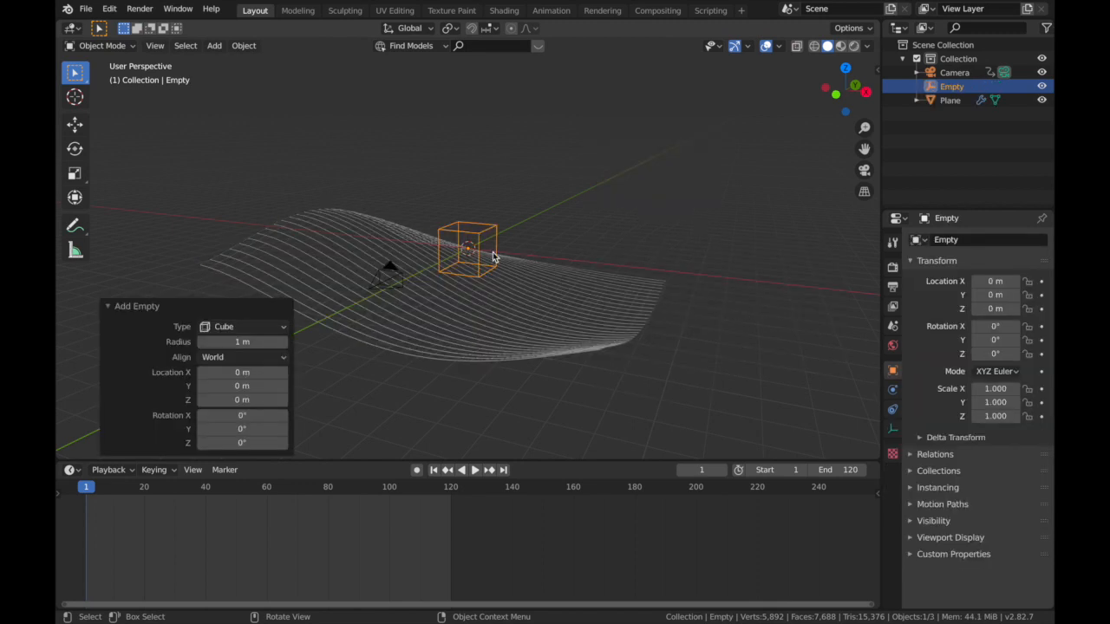
mouse_move(449, 337)
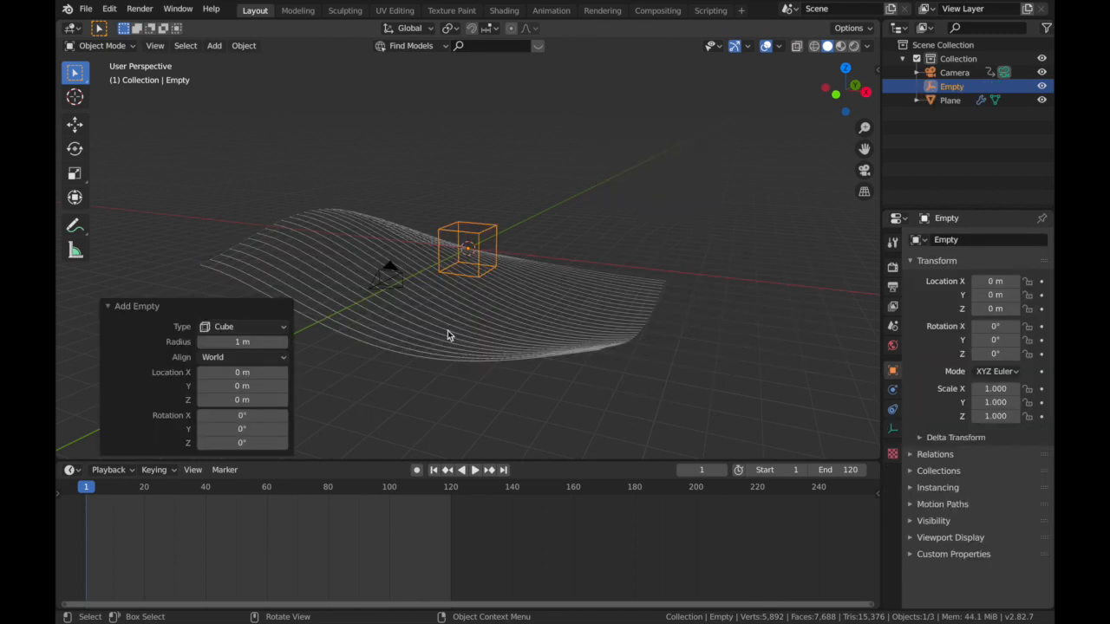
drag(451, 338, 408, 278)
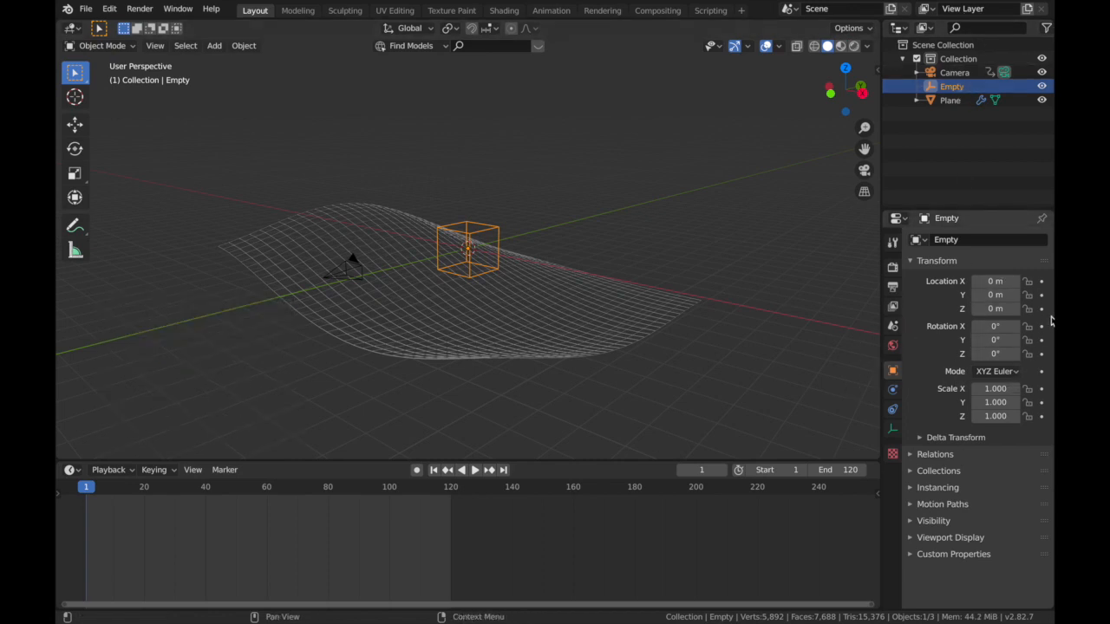
Step: Key the empty's Z rotation at frames 0 and 120 so it spins, and play it back
click(83, 485)
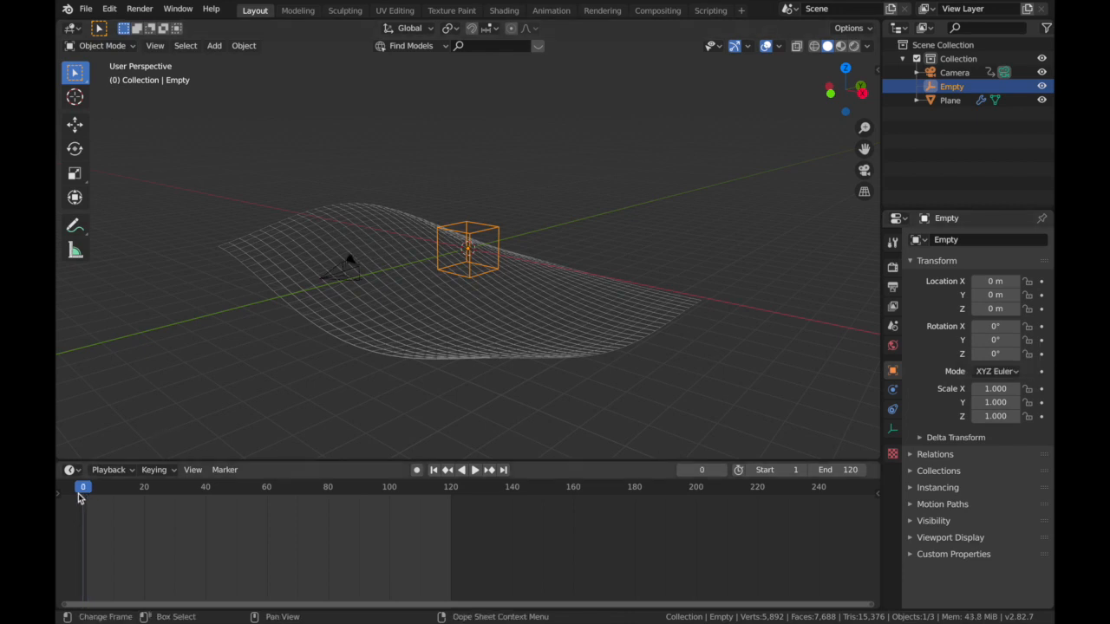
mouse_move(947, 337)
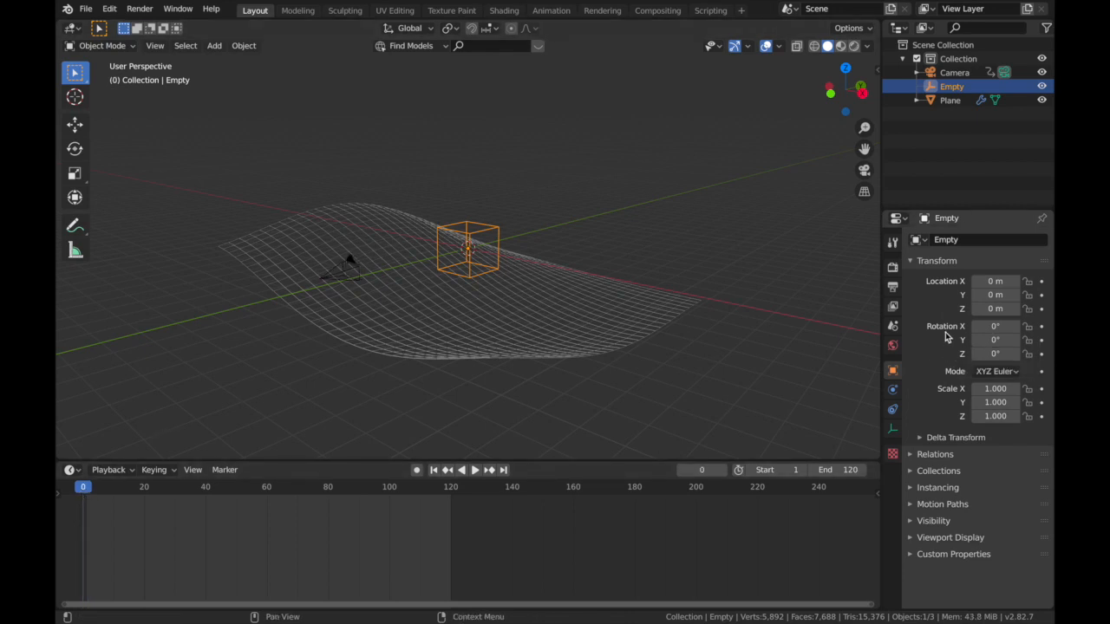
mouse_move(1044, 359)
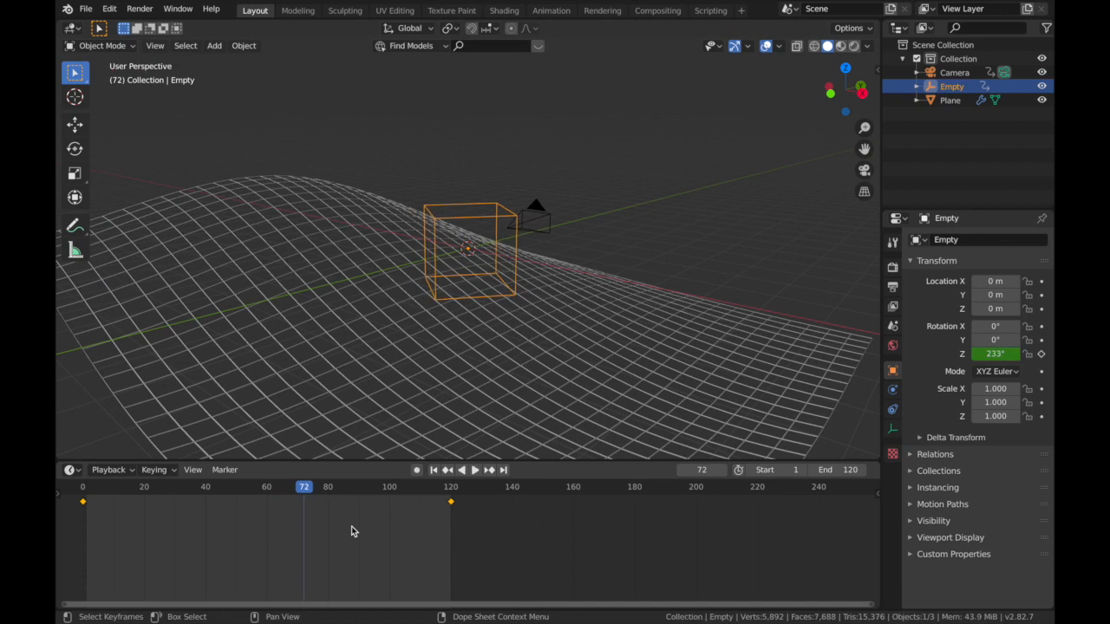
mouse_move(340, 543)
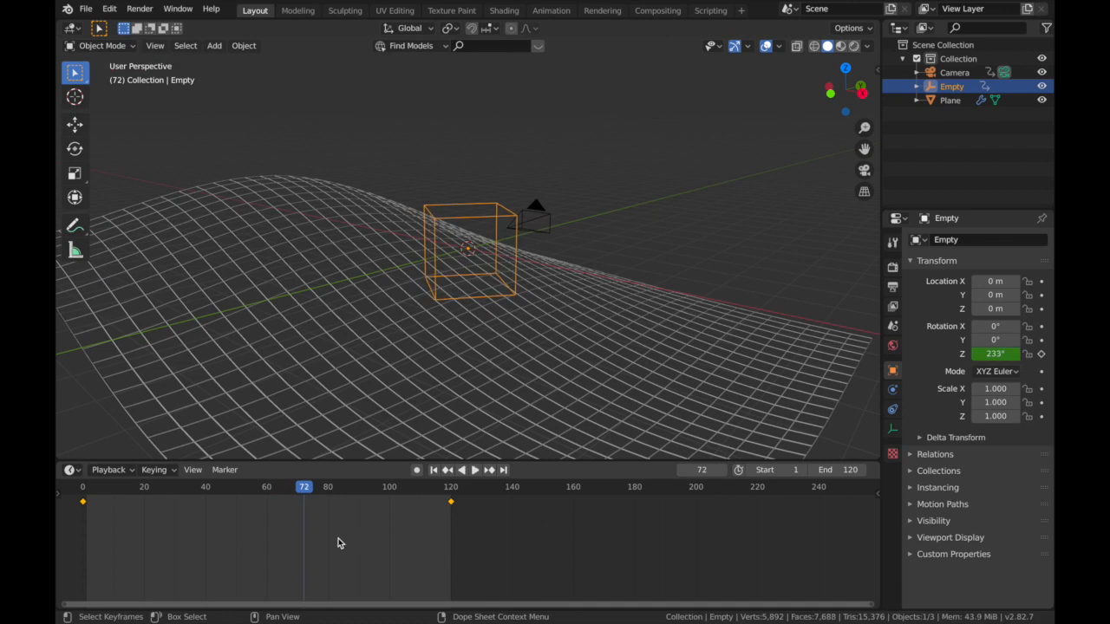
click(475, 468)
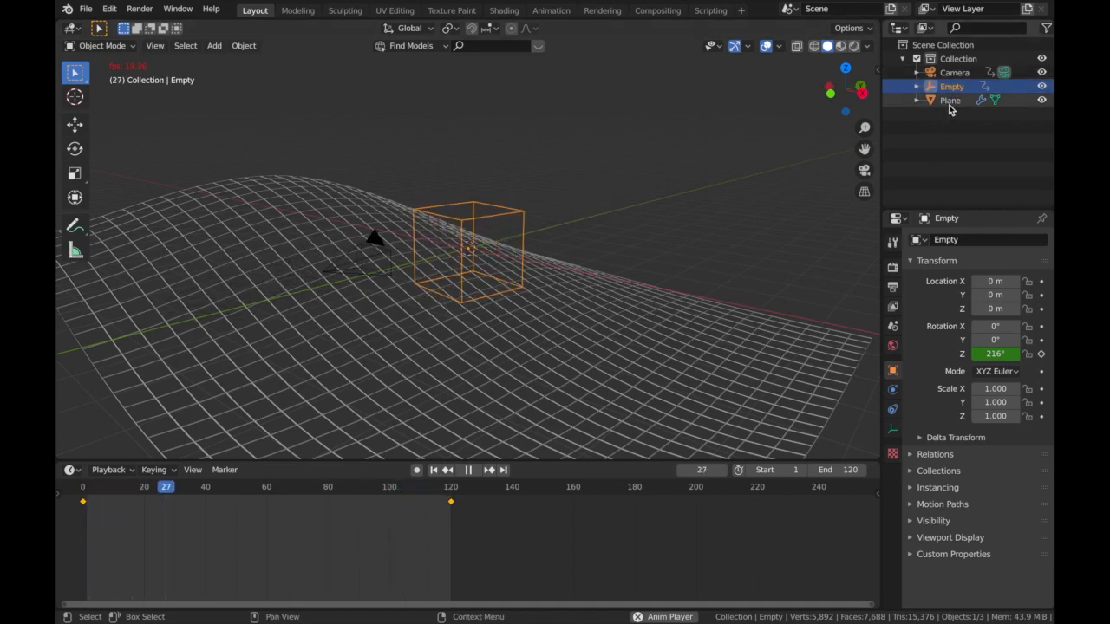
Step: Set the plane's Displace texture coordinates to Object, driven by the Empty
click(951, 99)
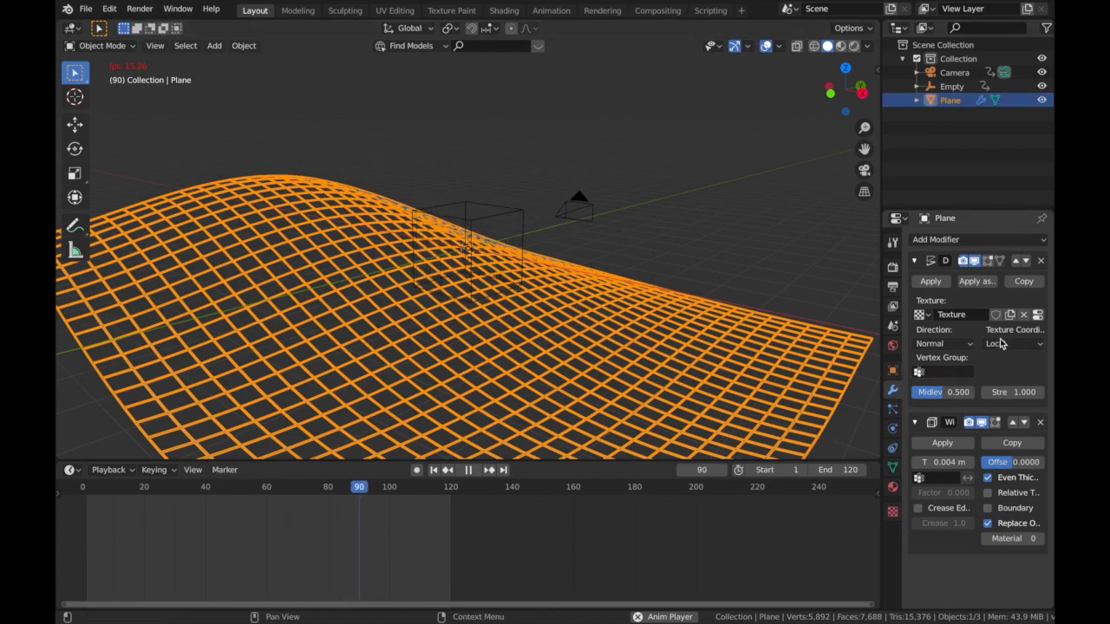
click(1013, 343)
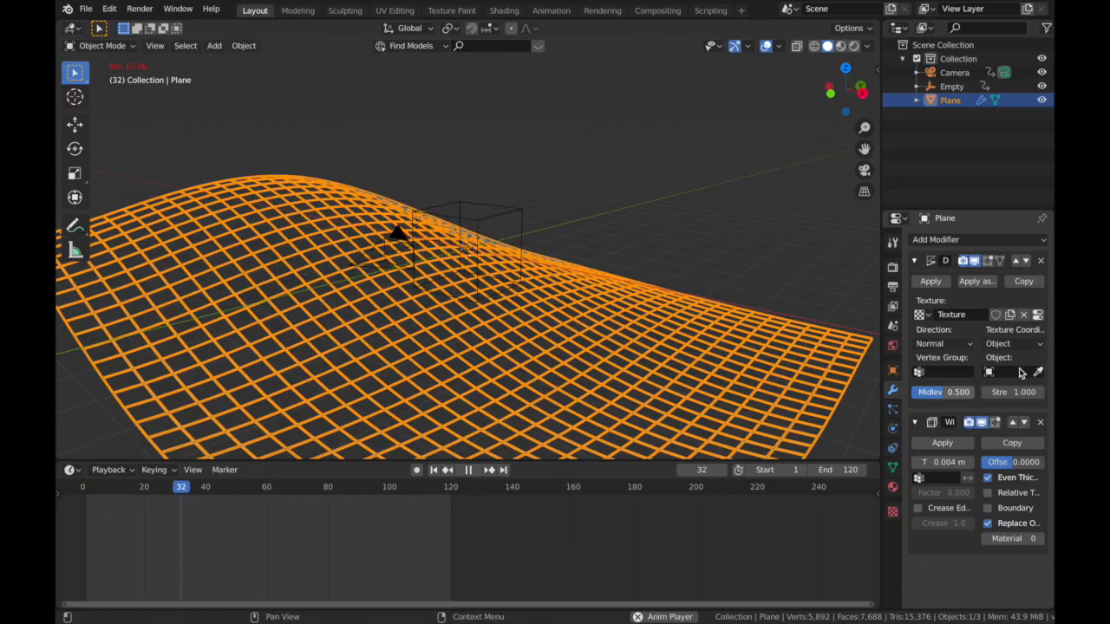
click(1013, 371)
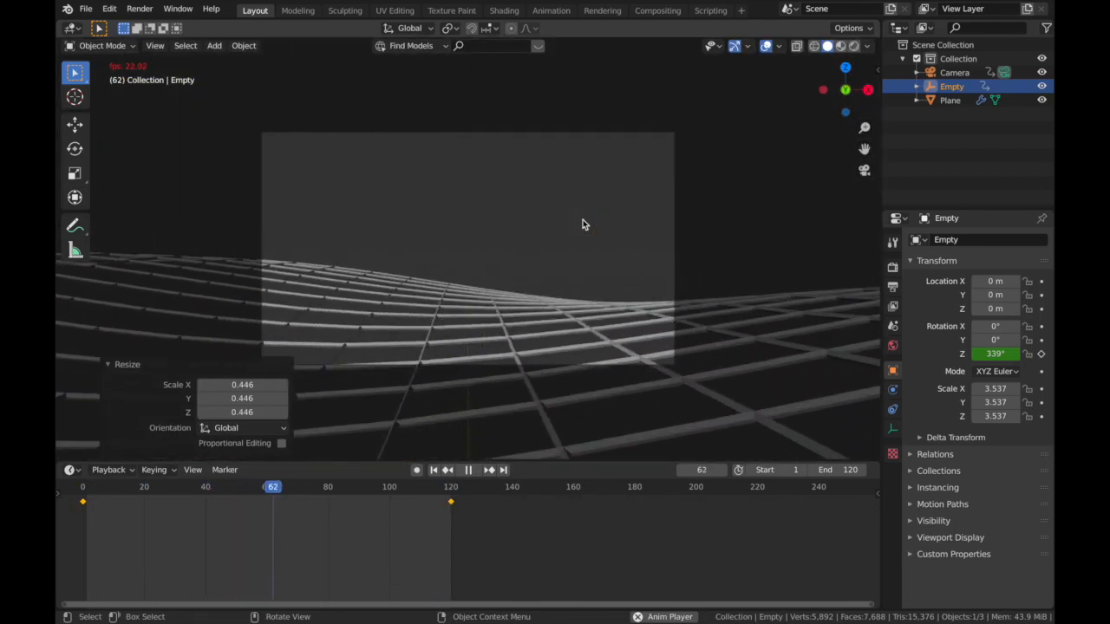
Step: Raise the camera slightly, shift the lens to about −0.14 and preview the flyover
click(468, 468)
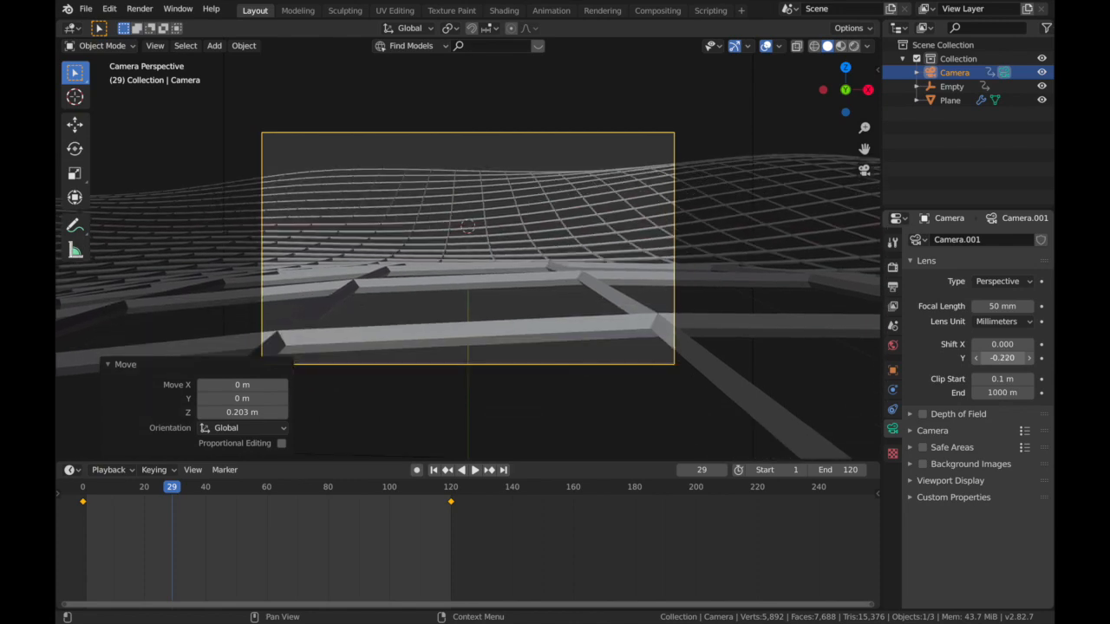
click(462, 470)
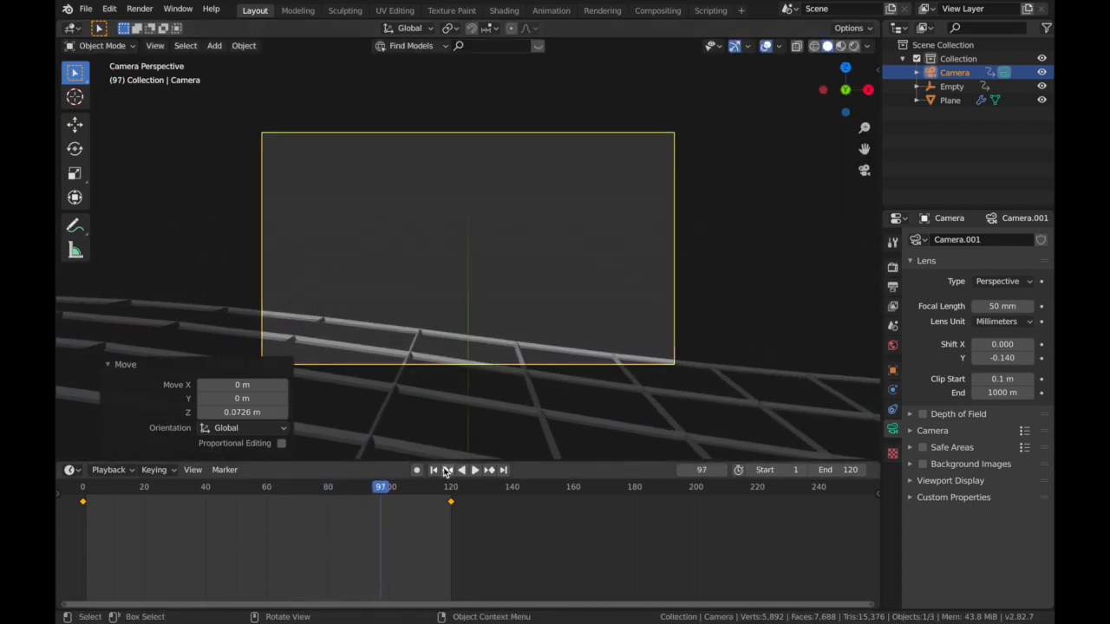
click(461, 470)
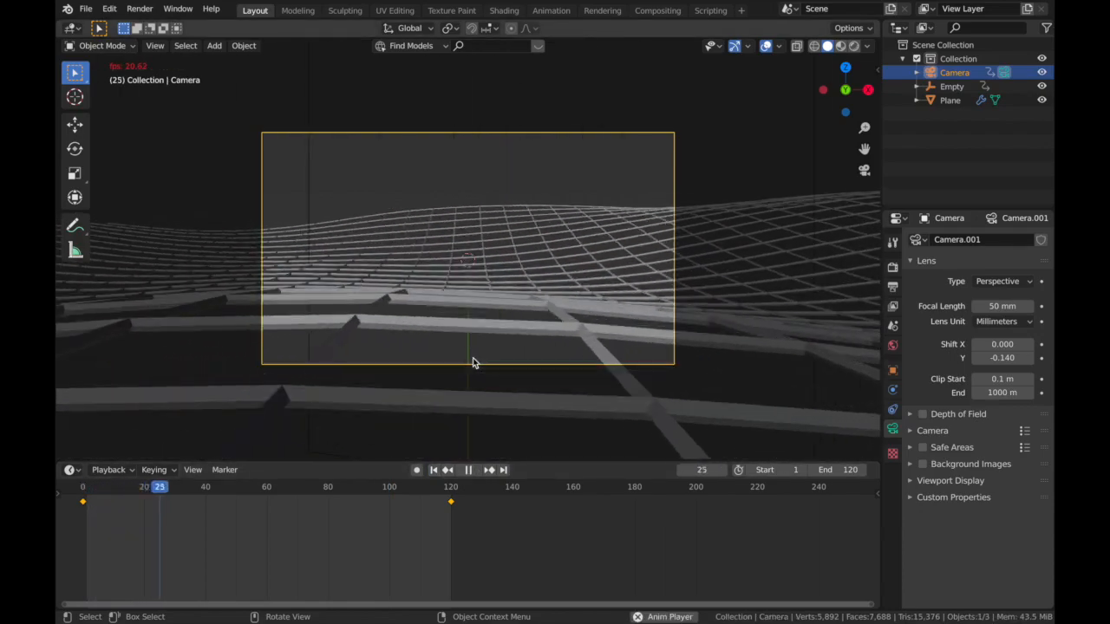
click(468, 469)
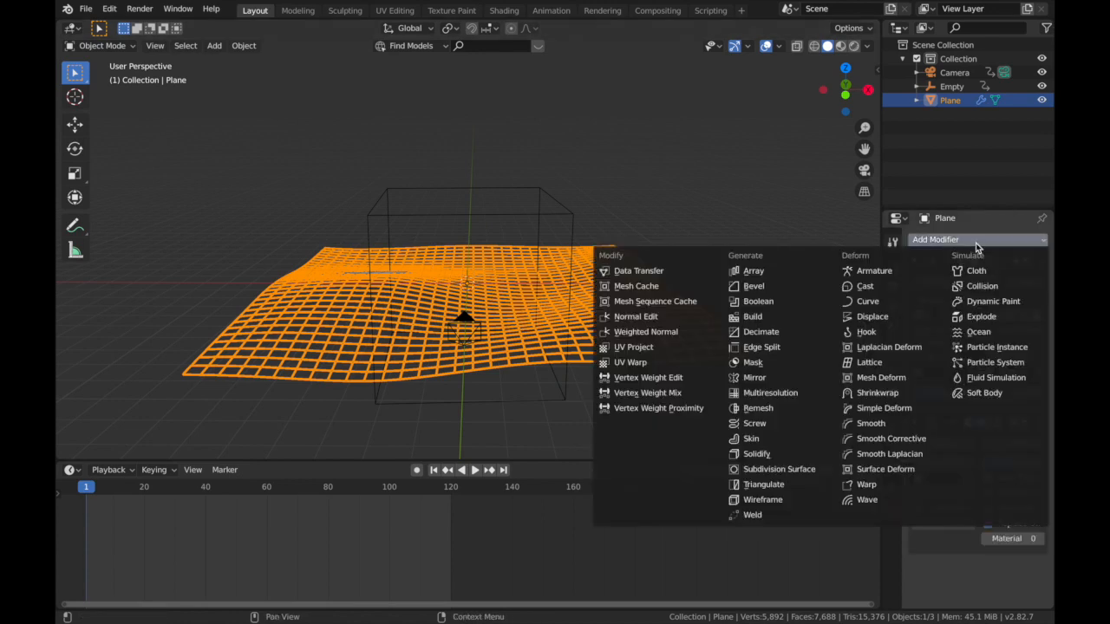
mouse_move(777, 363)
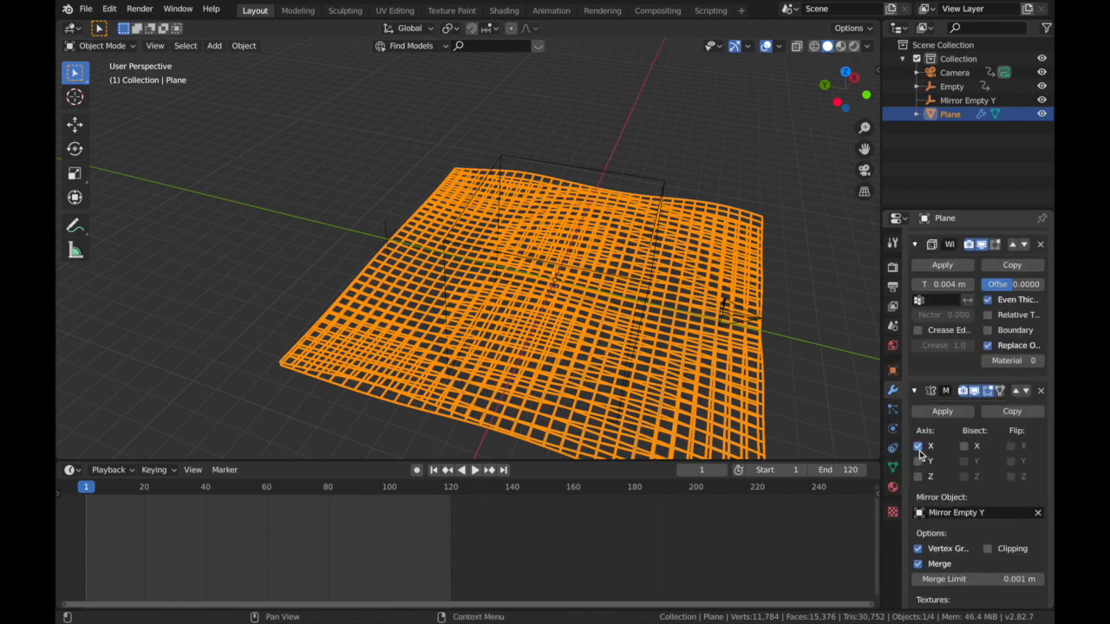
Step: Switch the mirror axis from X to Y and check the extended grid through the camera
click(919, 446)
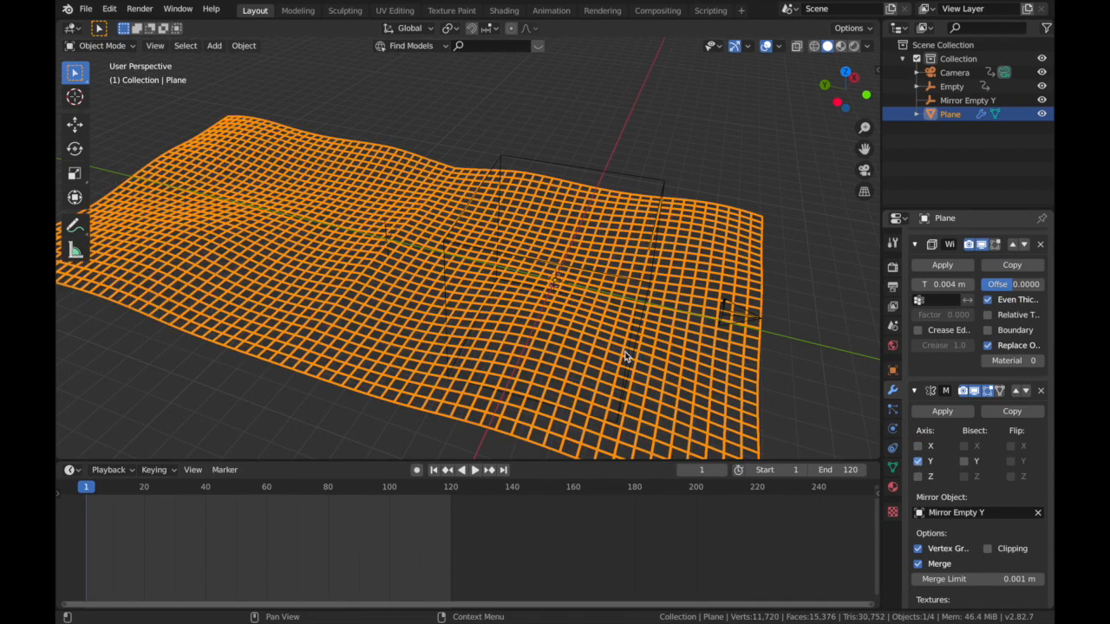
key(KP_0)
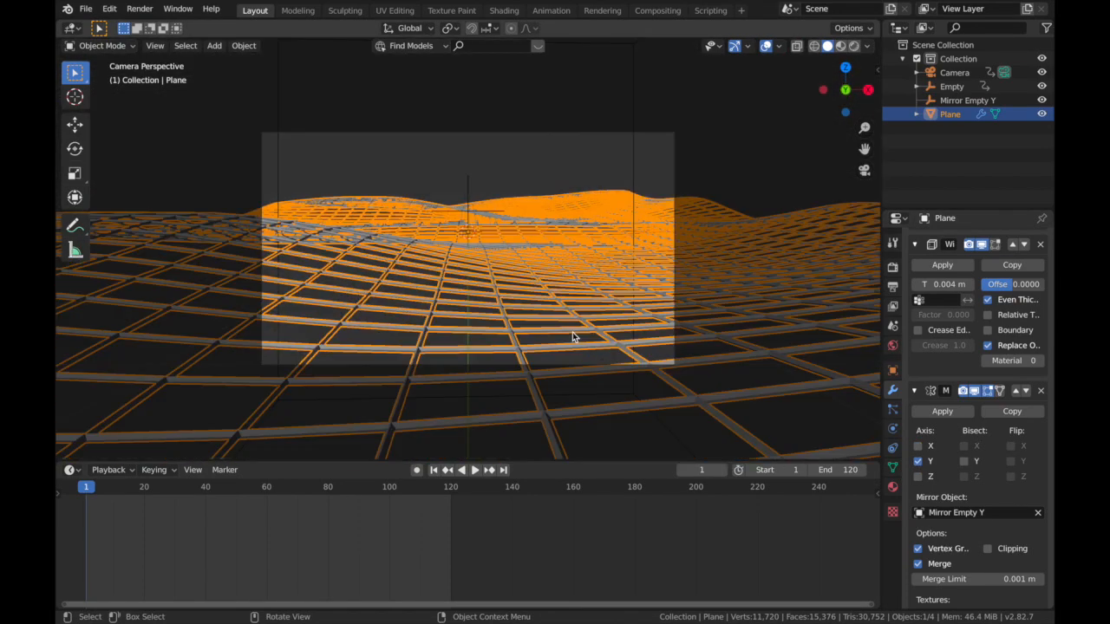
click(461, 468)
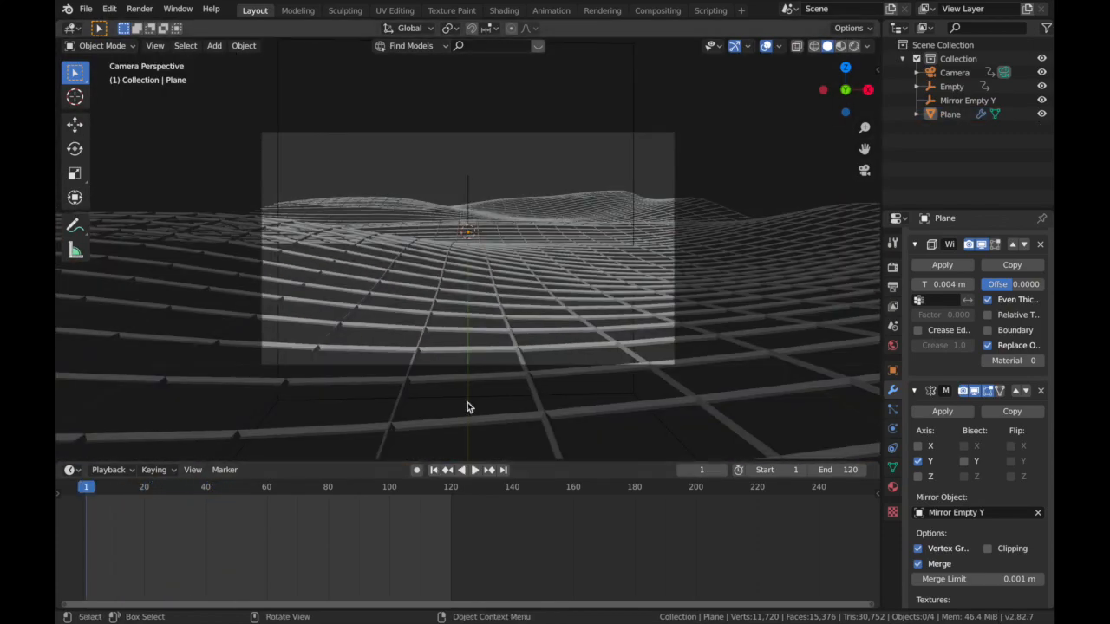
Step: Move the selected grid plane into a new collection named 'wires'
click(476, 470)
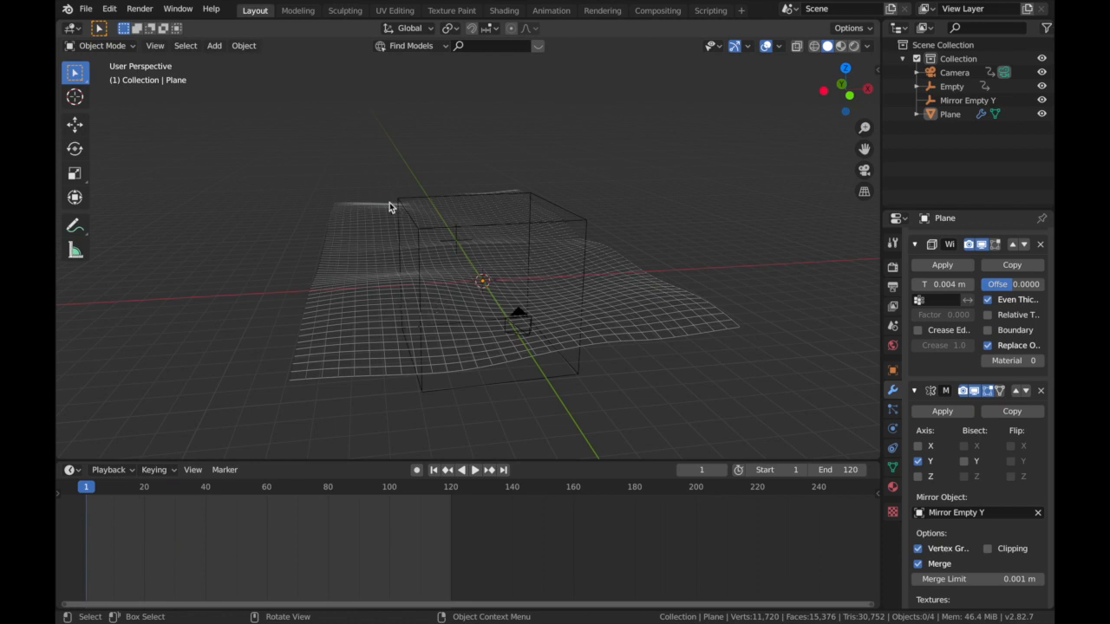
mouse_move(412, 293)
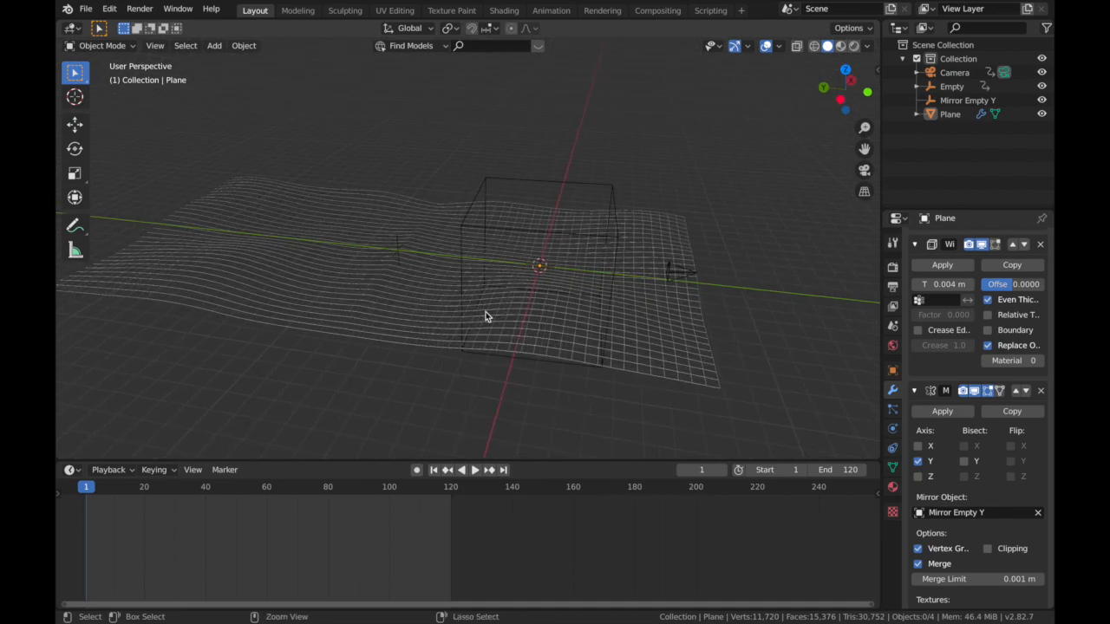
drag(486, 315, 385, 303)
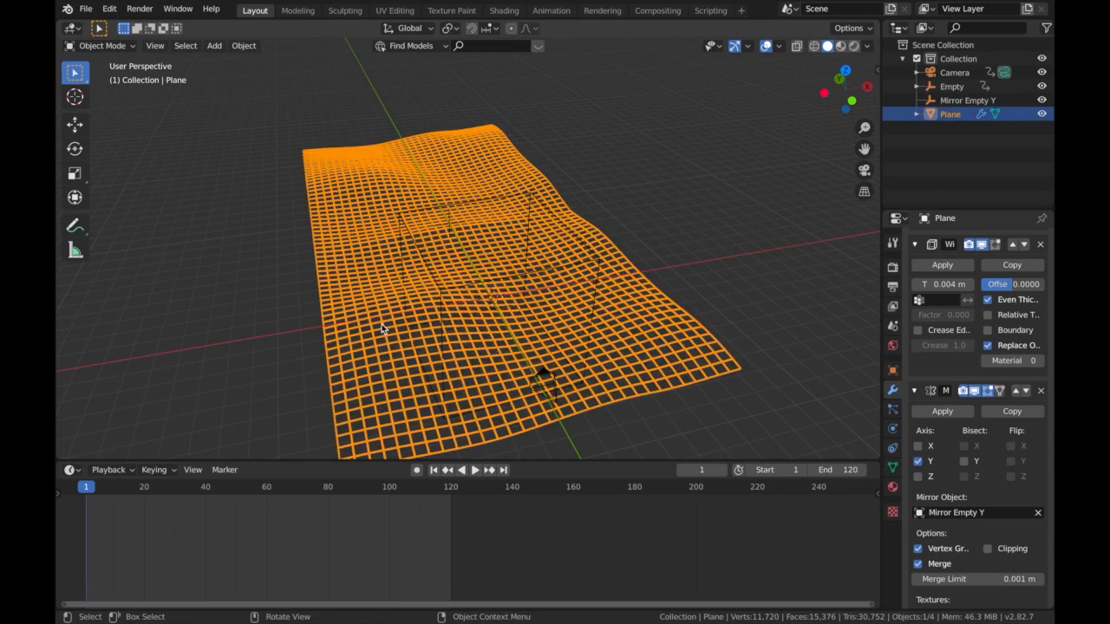
key(m)
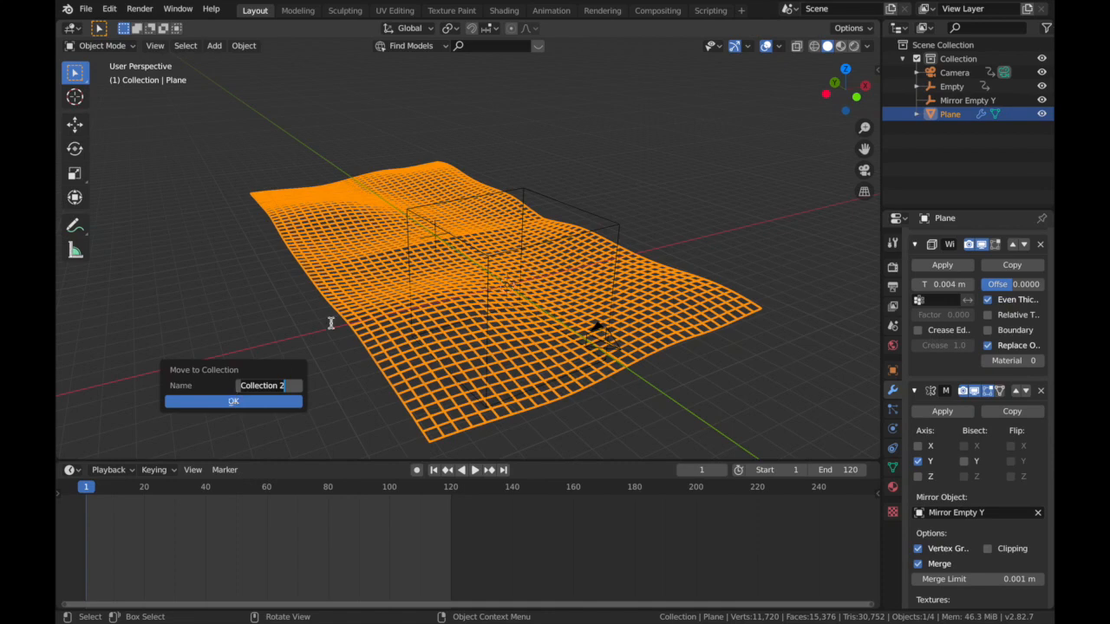
text(wires)
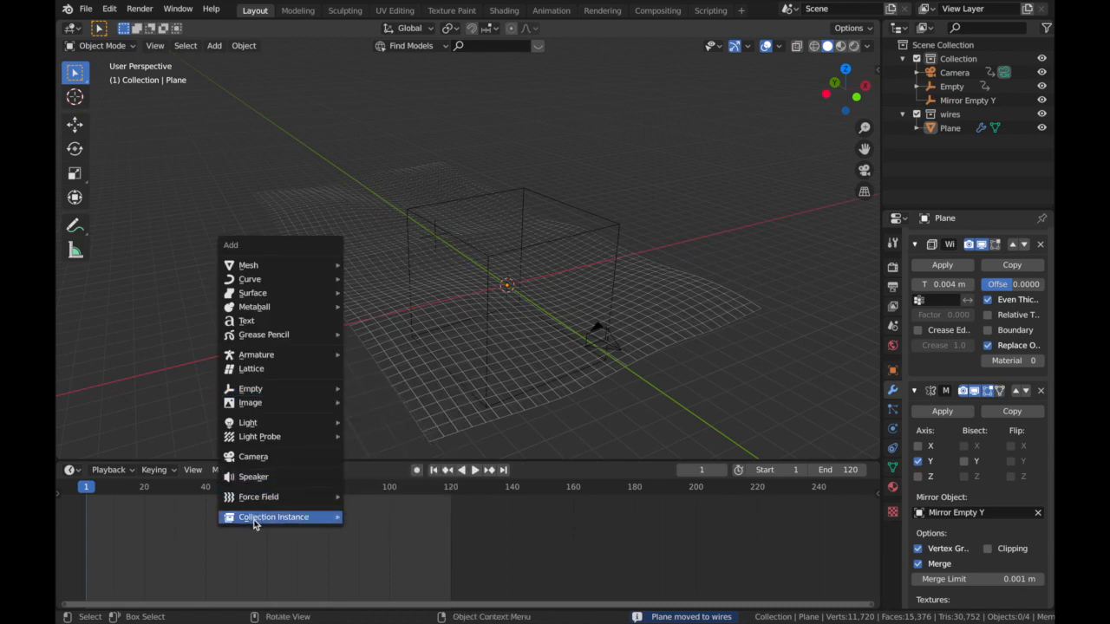
Step: Add a wires collection instance and duplicate it along Y out to 128 m
click(274, 517)
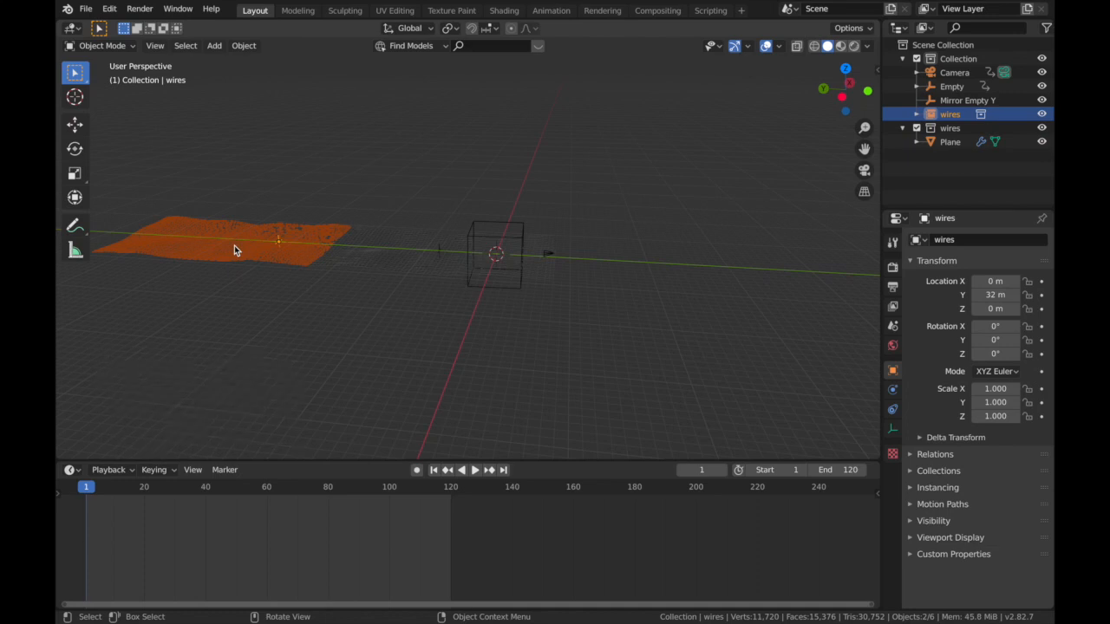
mouse_move(229, 302)
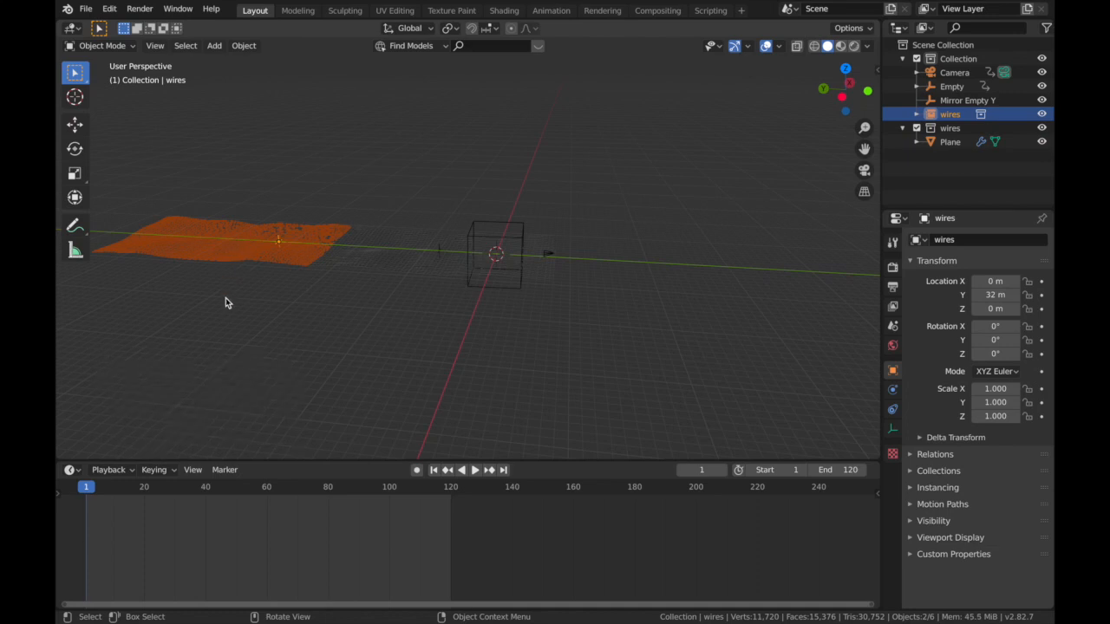
key(shift+d)
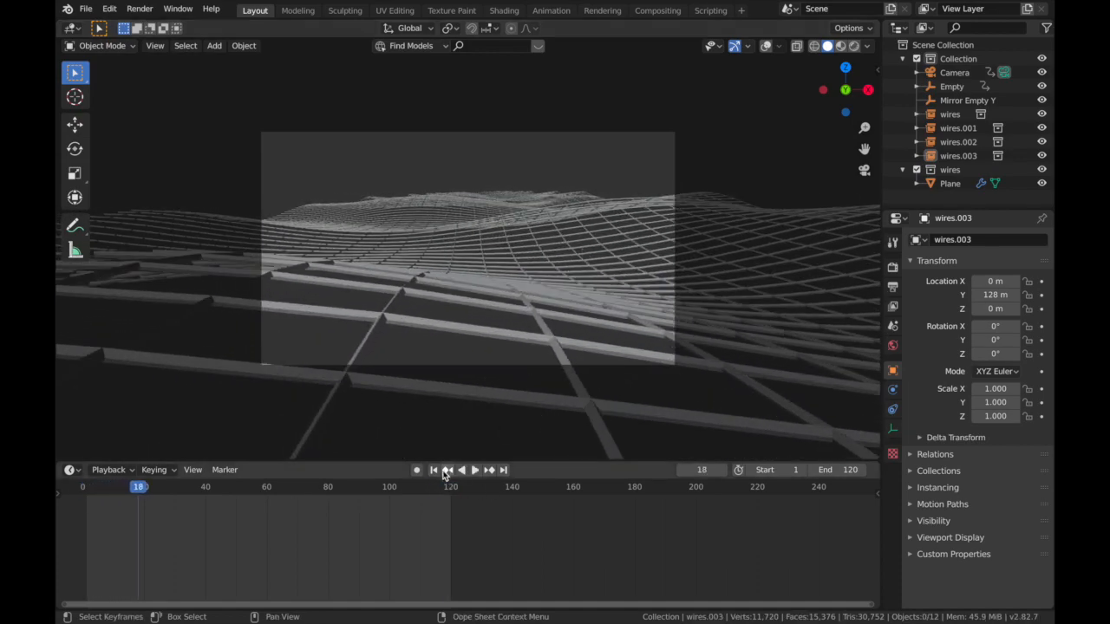
Step: Keyframe the camera's Y location at 24 m on frame 120
click(433, 470)
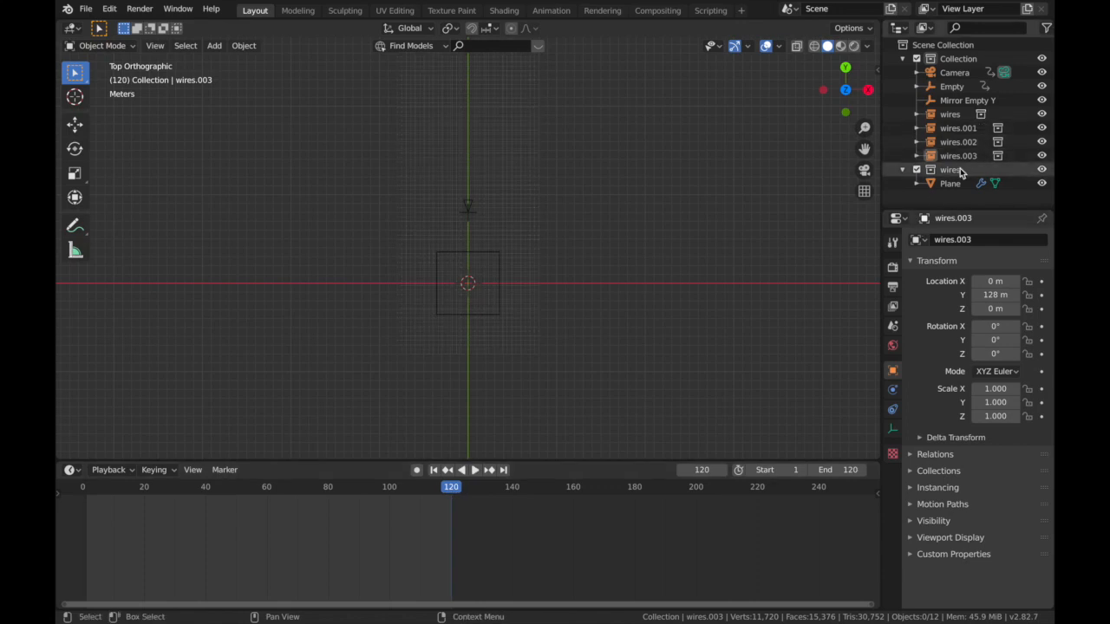
click(954, 72)
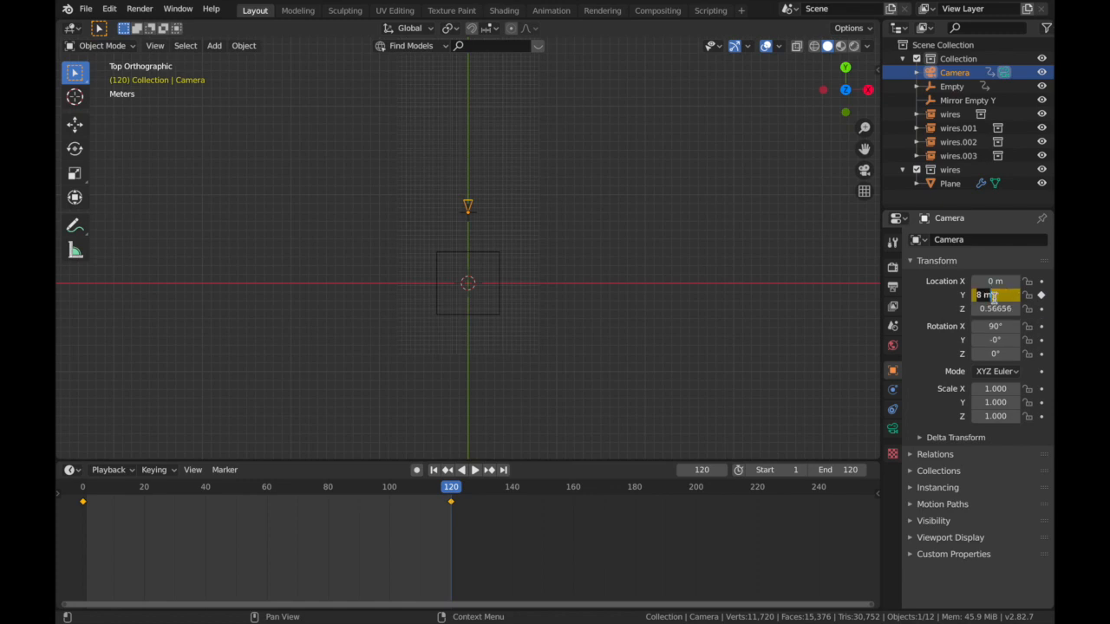
text(24)
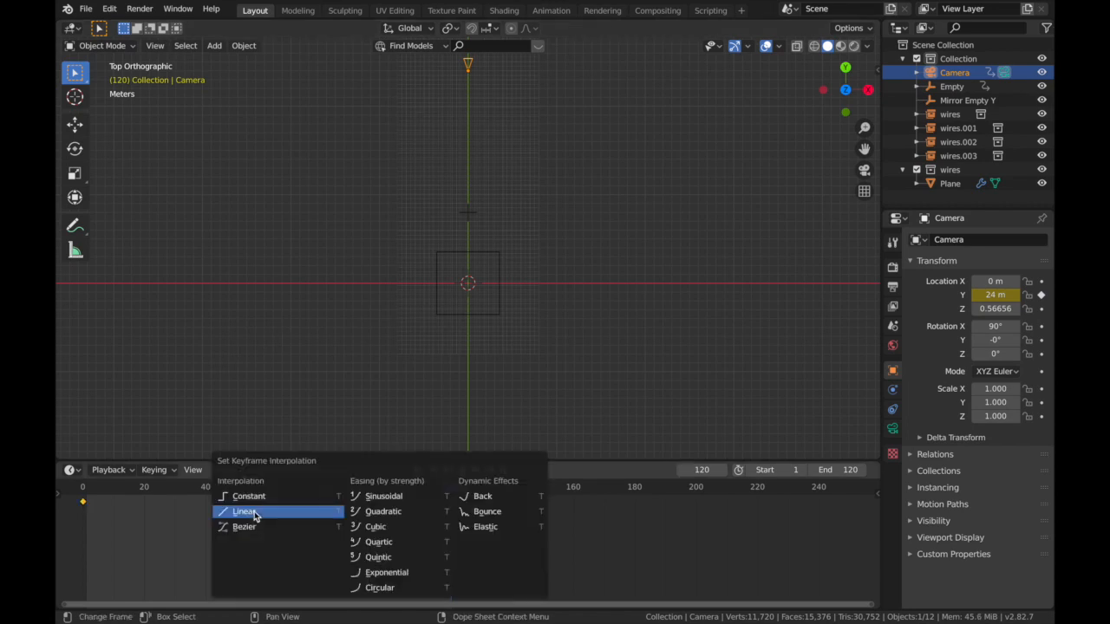
Step: Set the camera keyframes to Linear interpolation and preview the constant-speed flyover
click(246, 511)
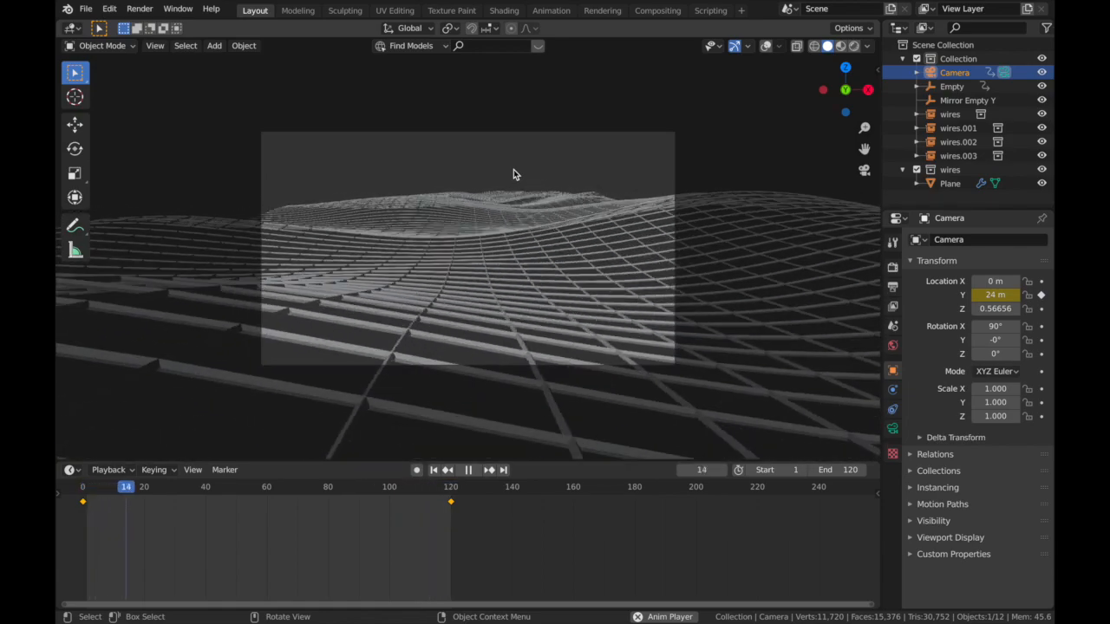
click(468, 470)
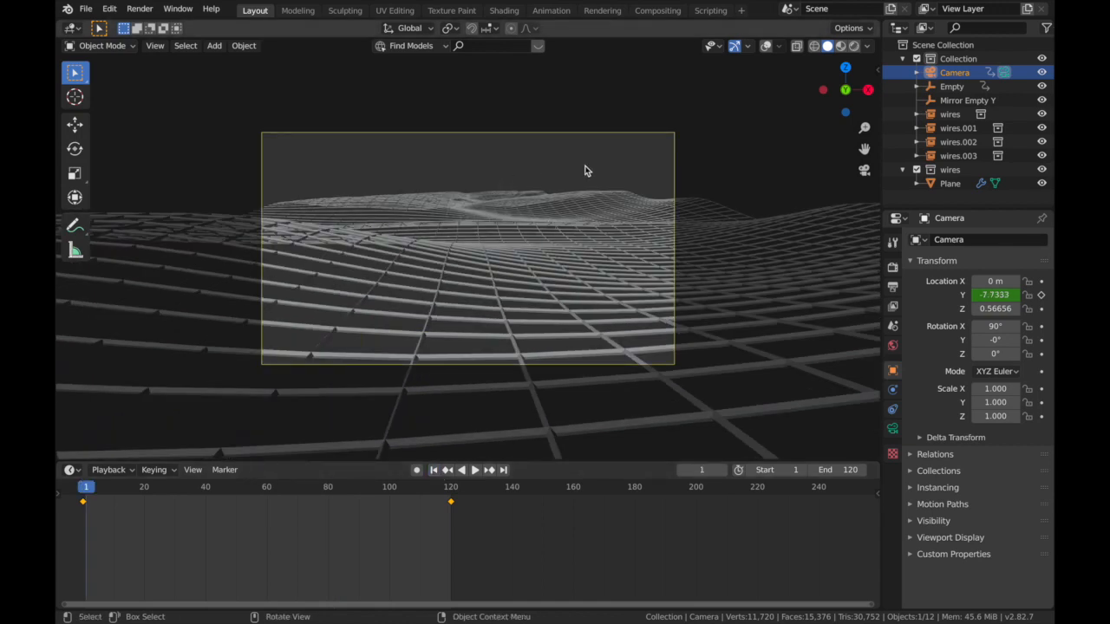
mouse_move(822, 163)
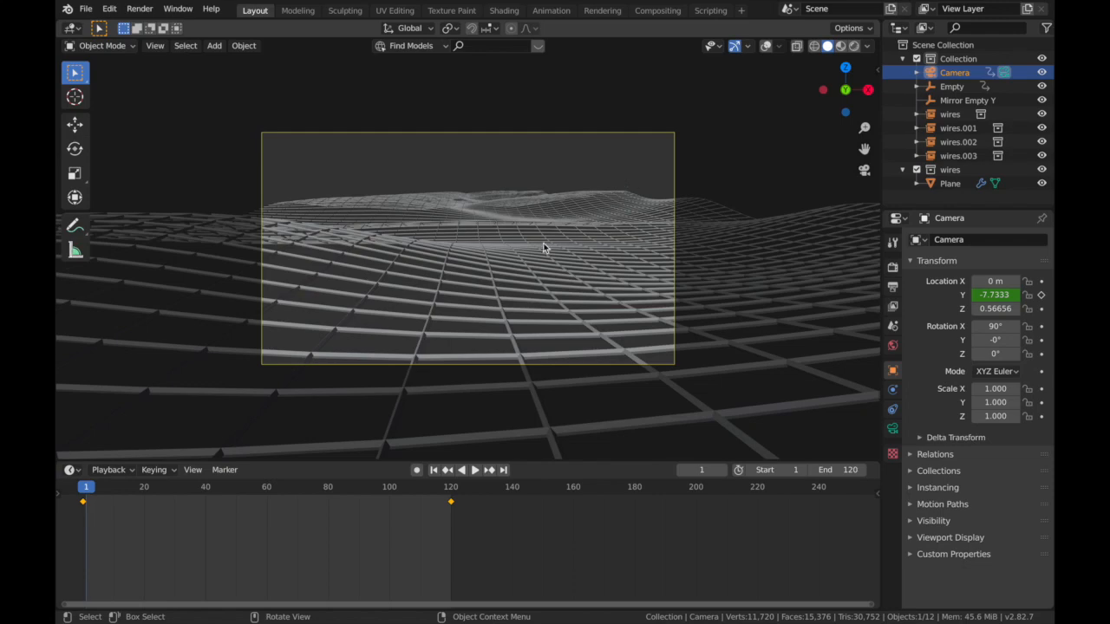
scroll(down, 3)
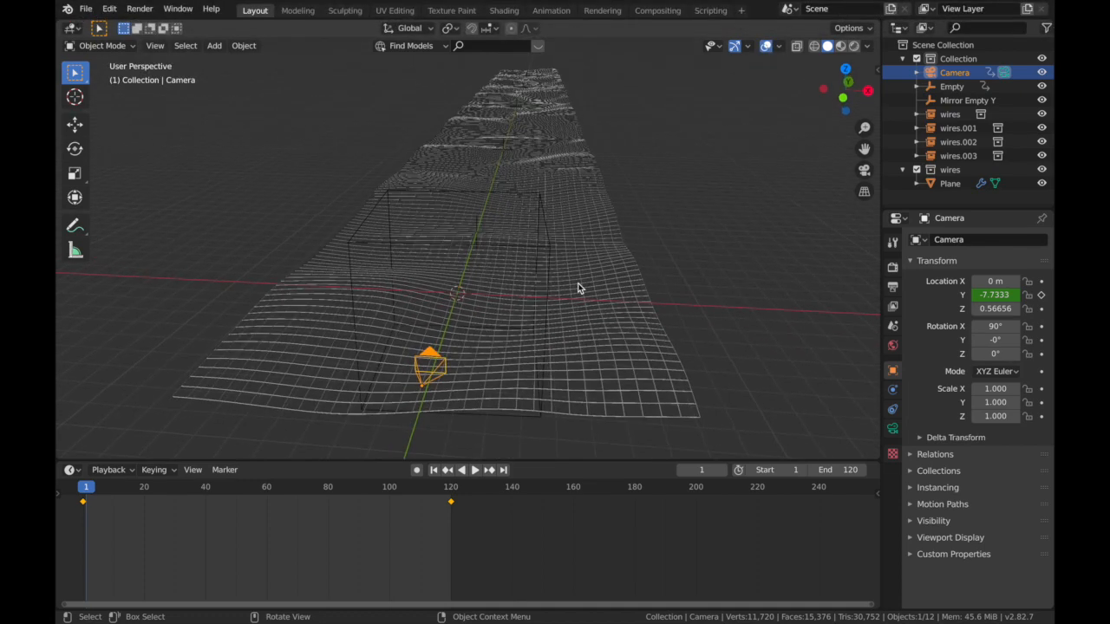
Step: Add a plain axes empty at 8 m on X beside the grid plane
click(950, 184)
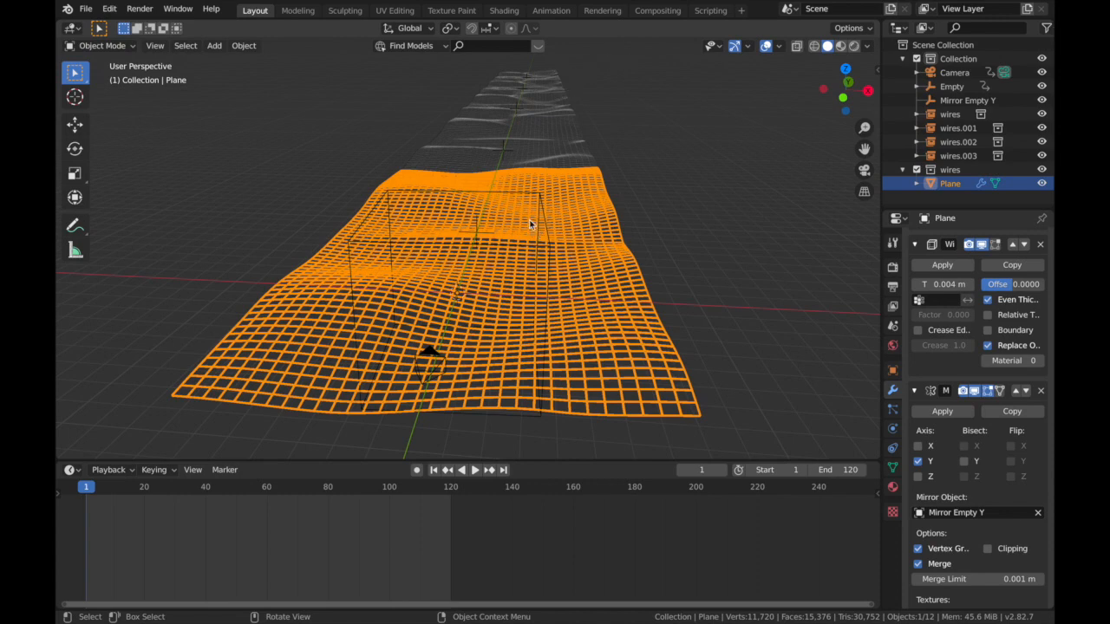
click(694, 324)
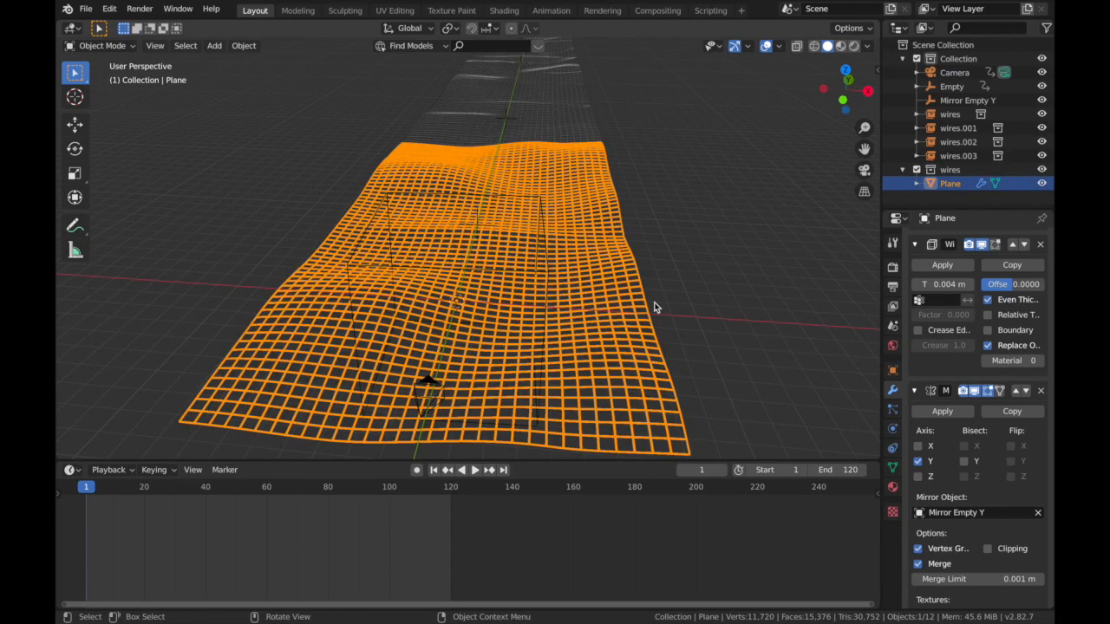
click(213, 46)
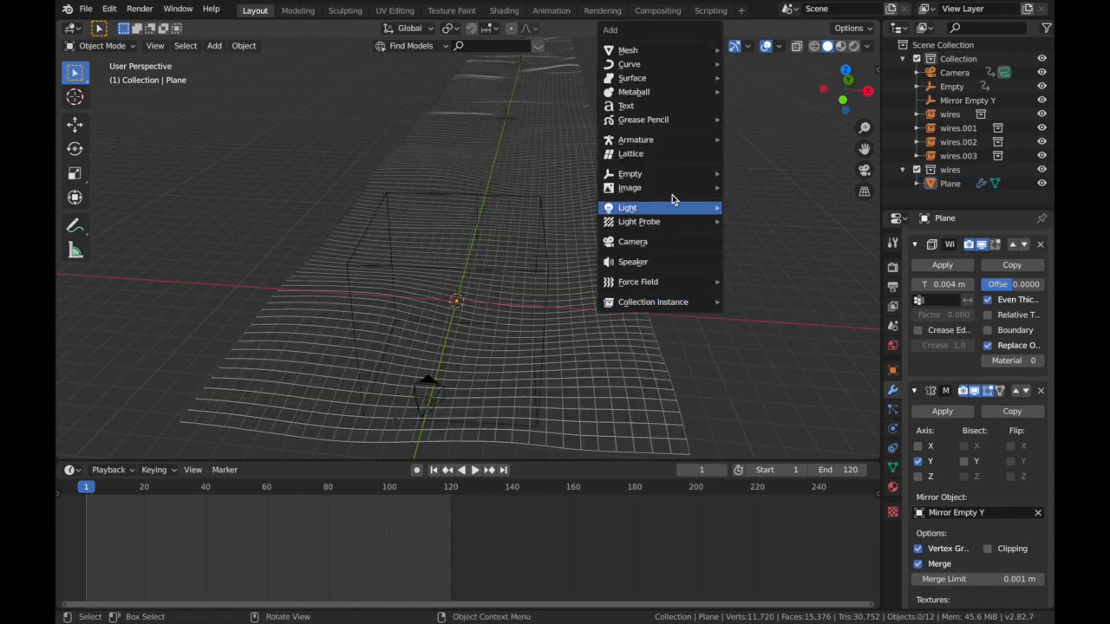
mouse_move(629, 174)
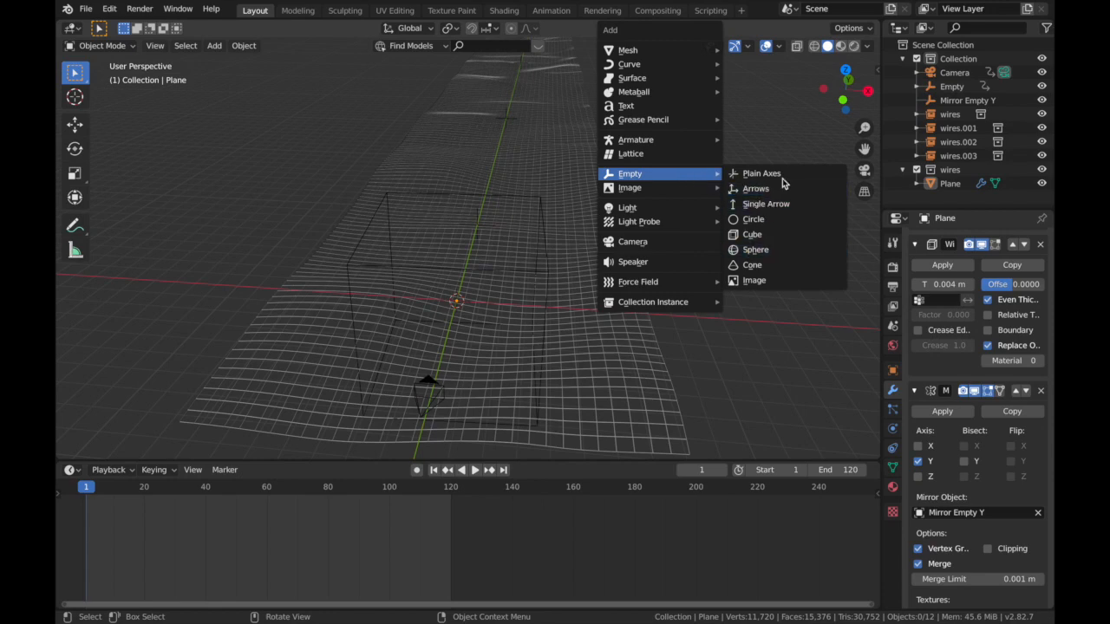
click(759, 173)
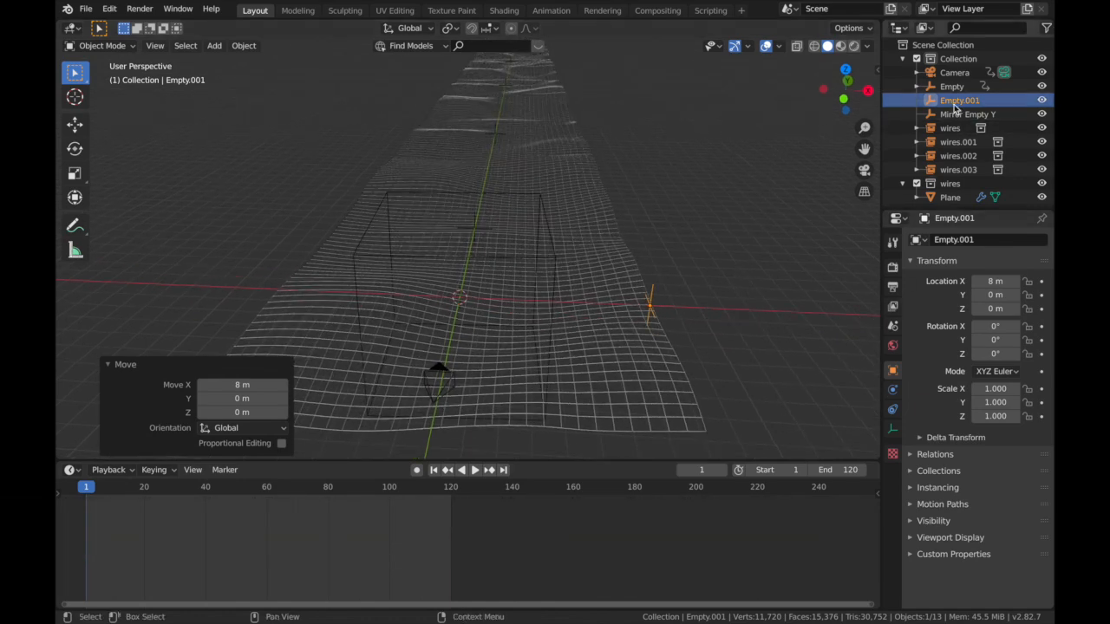
Step: Rename the new empty 'Mirror Empty X' and use it as the plane's X mirror object
double_click(959, 99)
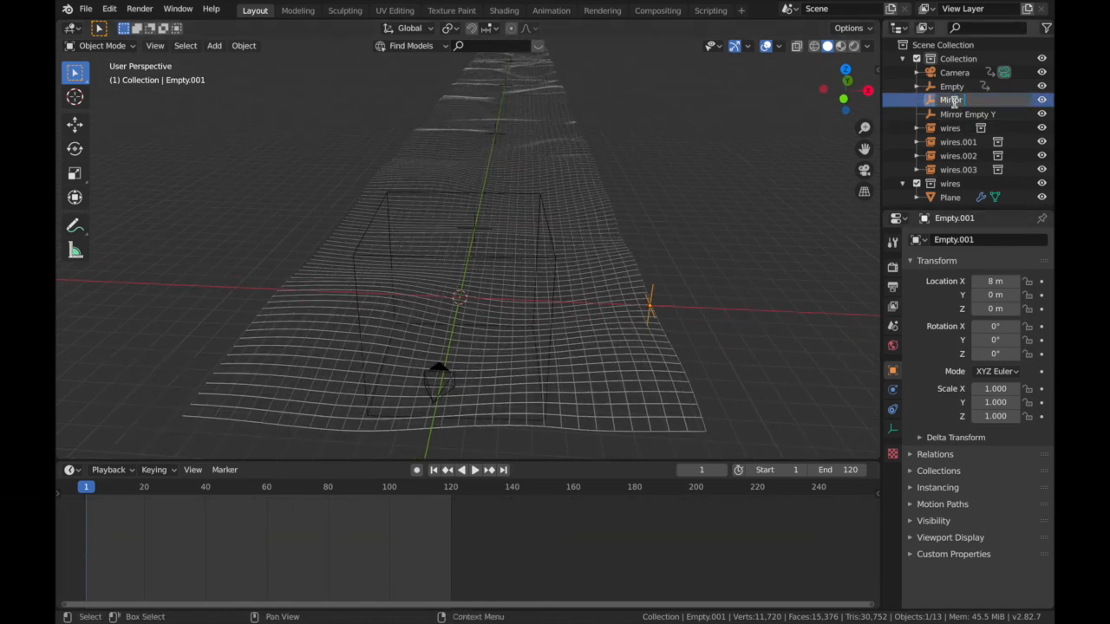
click(967, 99)
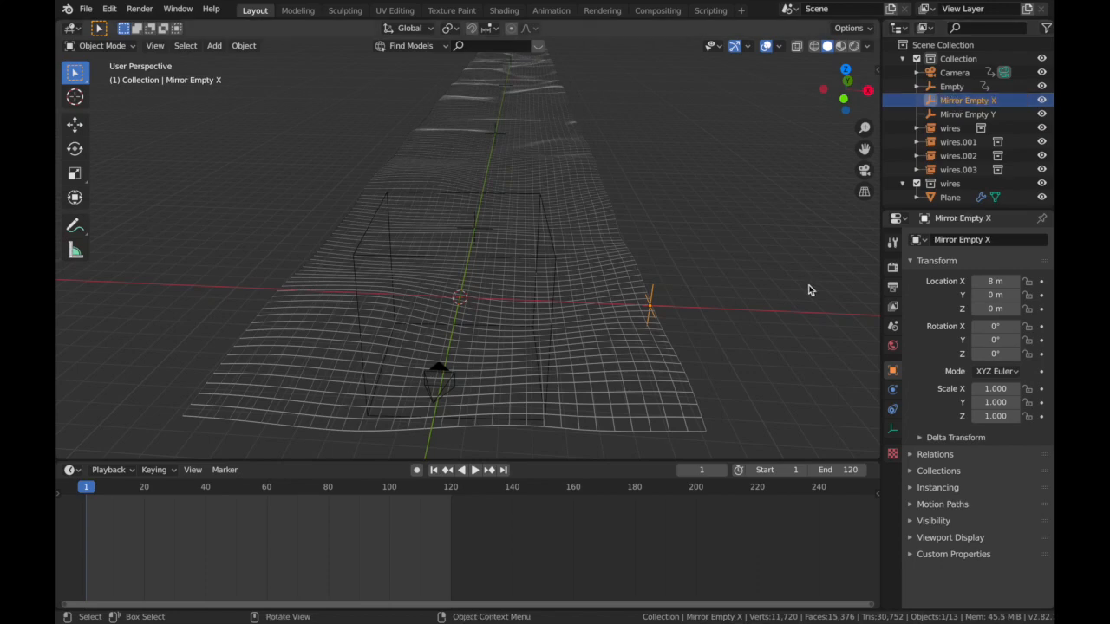
click(951, 197)
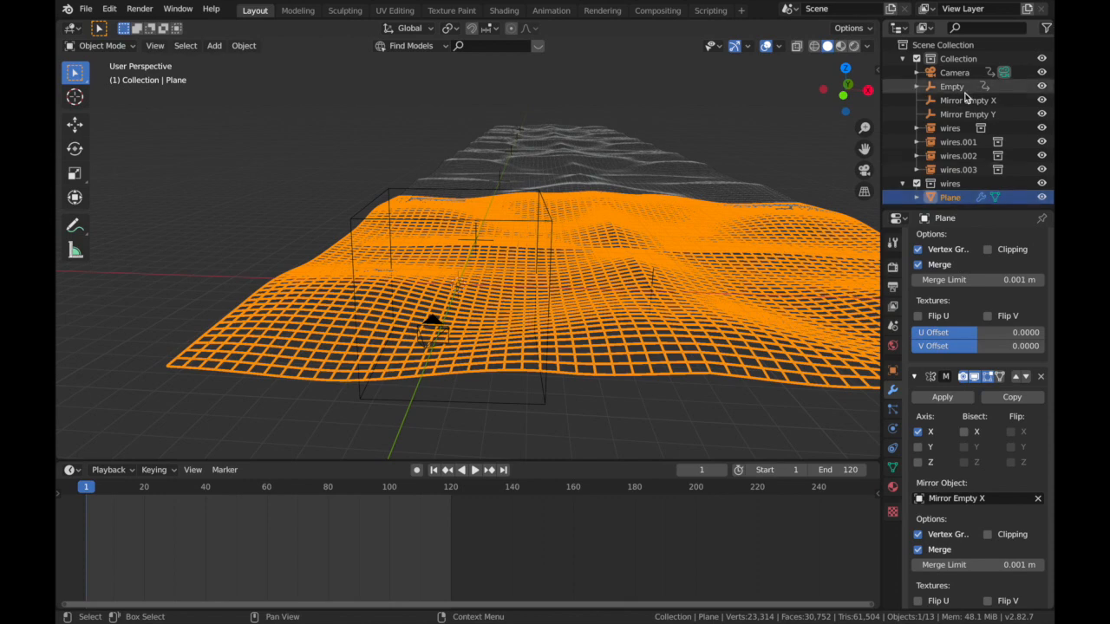
Step: Play the flyover through the camera with the grid mirrored along both X and Y
click(967, 99)
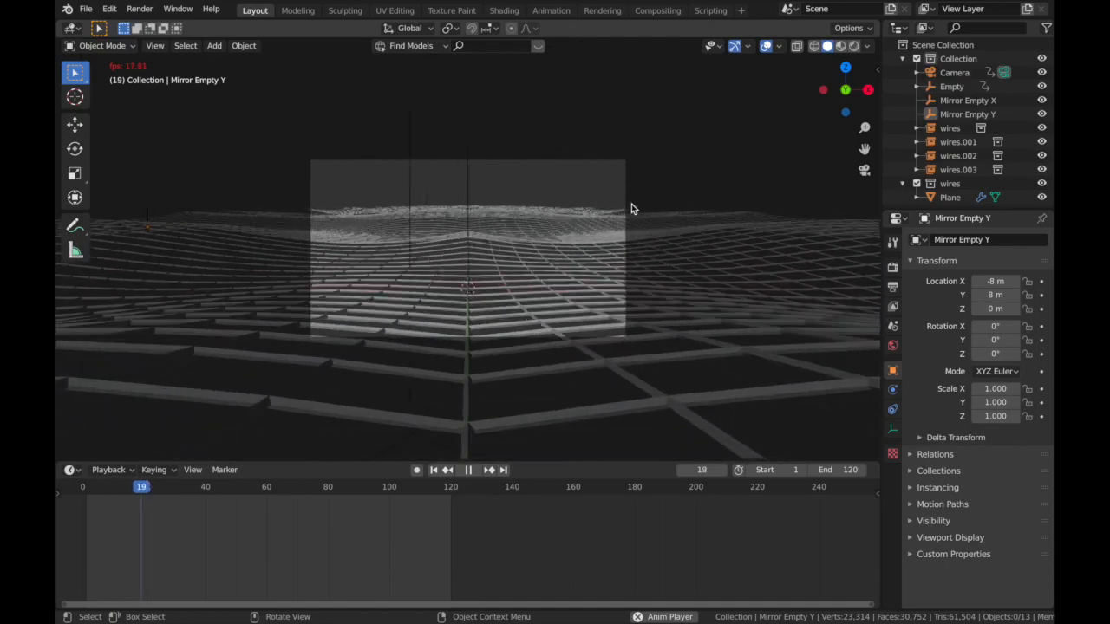
click(468, 468)
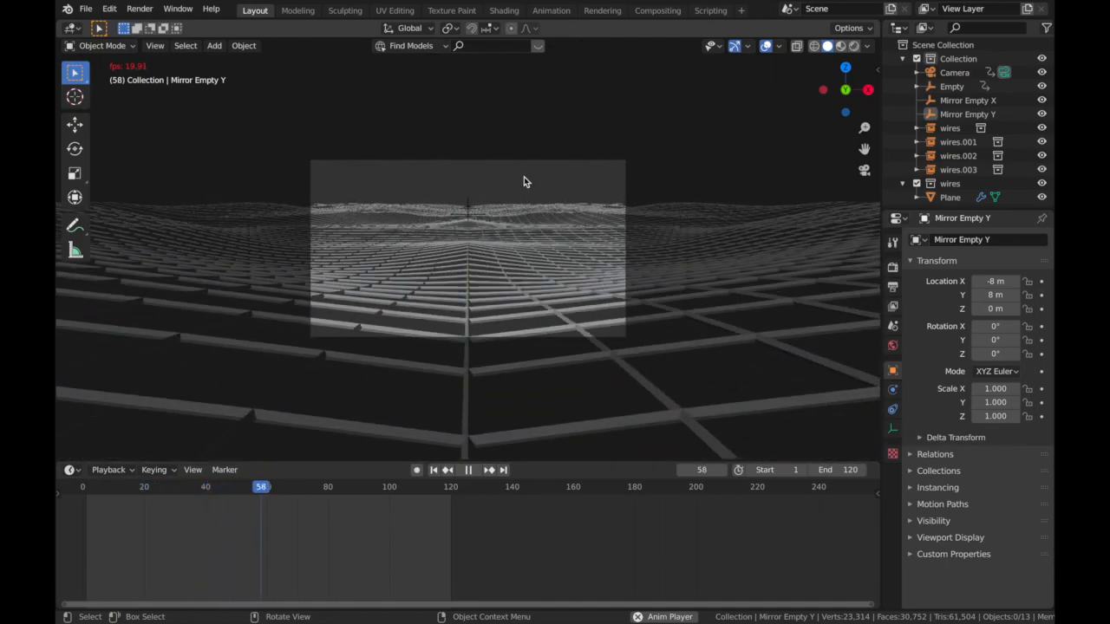
click(468, 468)
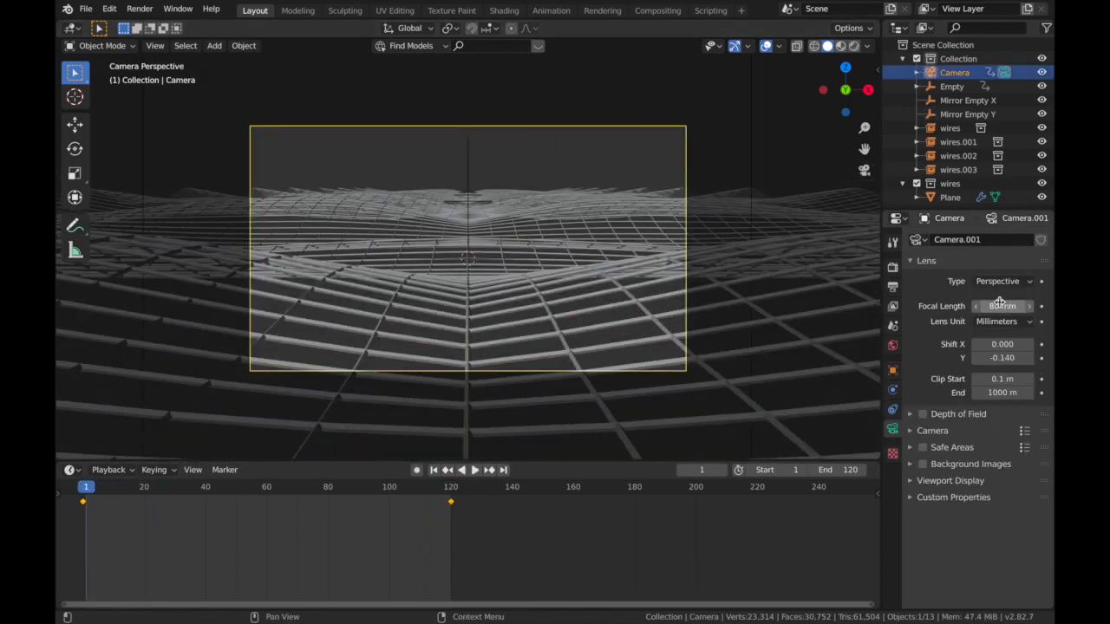
Step: Set the camera focal length to 74 mm and Shift Y to -0.300
drag(1023, 305, 989, 305)
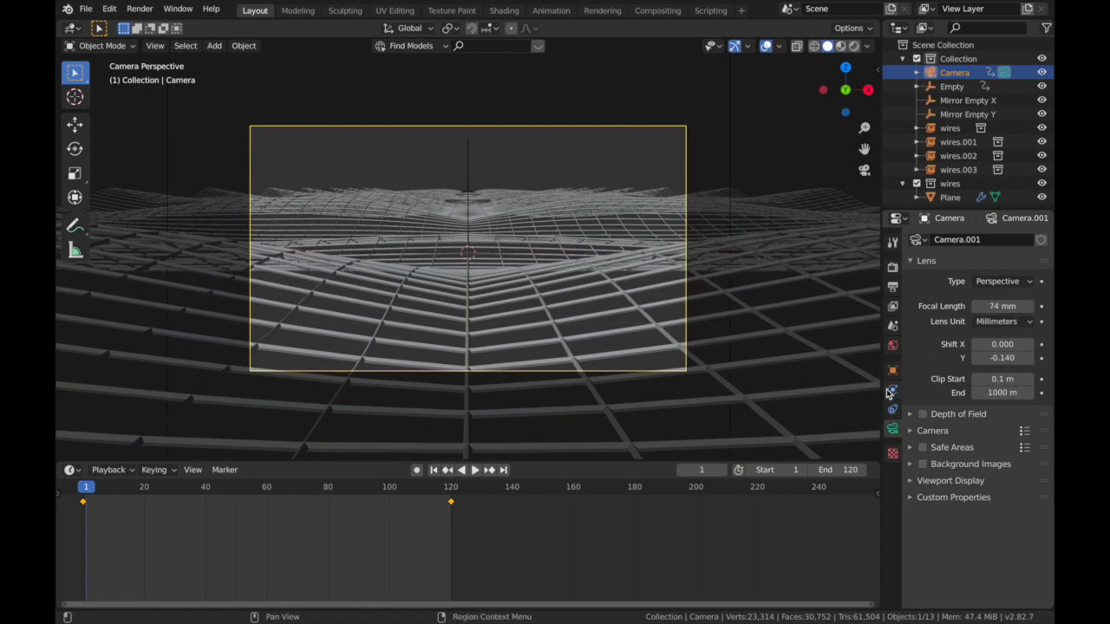
click(1003, 357)
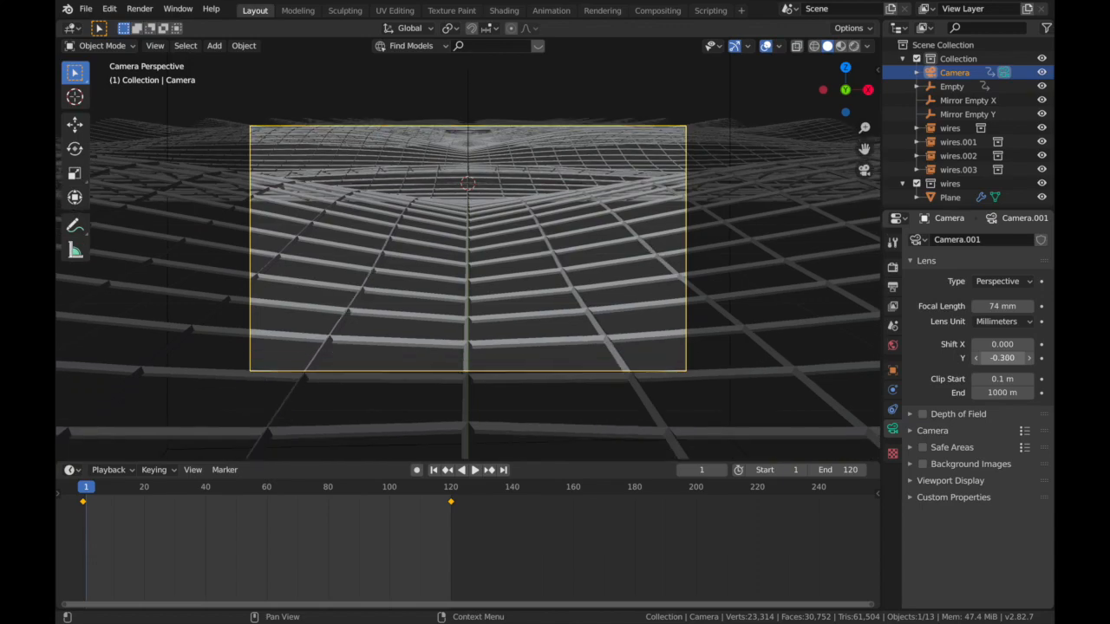
click(476, 468)
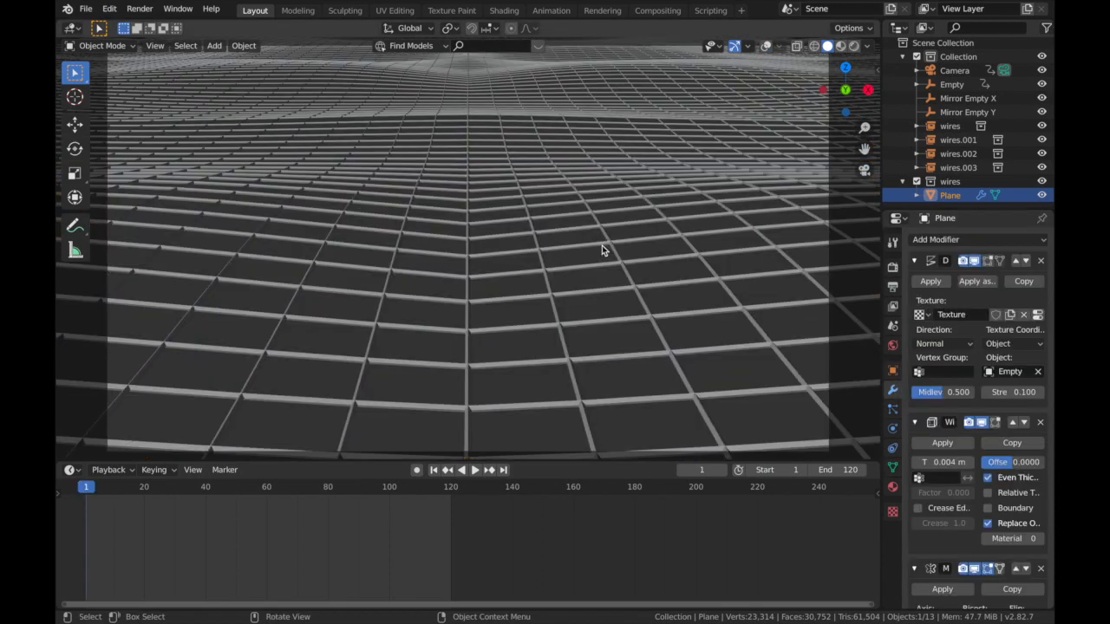
Step: Create a new Emission material for the grid plane with a pink colour at strength 8
key(z)
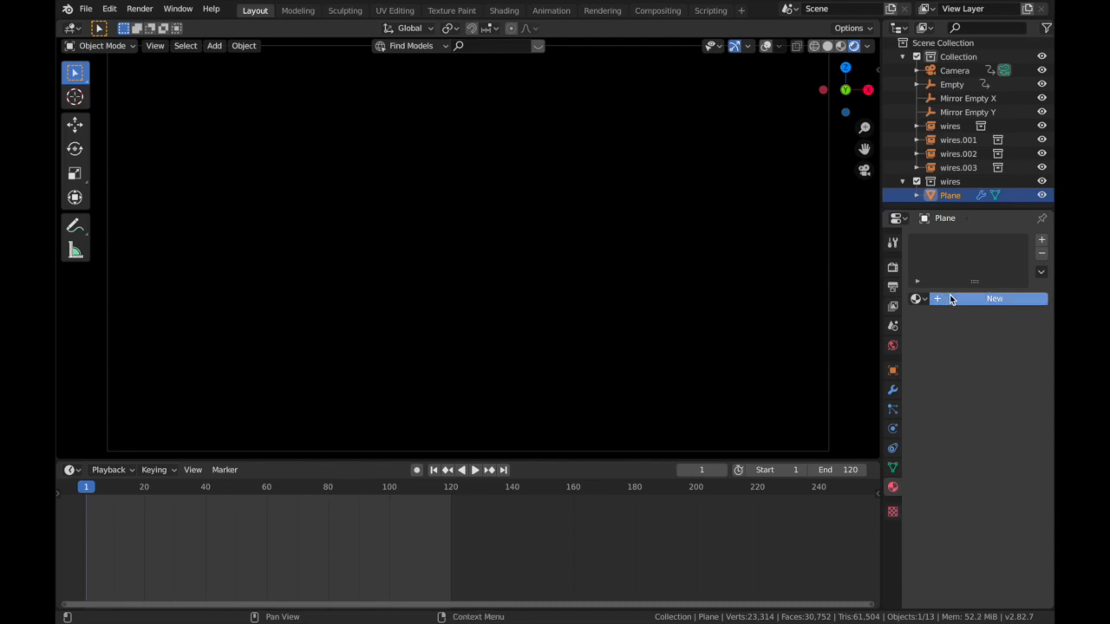
click(994, 298)
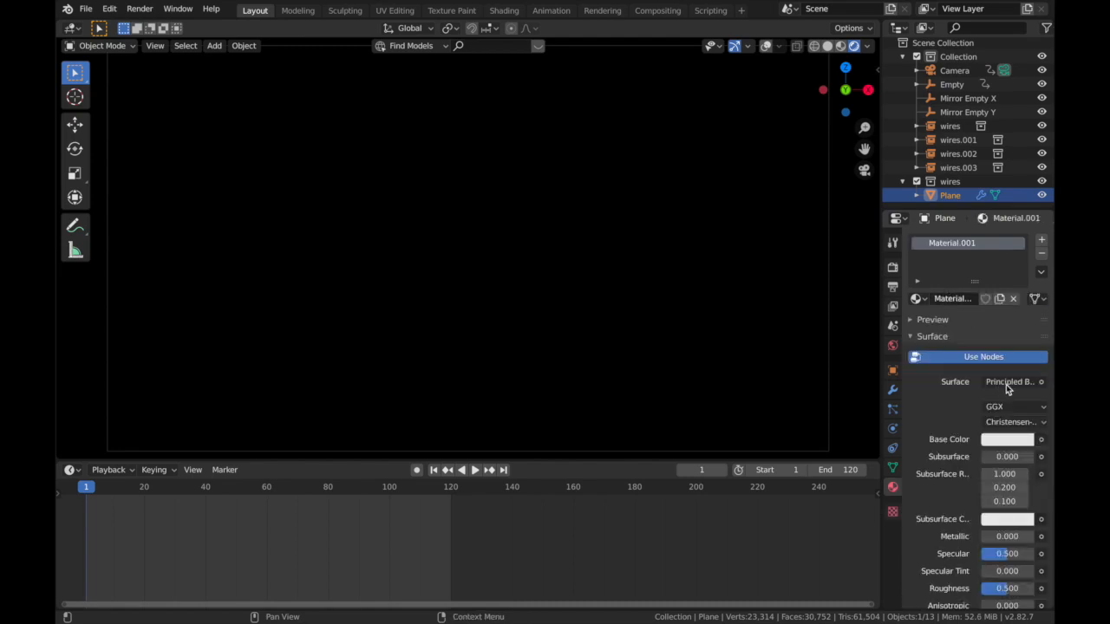
click(1010, 382)
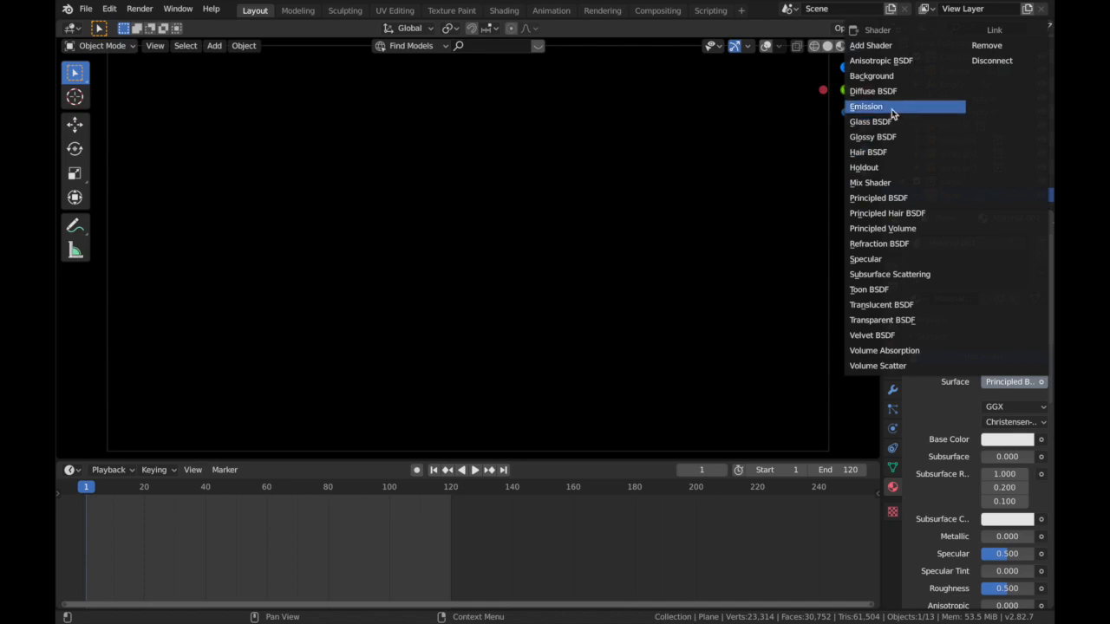
click(868, 106)
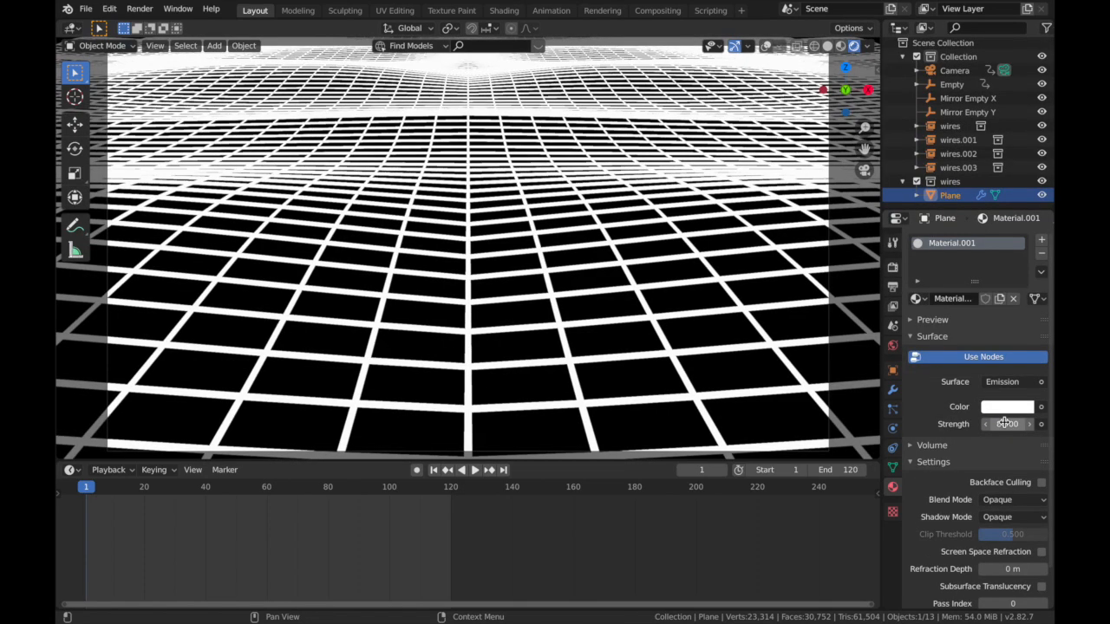
click(1006, 406)
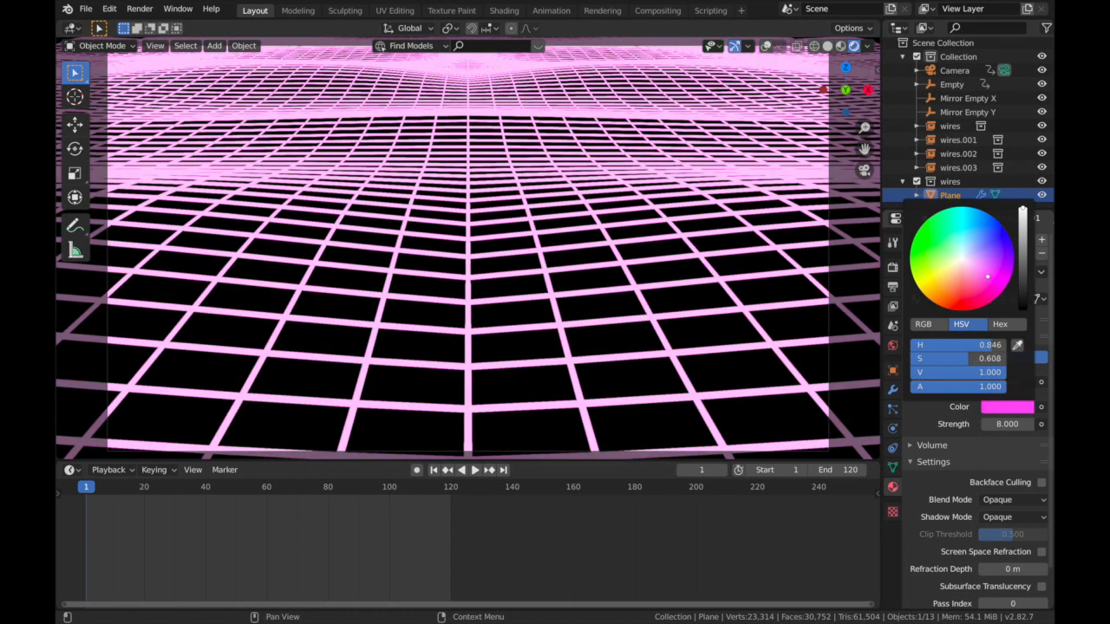
click(891, 267)
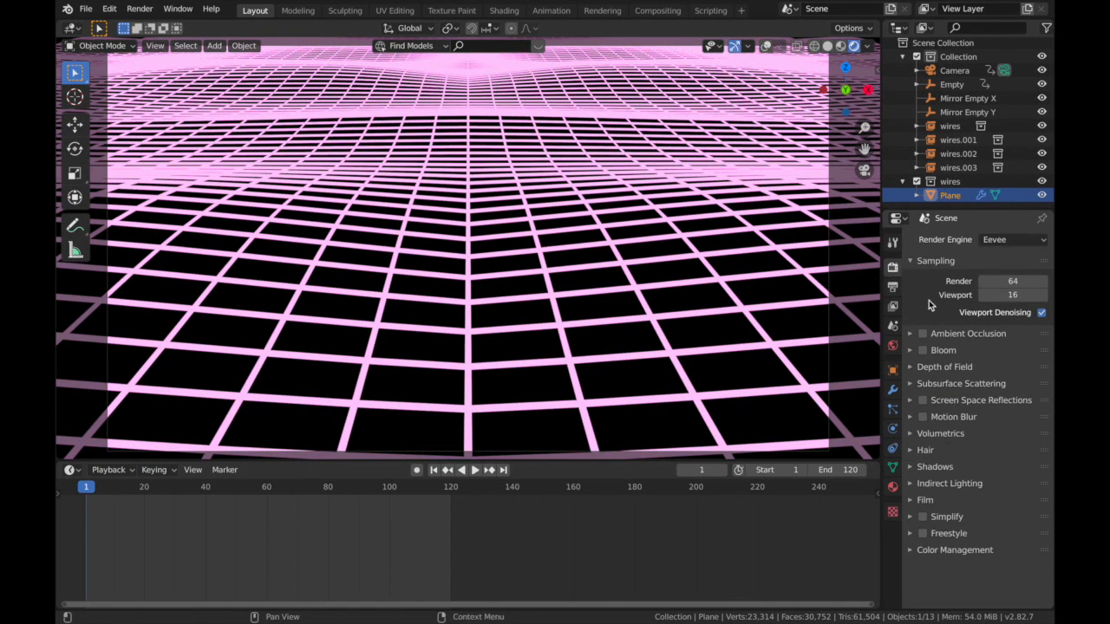
Step: Enable Ambient Occlusion, Bloom and Motion Blur, with Very High Contrast look and gamma 0.700
click(923, 333)
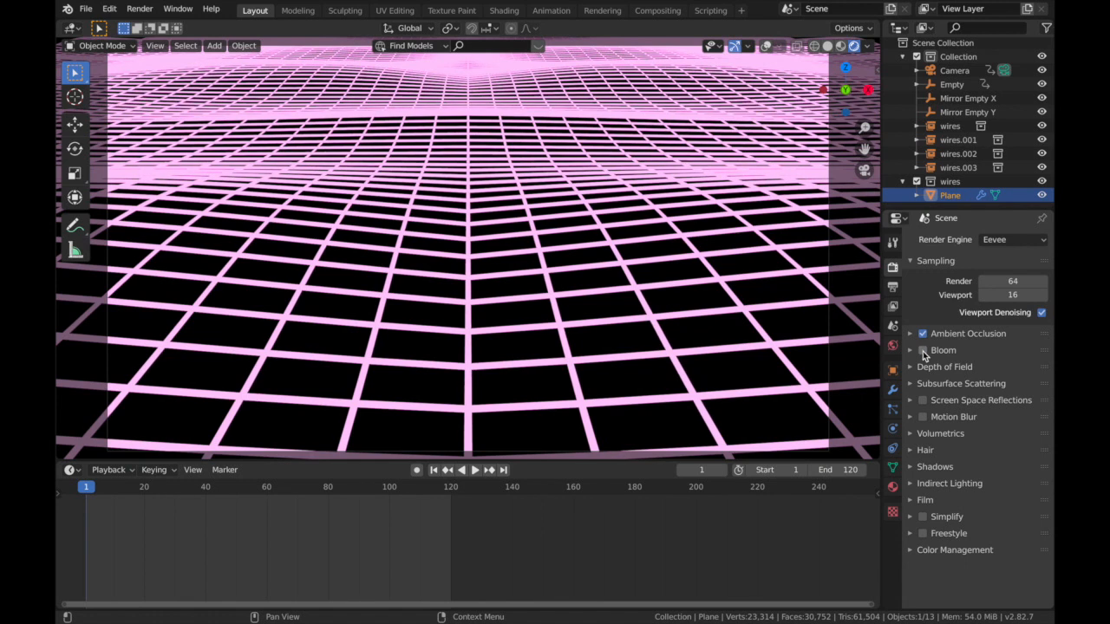
click(922, 350)
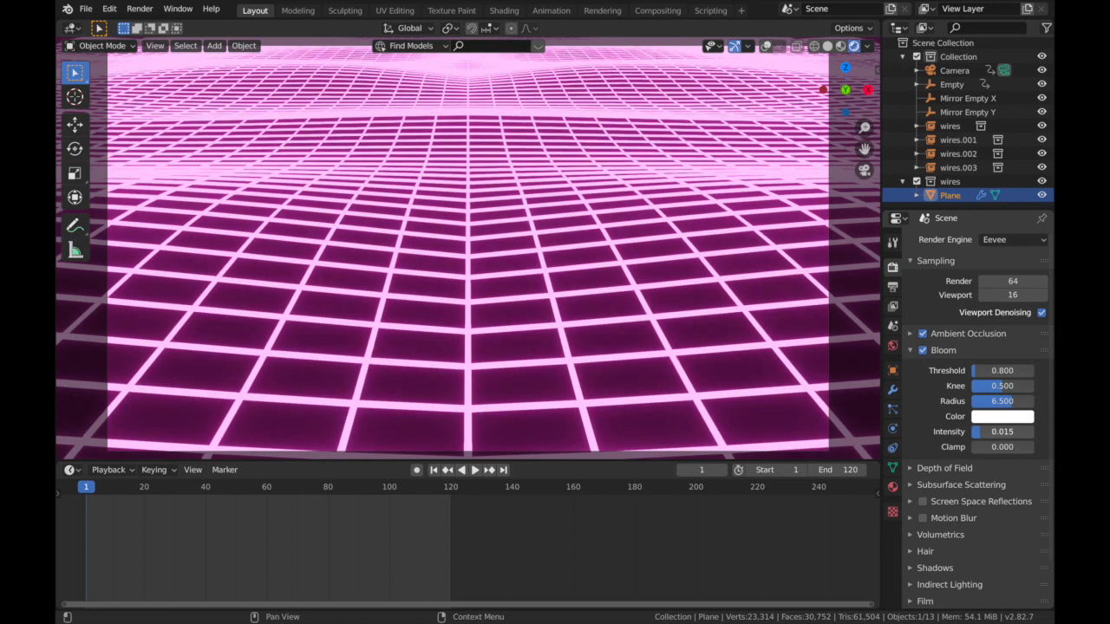
click(910, 350)
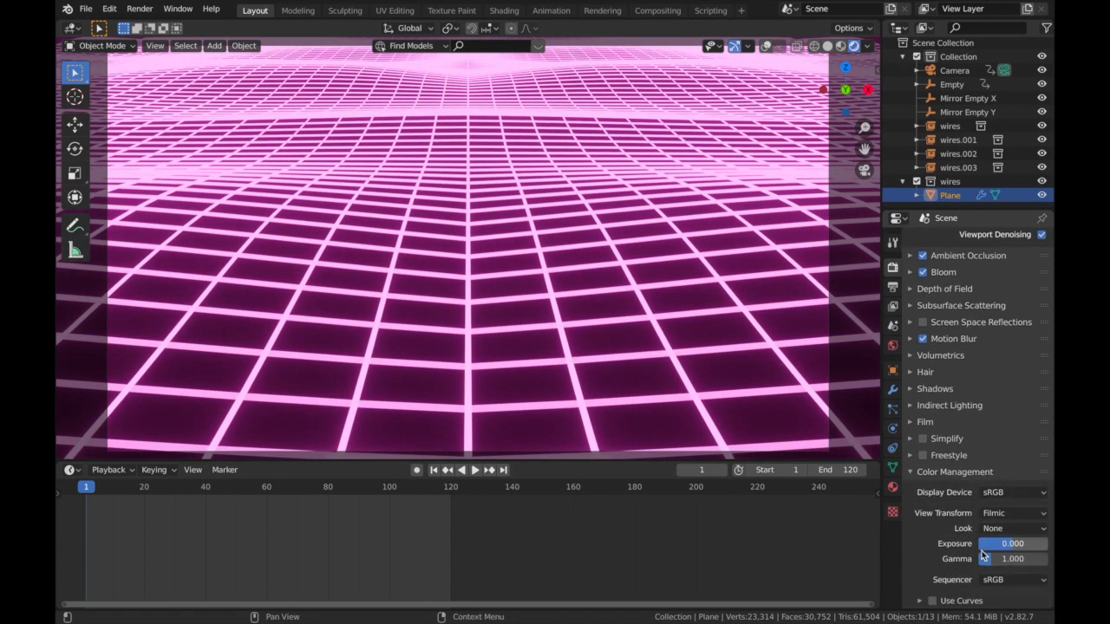
click(1013, 527)
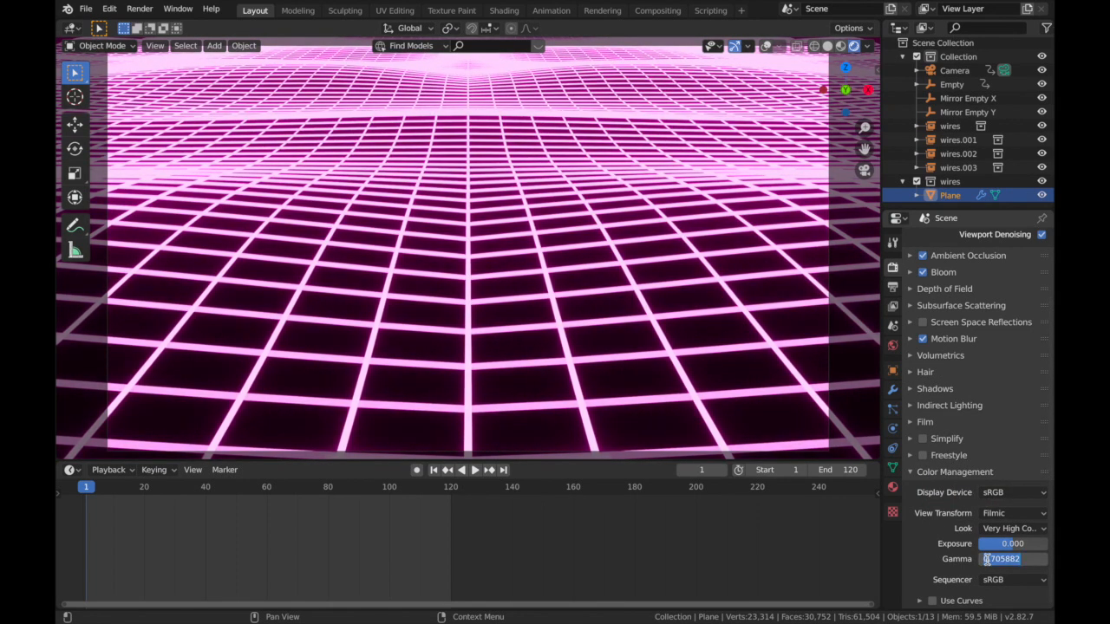
text(0.700)
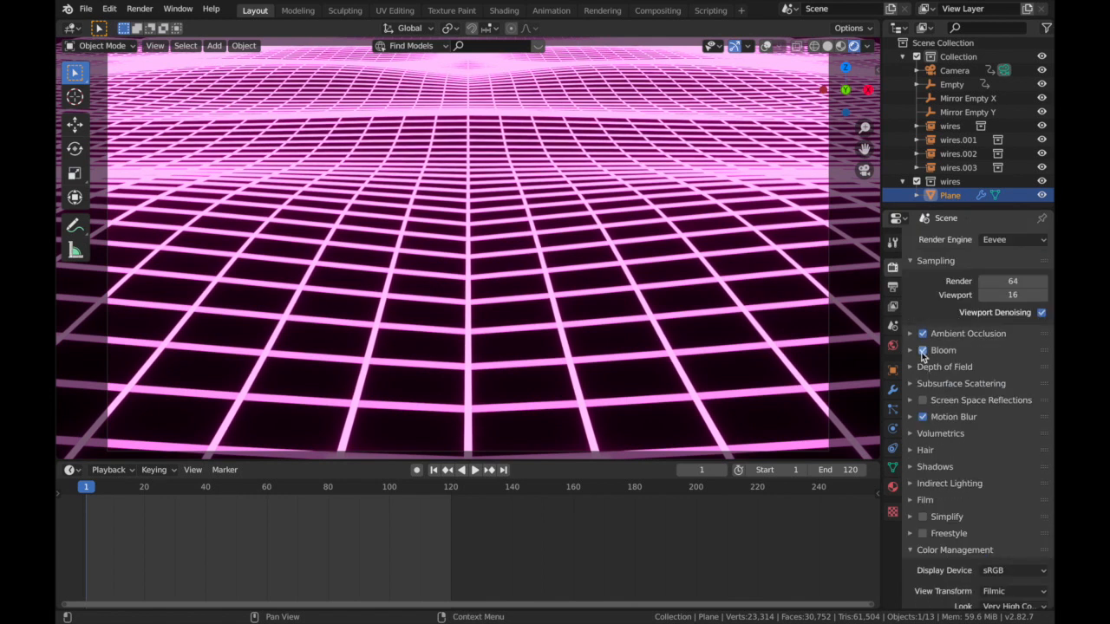
click(922, 350)
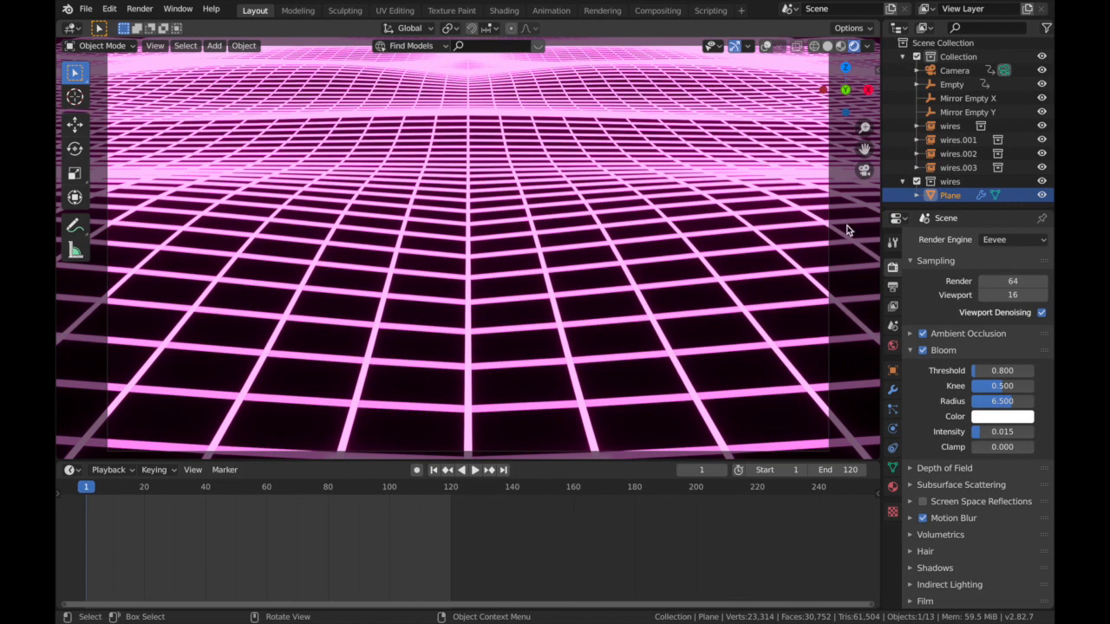
mouse_move(861, 288)
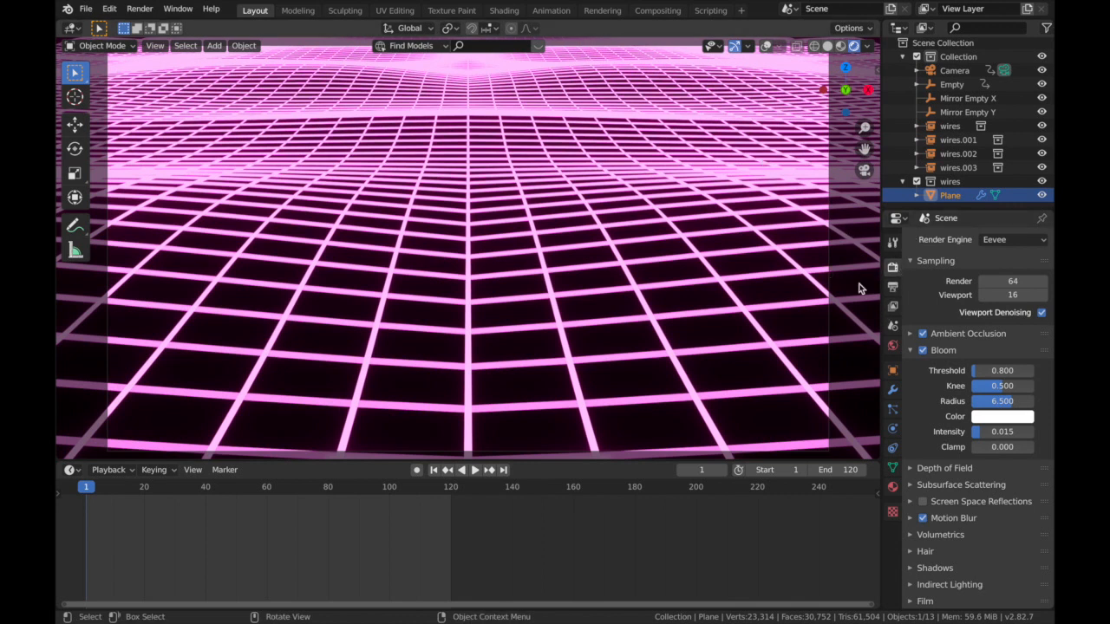
Step: Set the output folder and FFmpeg video in an MPEG-4 container with H.264 codec
click(892, 288)
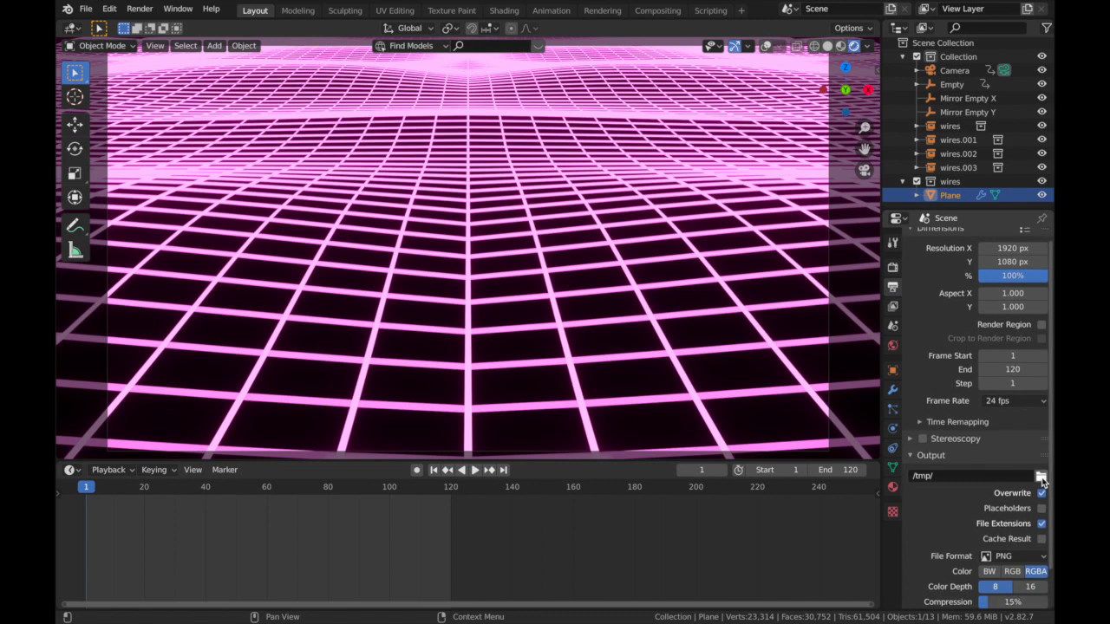
click(1040, 475)
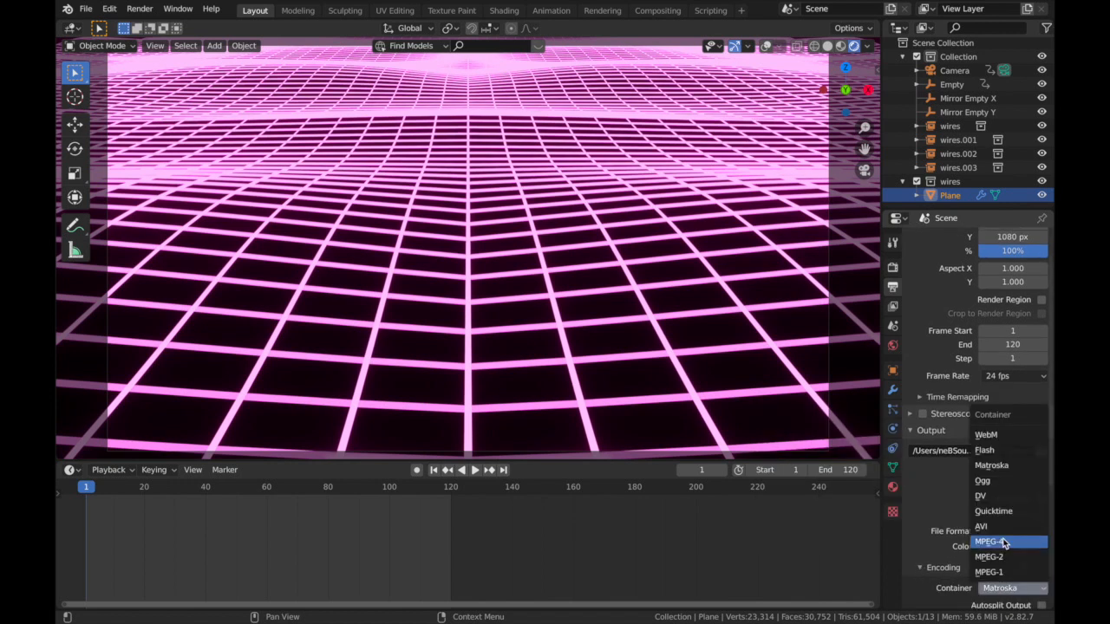
click(987, 541)
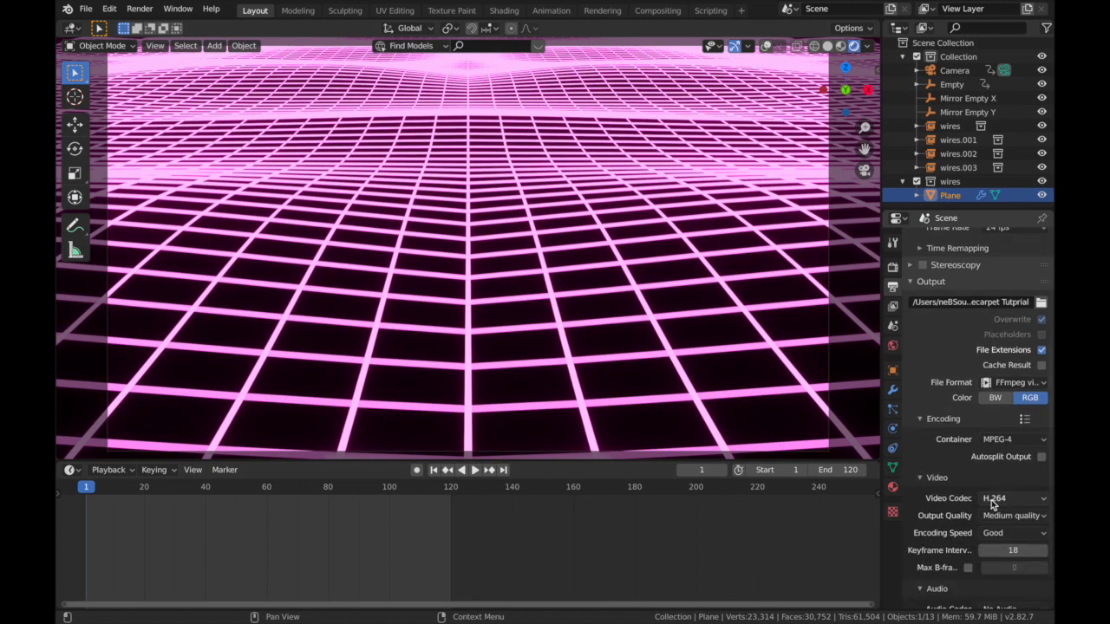
click(1013, 515)
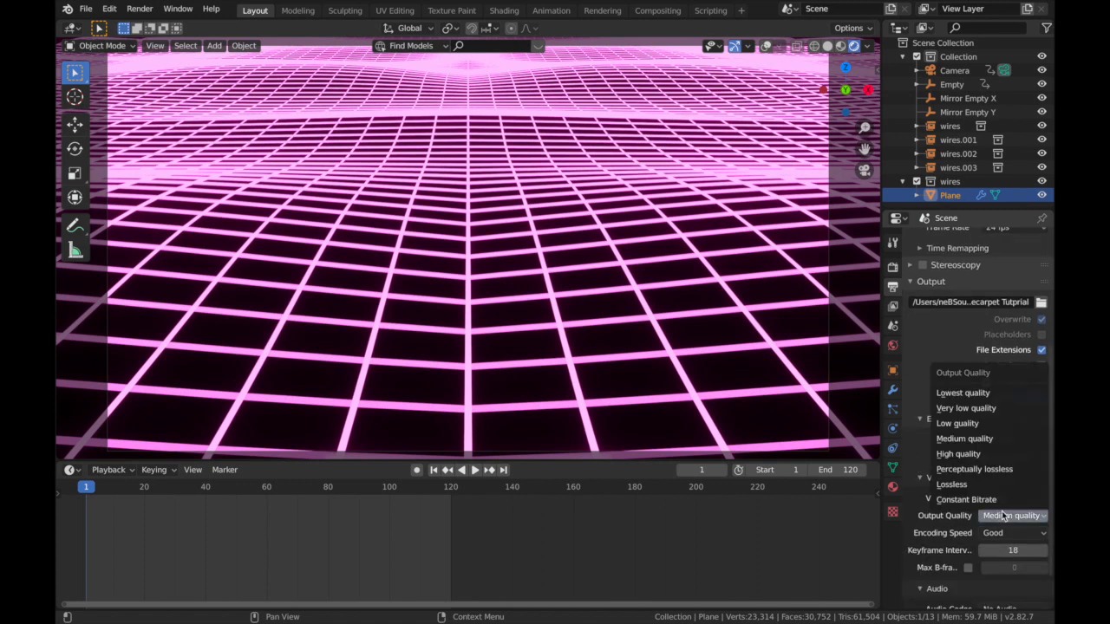